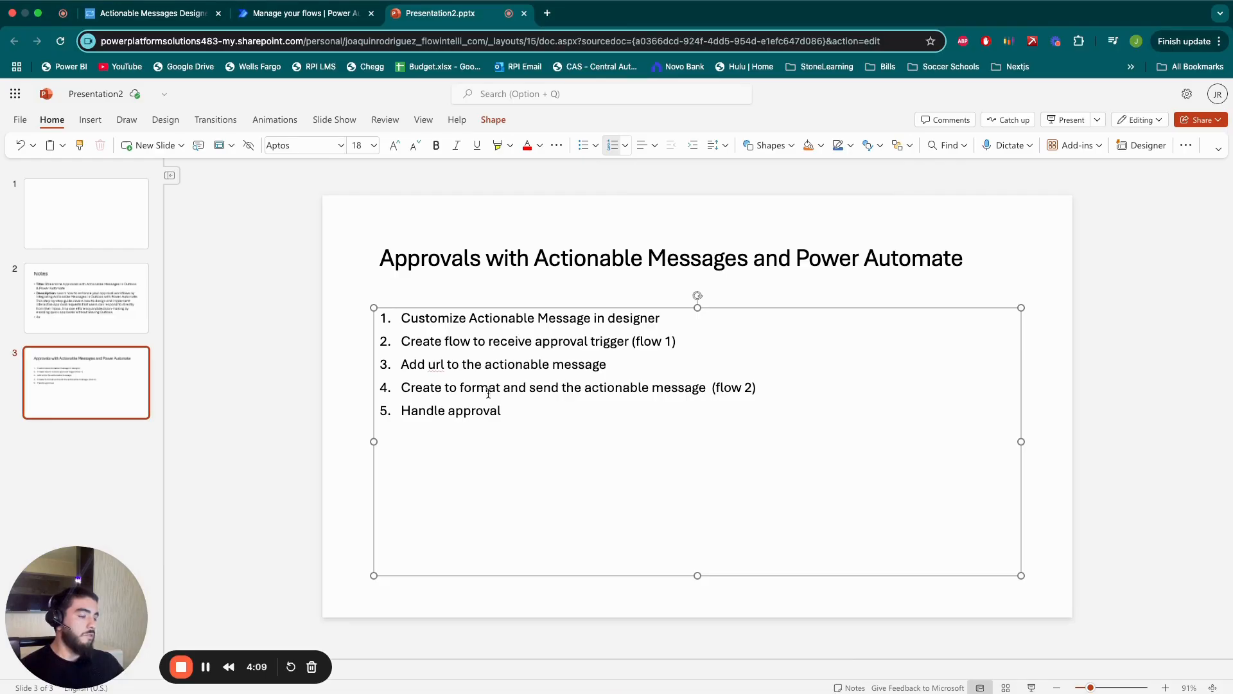
{"action": "mouse_move", "coordinate": [563, 329]}
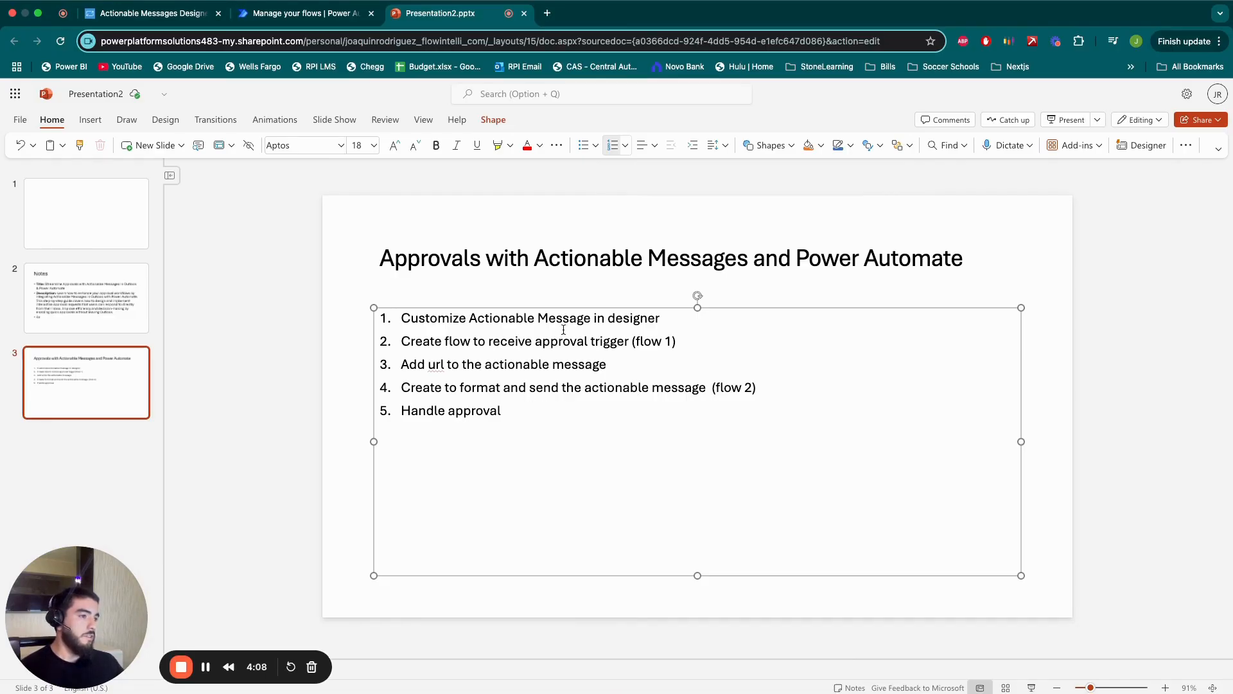
{"action": "mouse_move", "coordinate": [637, 397]}
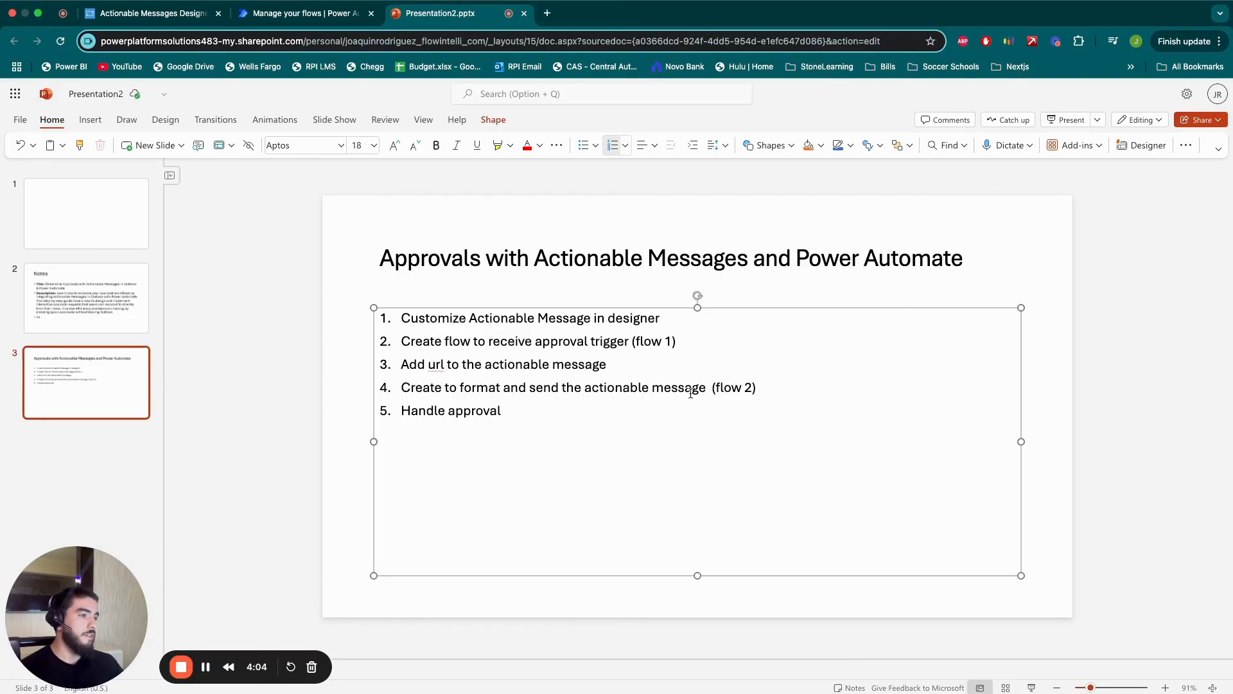
Load the Actionable Message Designer site in Chrome so its sample cards are shown
{"action": "left_click", "coordinate": [147, 14]}
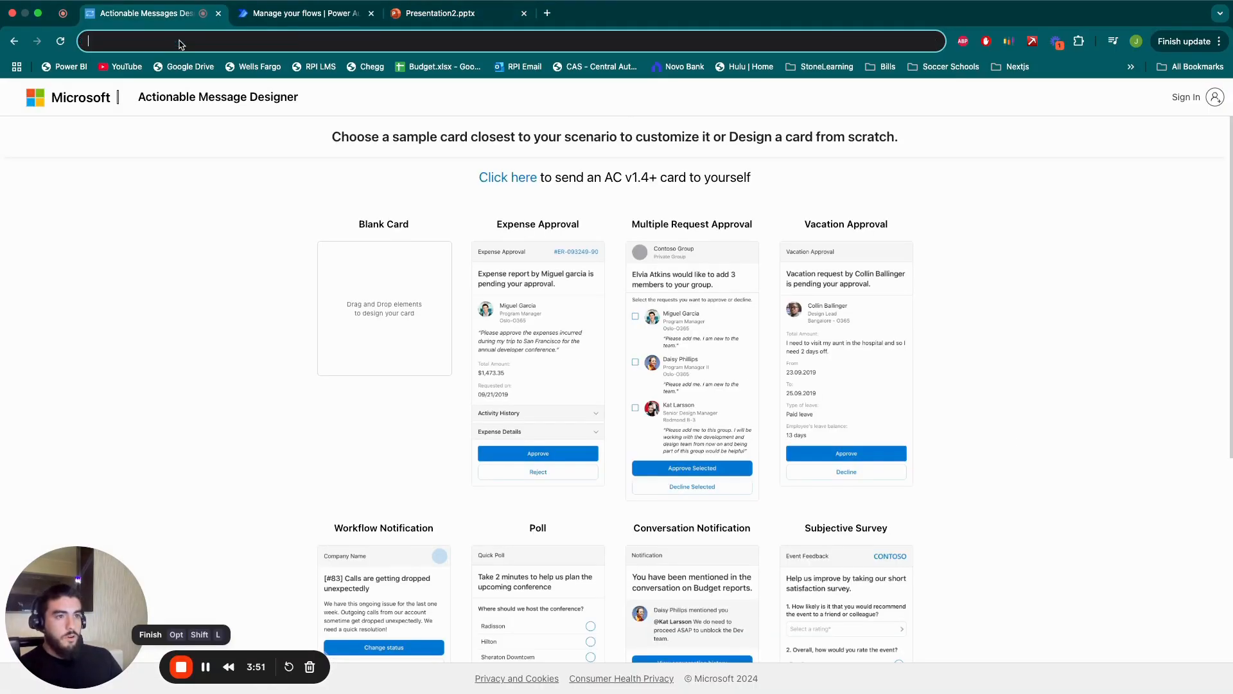
{"action": "type", "text": "actionale"}
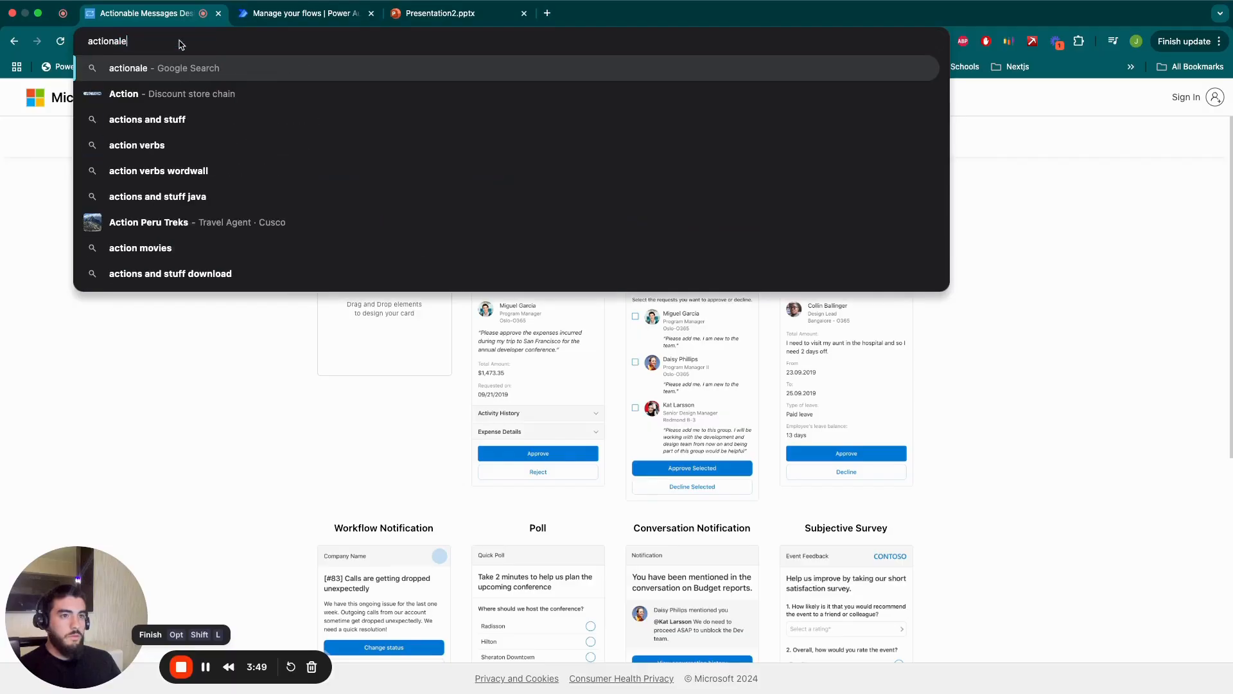
{"action": "type", "text": "actionable emssage headers"}
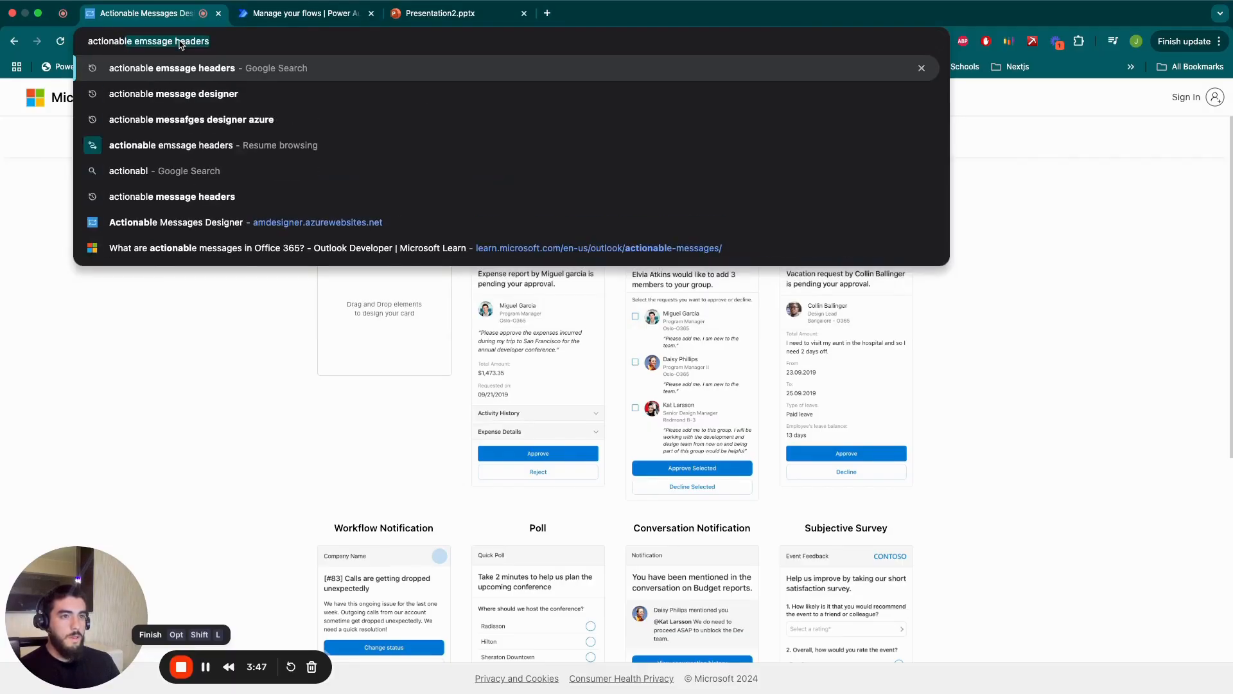
{"action": "type", "text": "actionable designe"}
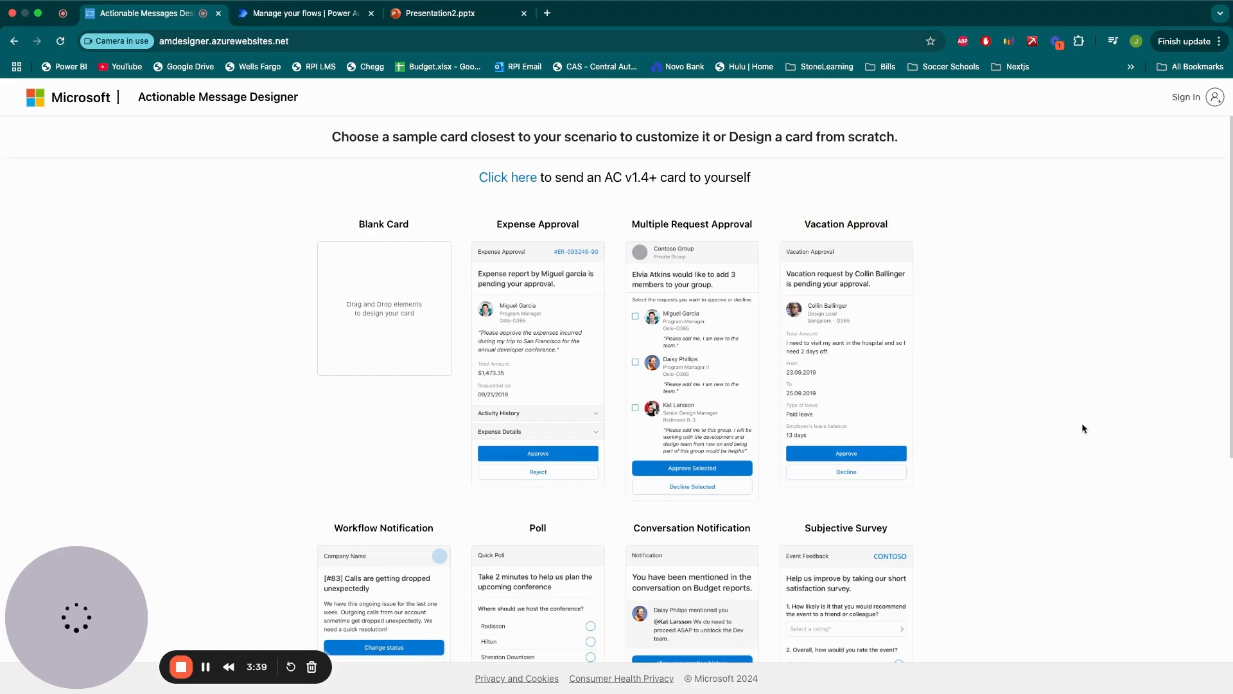
Open the Vacation Approval sample, review its JSON payload, then collapse the payload panel
{"action": "scroll", "scroll_direction": "down", "scroll_amount": 3}
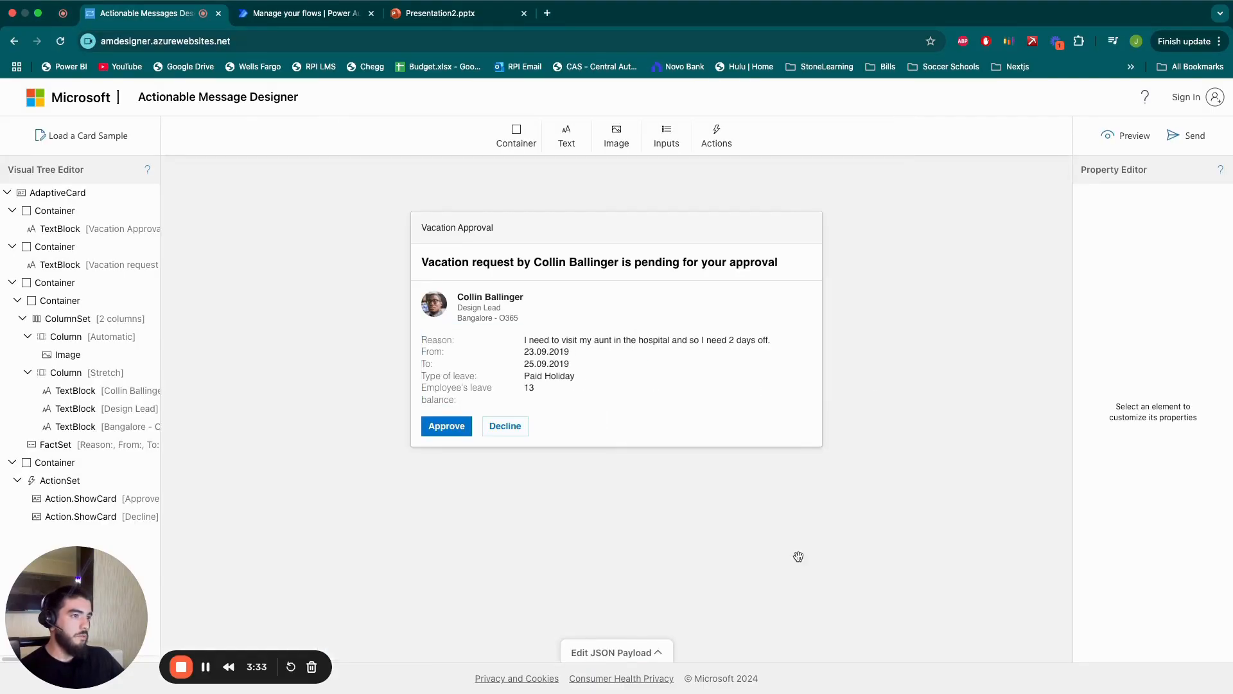
{"action": "mouse_move", "coordinate": [632, 652]}
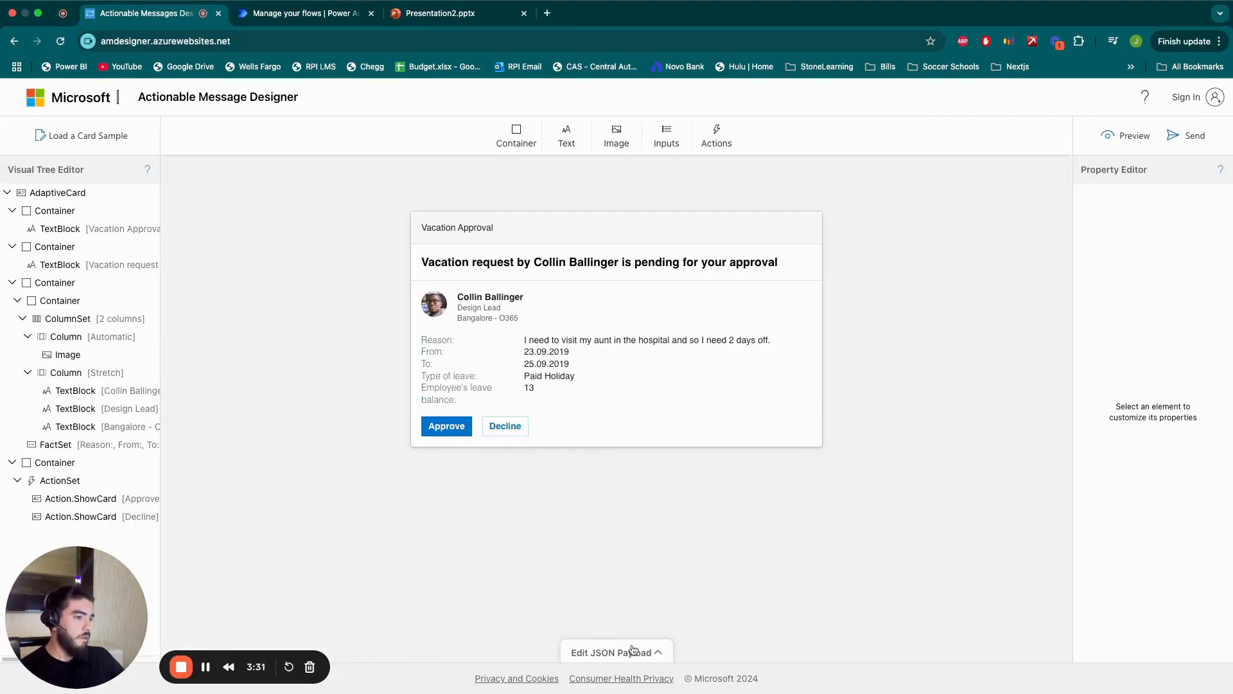
{"action": "left_click", "coordinate": [616, 652]}
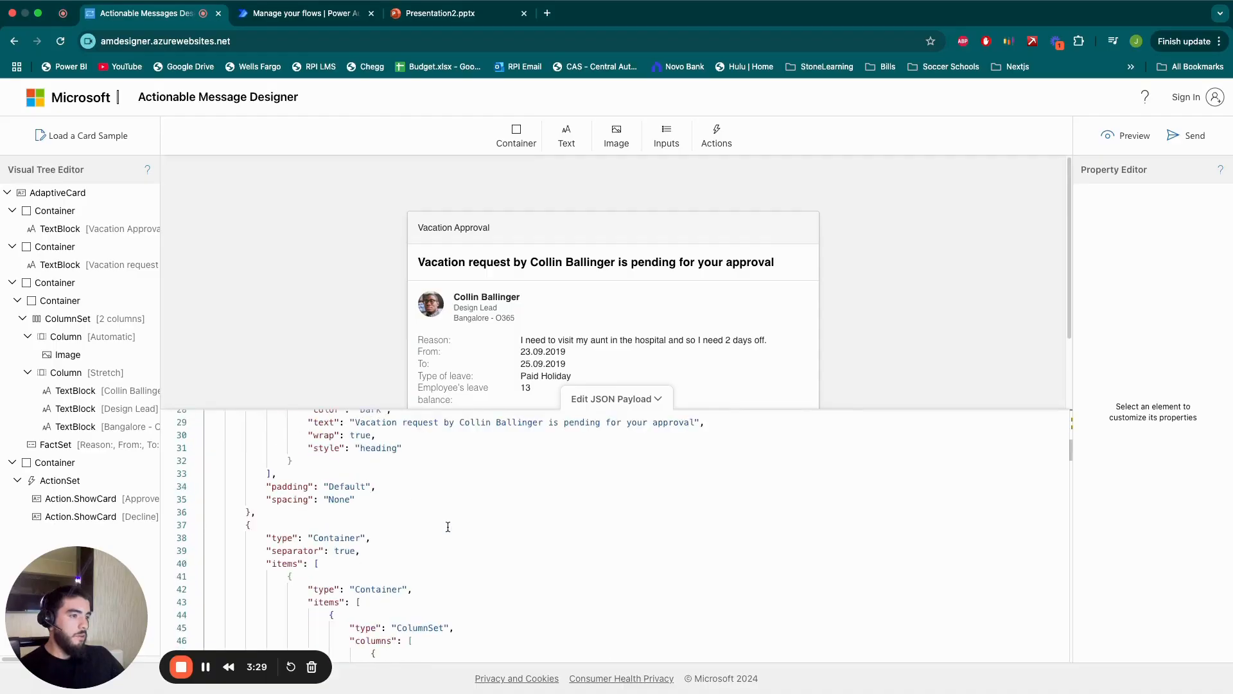
{"action": "scroll", "scroll_direction": "down", "scroll_amount": 3}
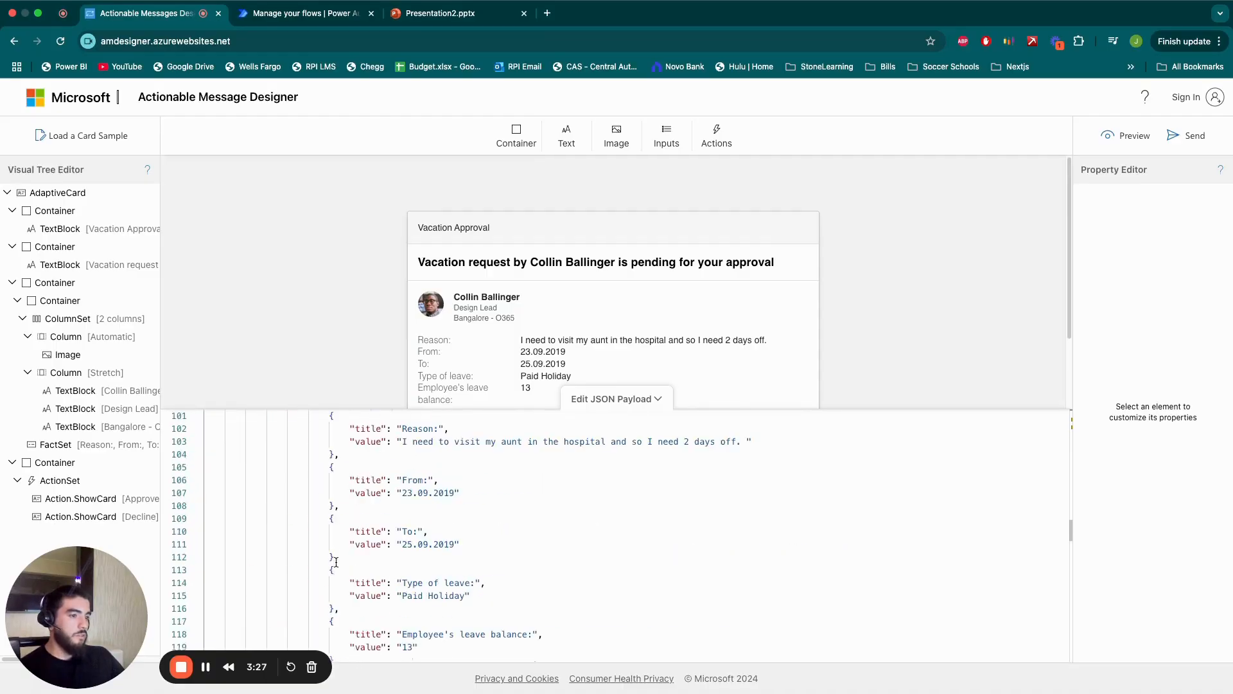
{"action": "left_click", "coordinate": [616, 399]}
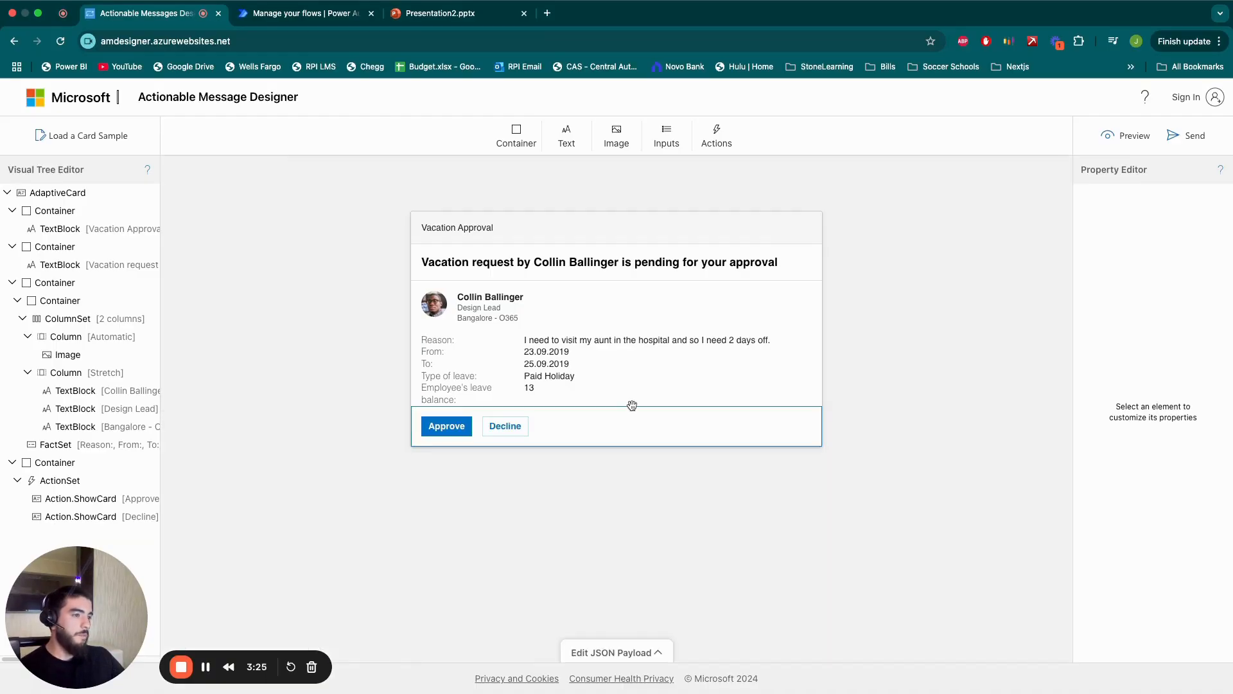
Set the Approve submit body to {"Reason": "{{ApproveReason.value}}"}, then select Decline
{"action": "left_click", "coordinate": [446, 425]}
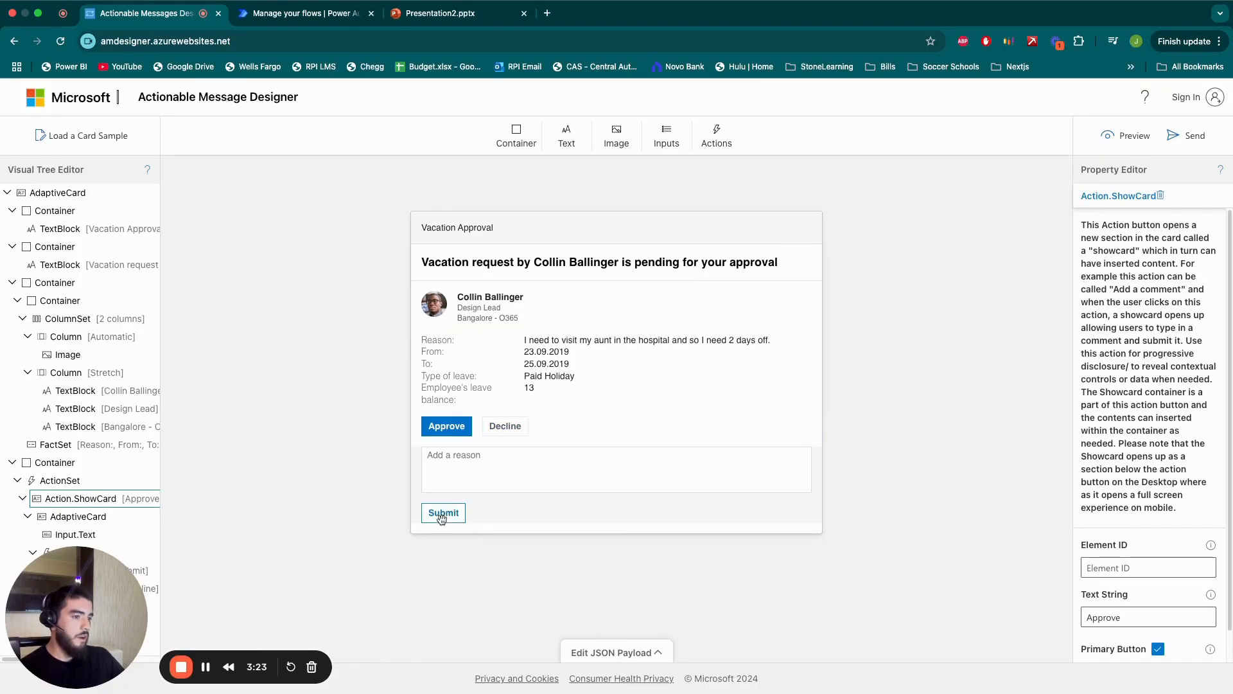
{"action": "left_click", "coordinate": [443, 513]}
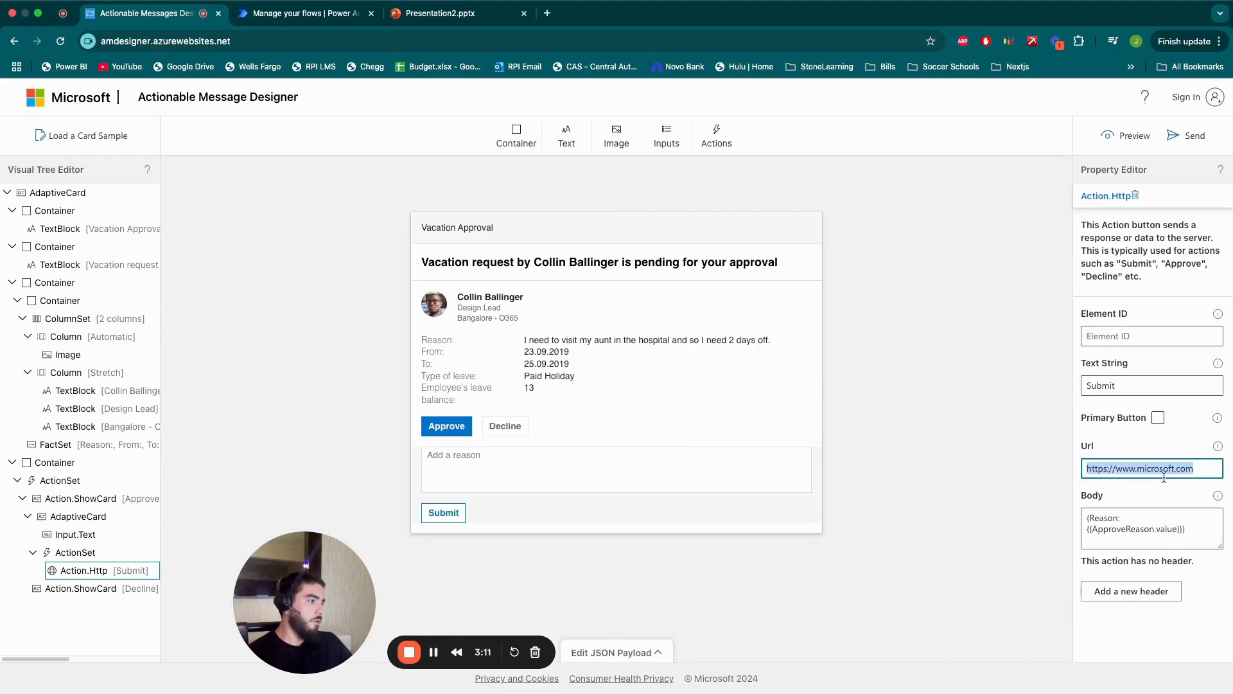
{"action": "left_click", "coordinate": [1152, 528]}
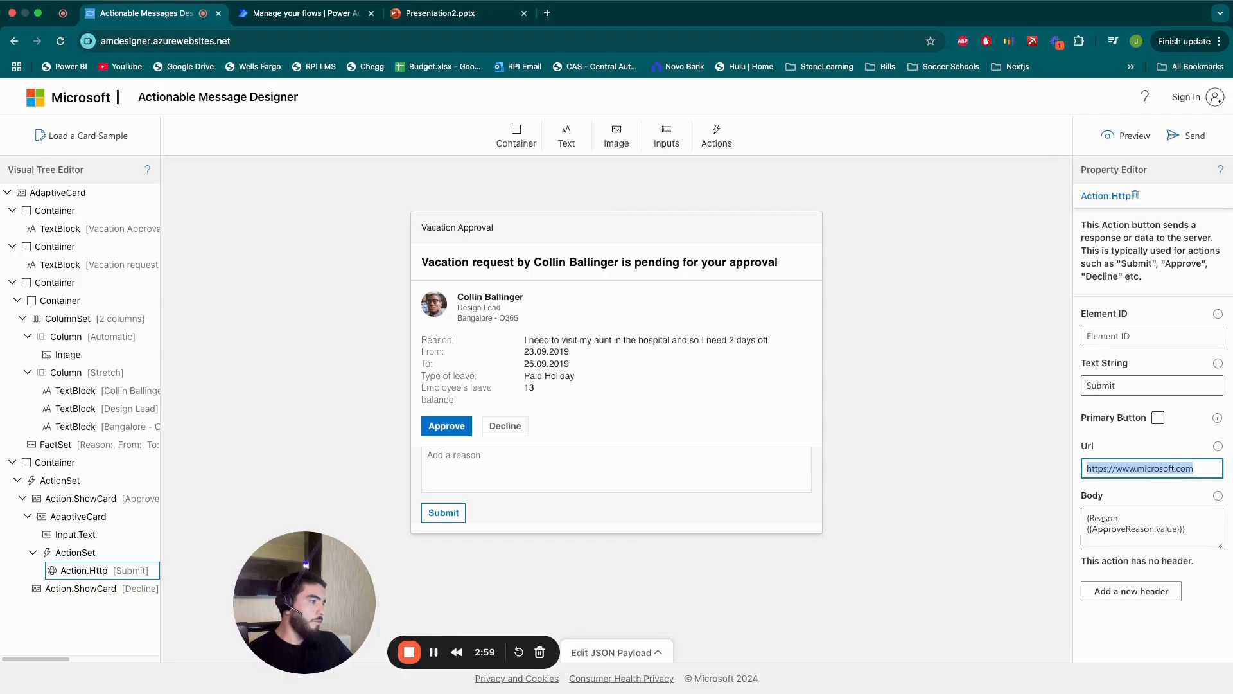
{"action": "left_click", "coordinate": [1152, 527]}
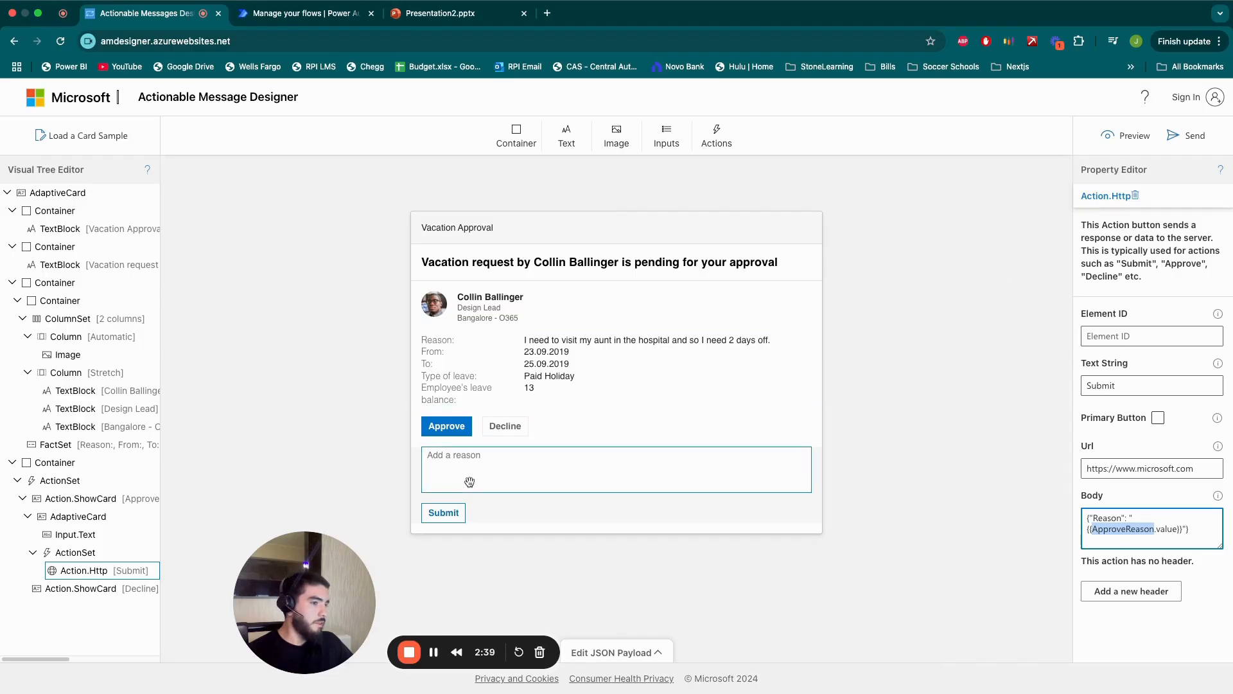
{"action": "double_click", "coordinate": [1168, 529]}
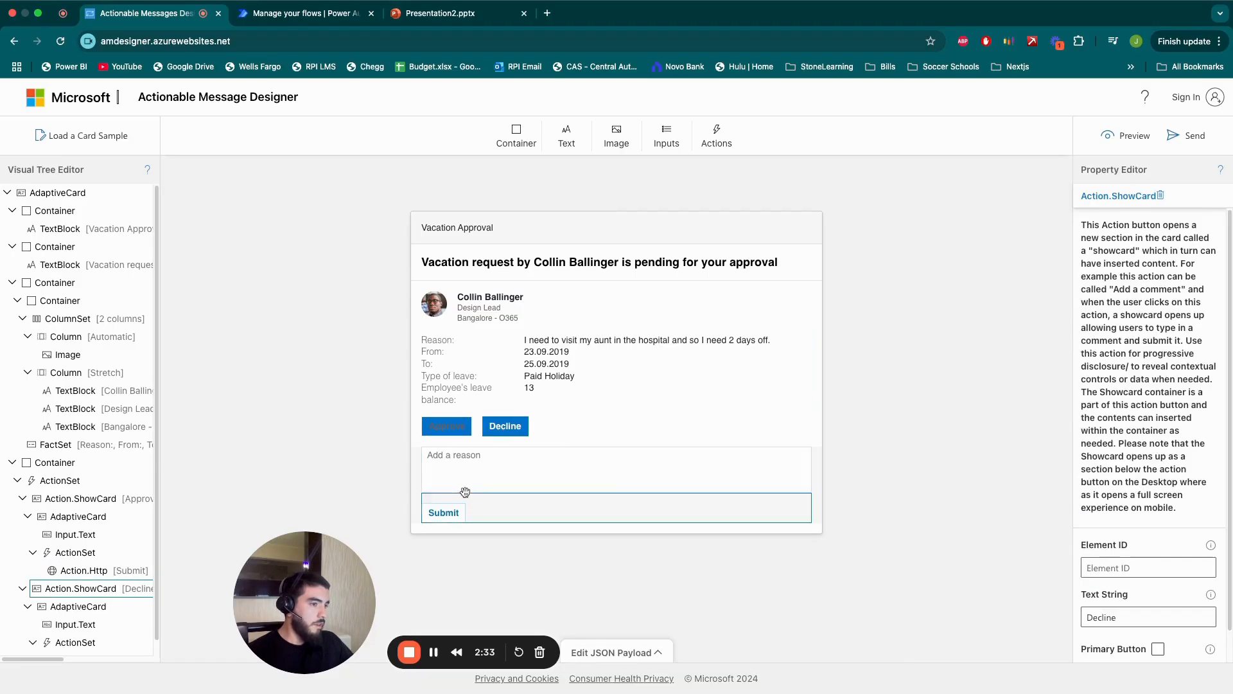
Give Decline's submit action a quoted JSON body plus Authorization and Content-Type: application/json headers
{"action": "left_click", "coordinate": [84, 570]}
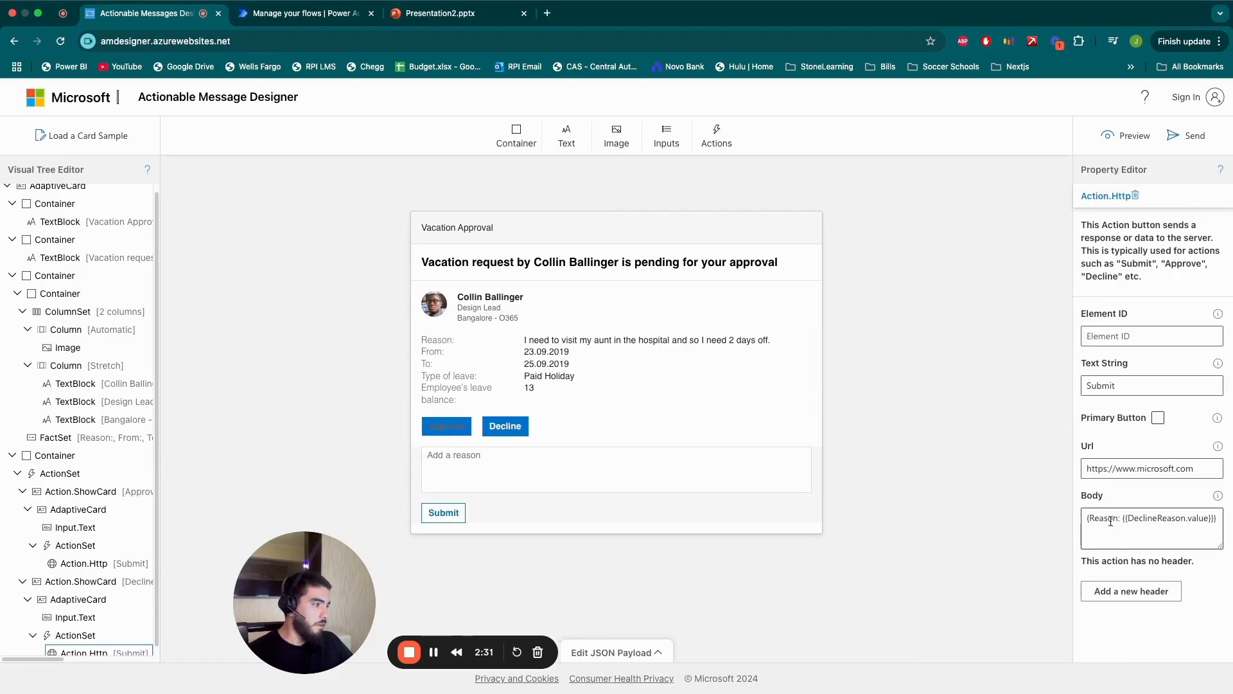
{"action": "left_click", "coordinate": [1111, 518]}
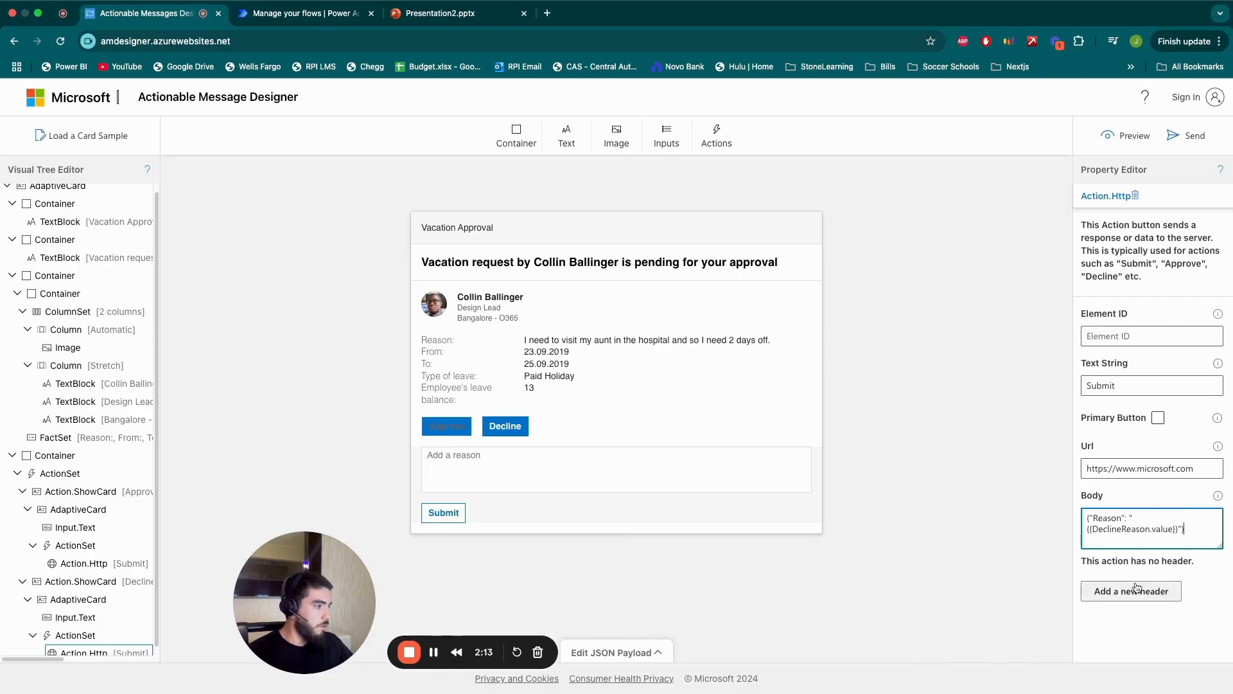
{"action": "left_click", "coordinate": [1131, 590]}
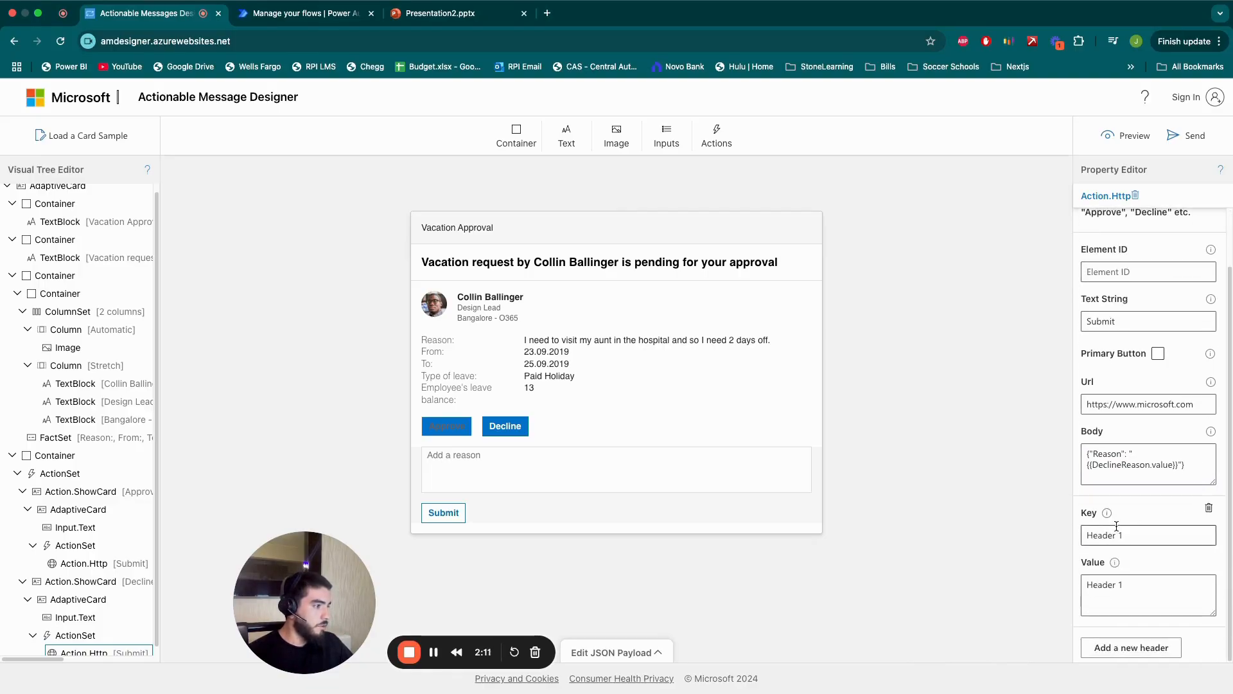
{"action": "type", "text": "Authro"}
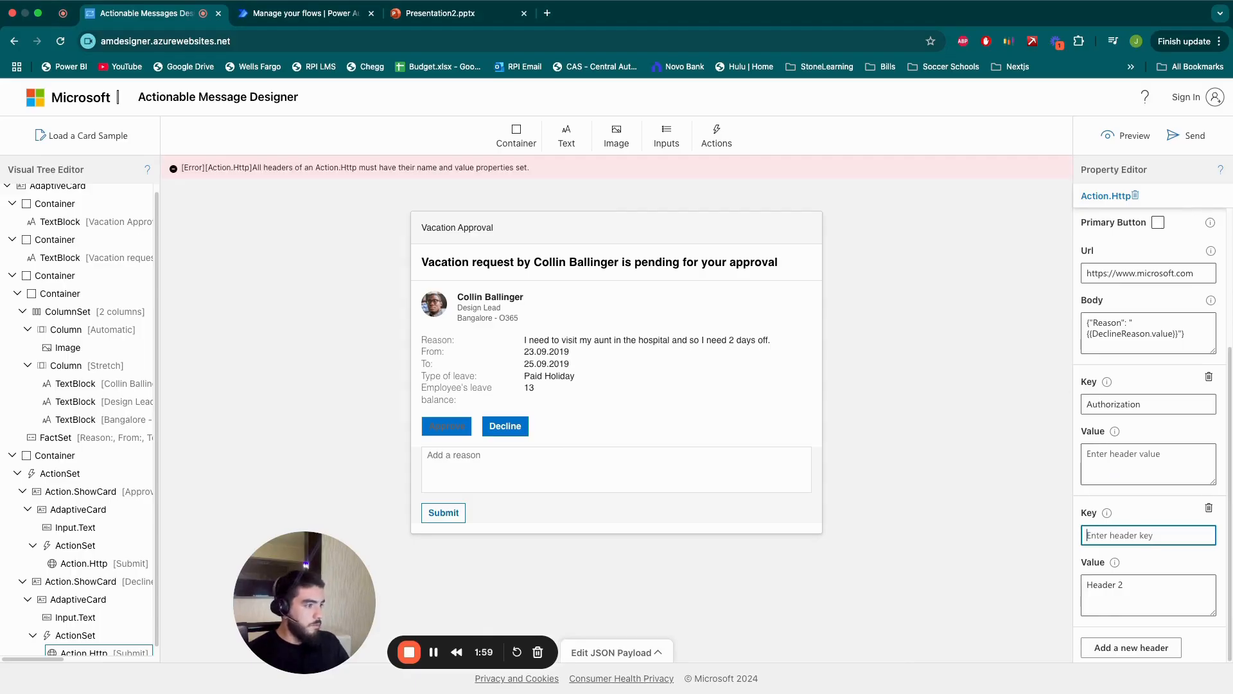
{"action": "type", "text": "Content-Type"}
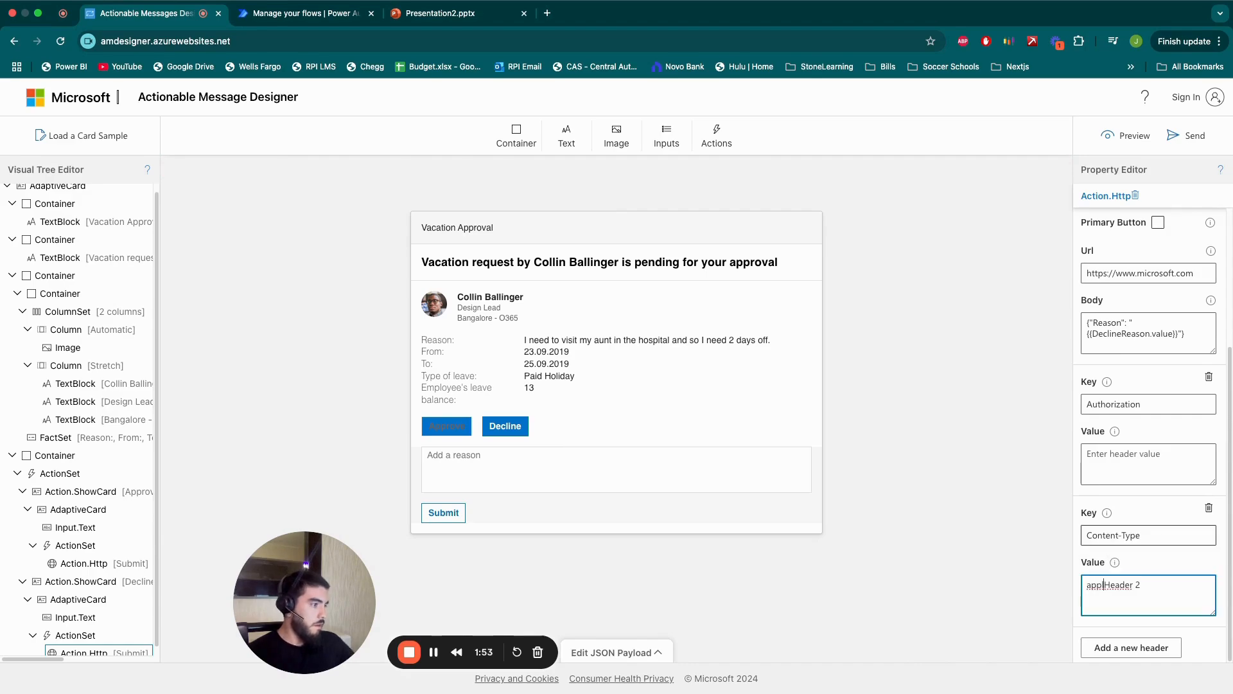
{"action": "type", "text": "application/json"}
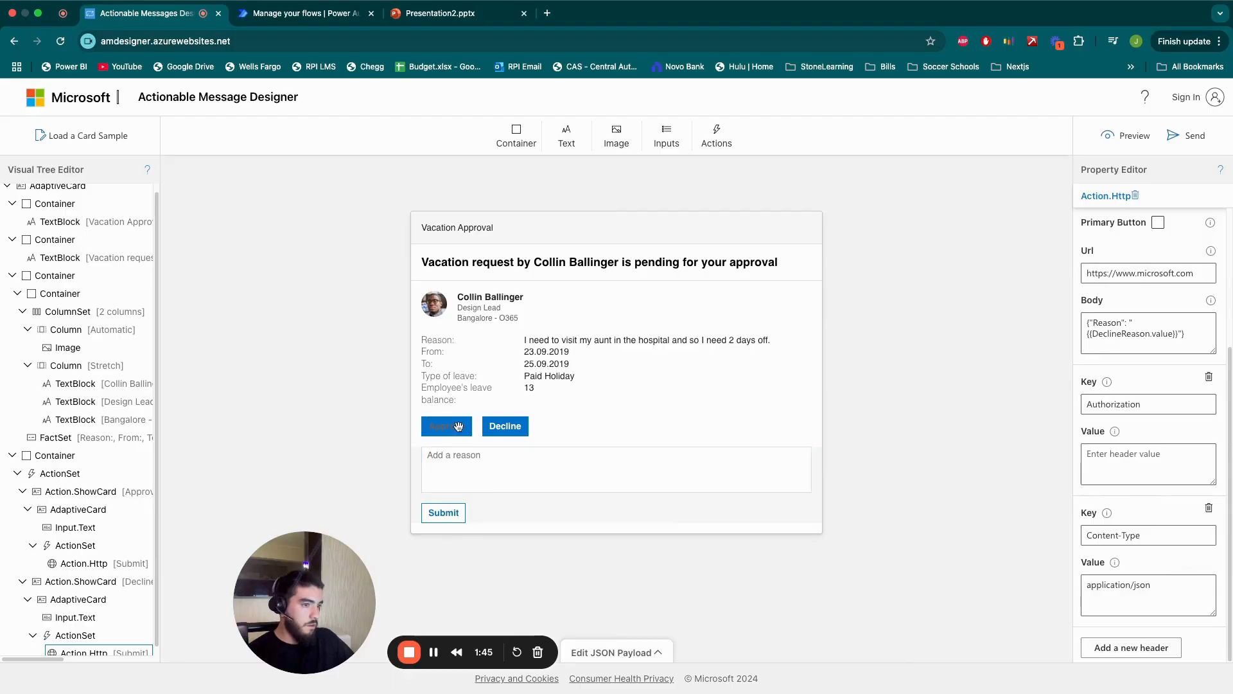
Add Authorization and Content-Type: application/json headers to the Approve submit action
{"action": "left_click", "coordinate": [84, 563]}
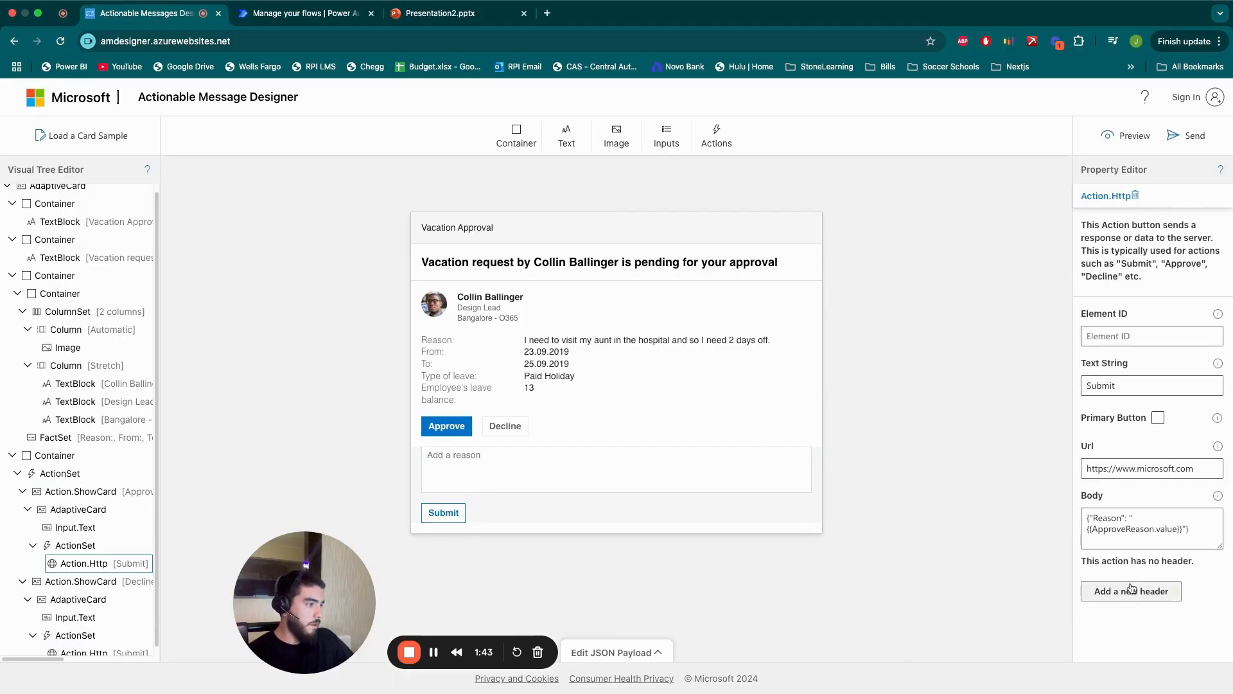
{"action": "left_click", "coordinate": [1131, 591]}
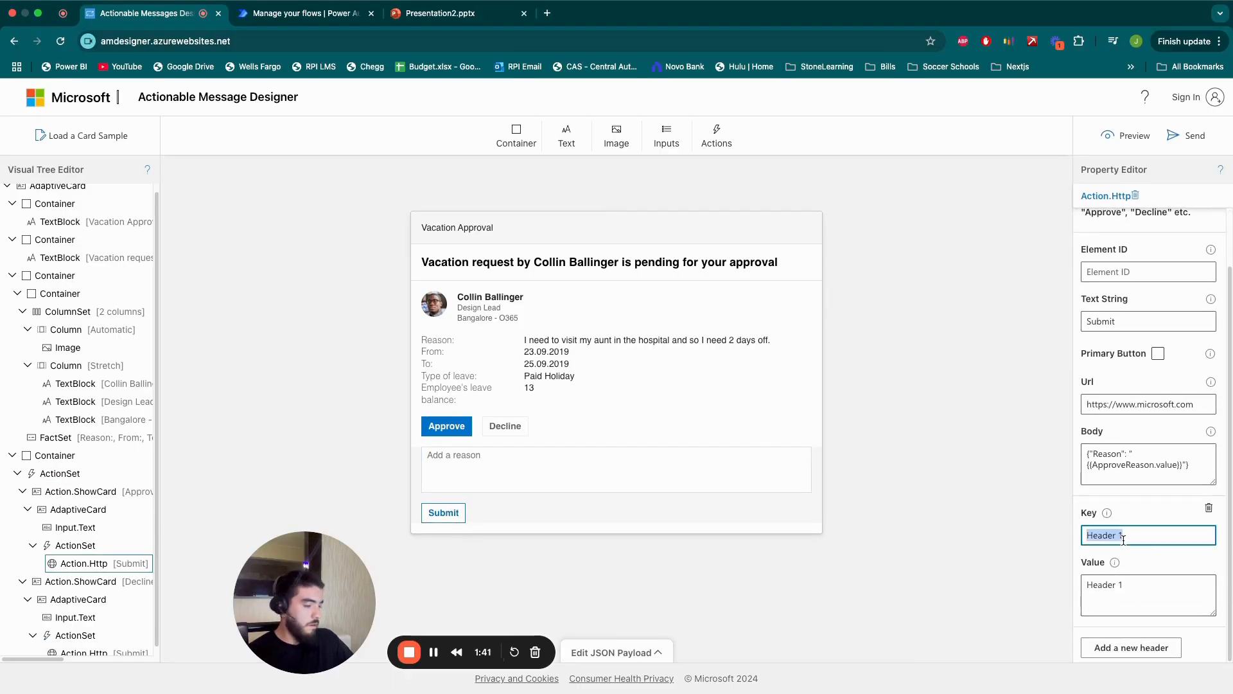
{"action": "type", "text": "Authorization"}
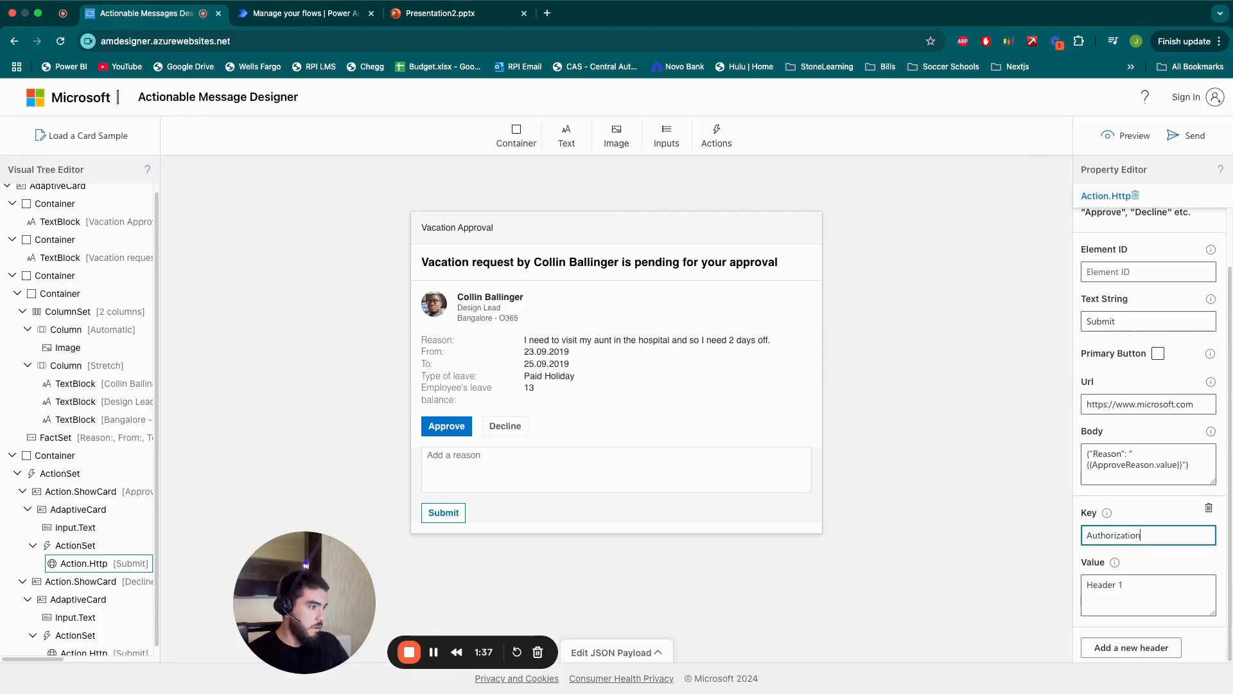
{"action": "left_click", "coordinate": [1148, 595]}
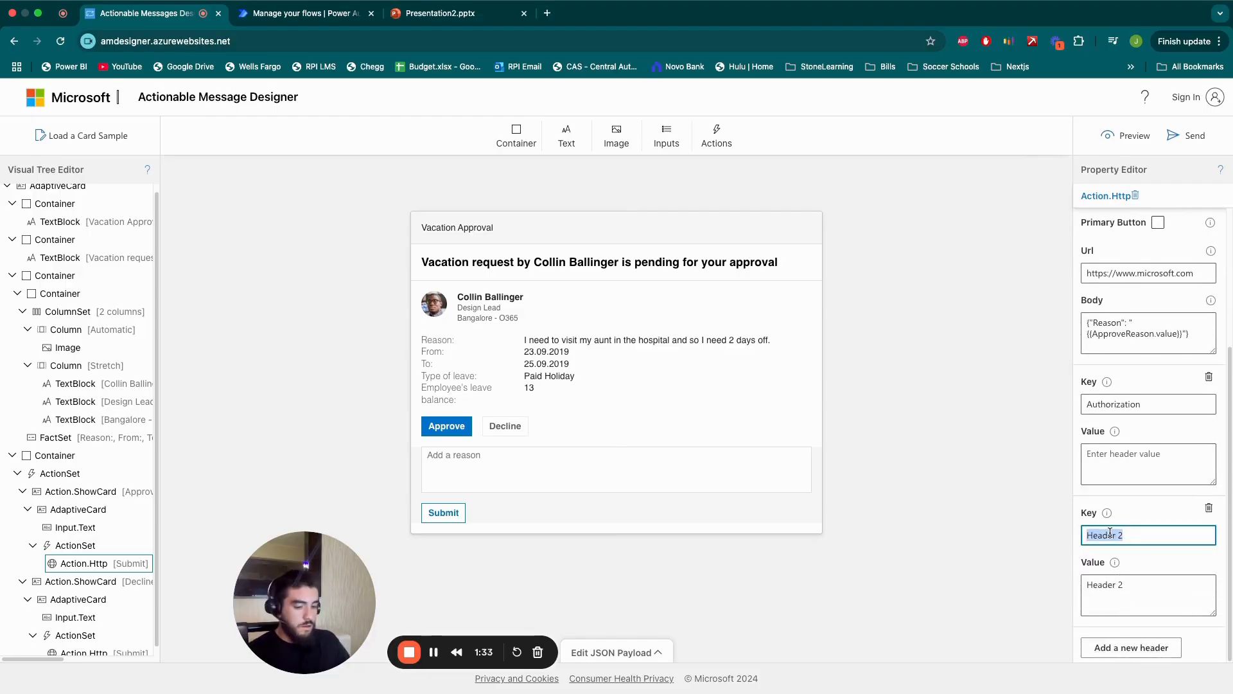
{"action": "type", "text": "Content-T"}
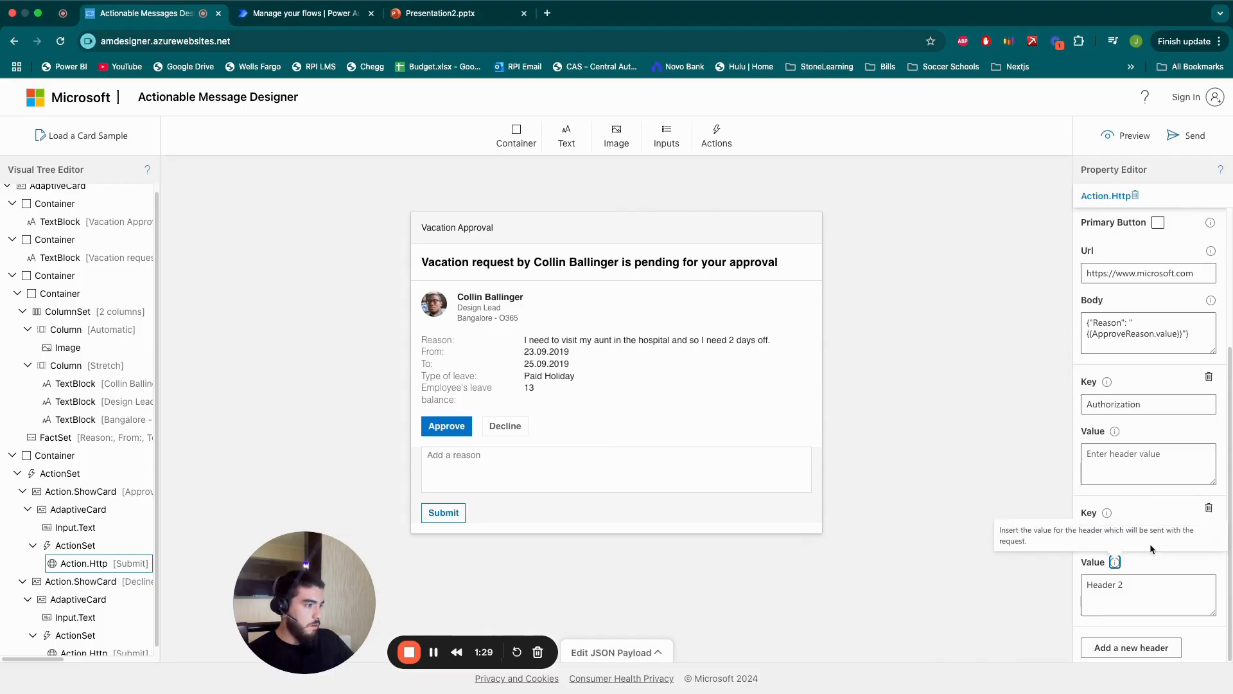
{"action": "type", "text": "app"}
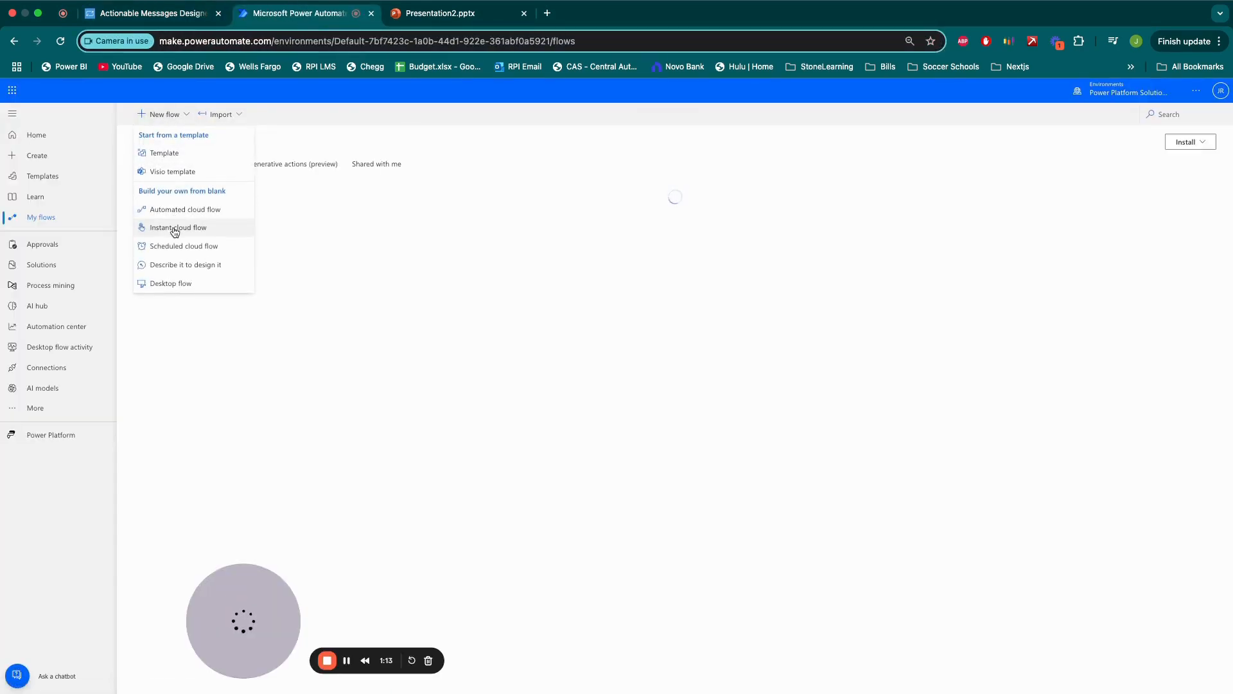
Create an instant cloud flow named Trigger_GetApprovalResponse
{"action": "left_click", "coordinate": [176, 227]}
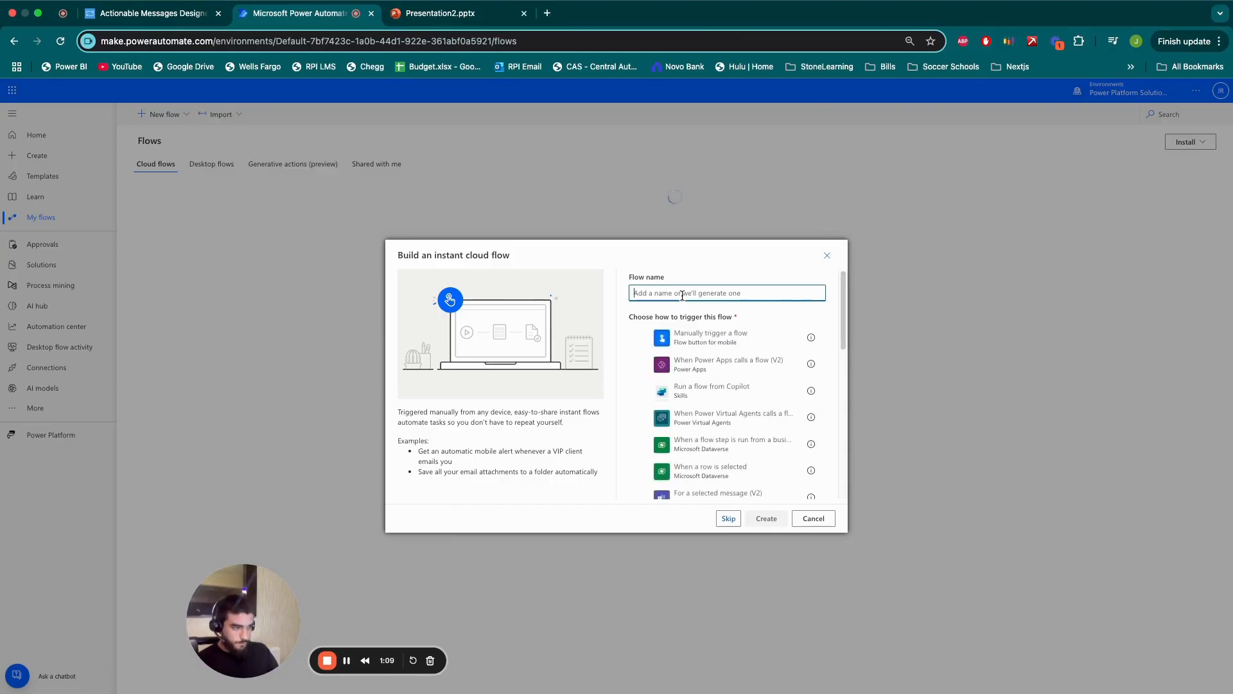
{"action": "type", "text": "Trigger_GetApprovalRe"}
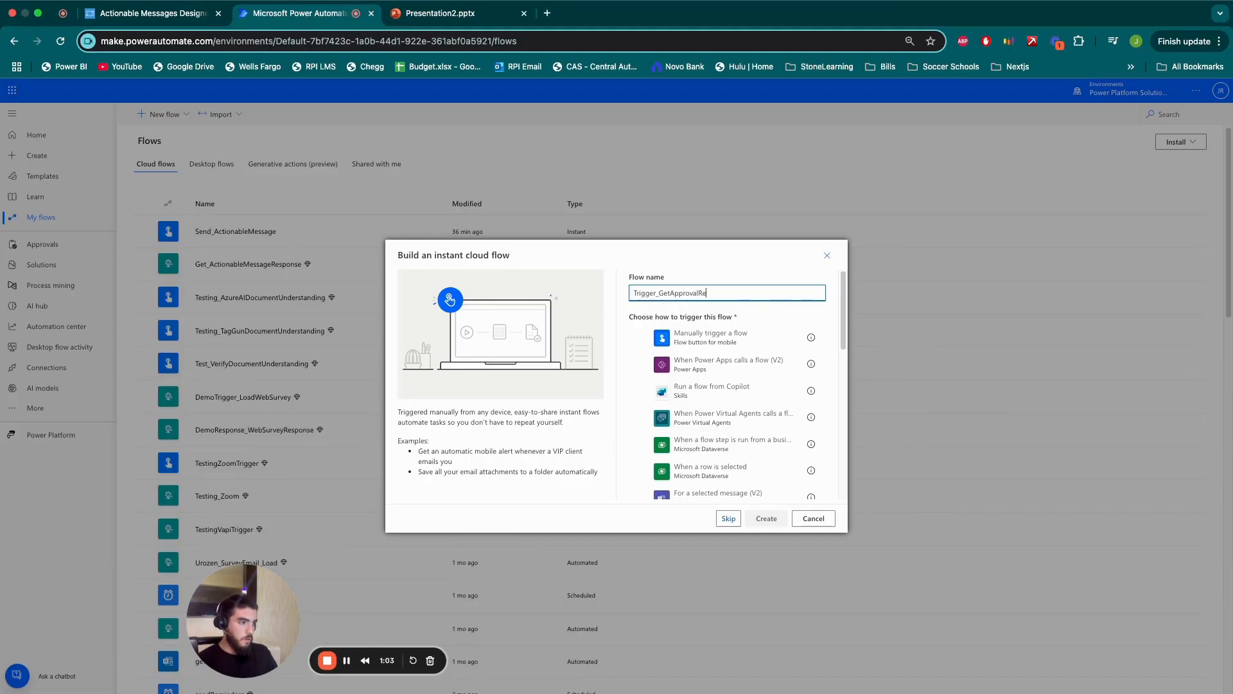
{"action": "scroll", "scroll_direction": "down", "scroll_amount": 3}
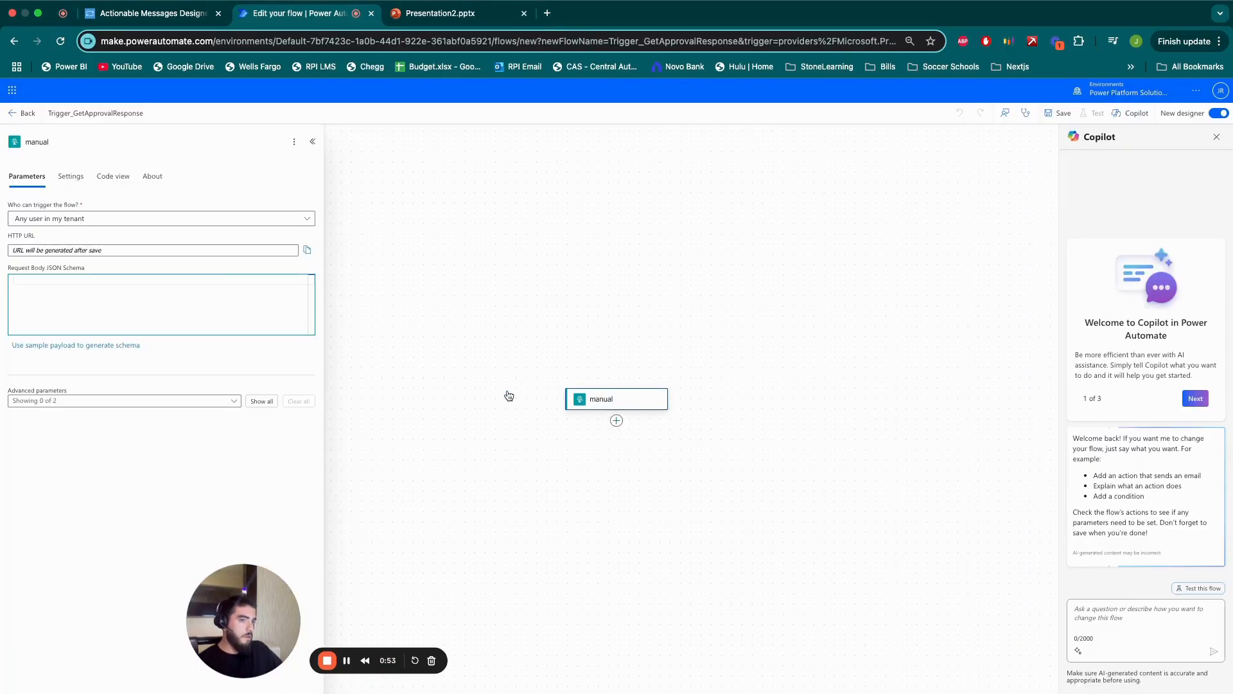
{"action": "mouse_move", "coordinate": [81, 242]}
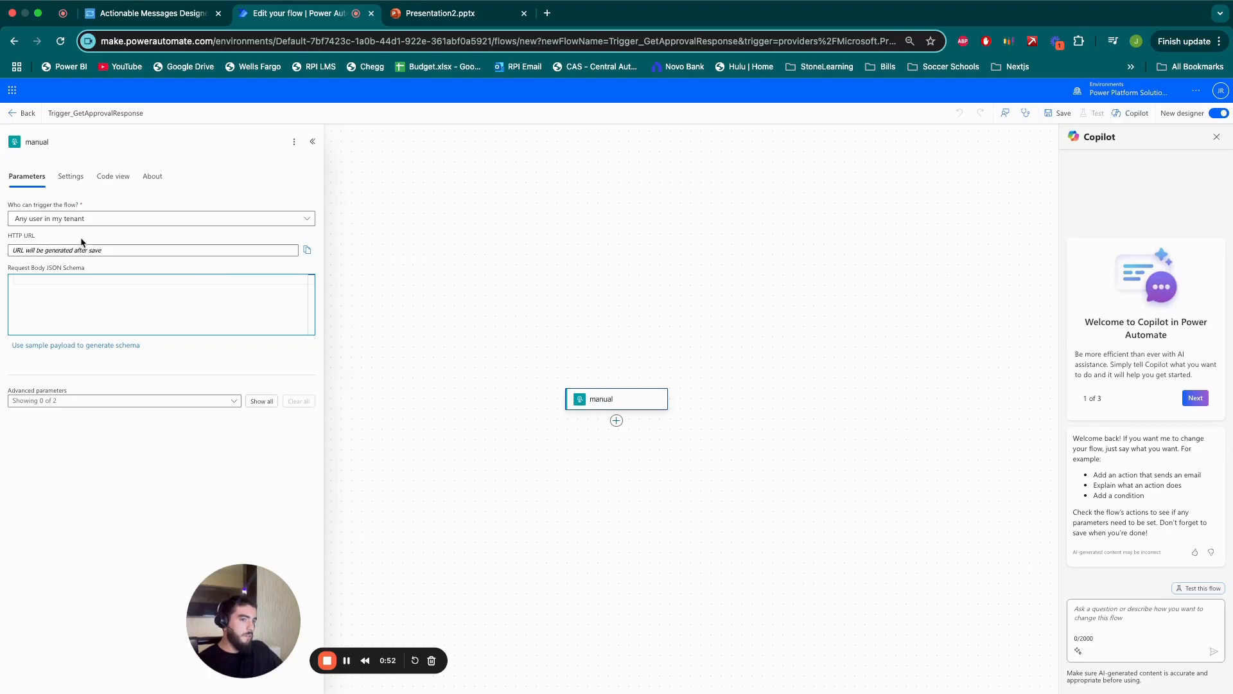
Allow anyone to POST to the trigger, add a Compose step, and save to generate the URL
{"action": "left_click", "coordinate": [125, 401]}
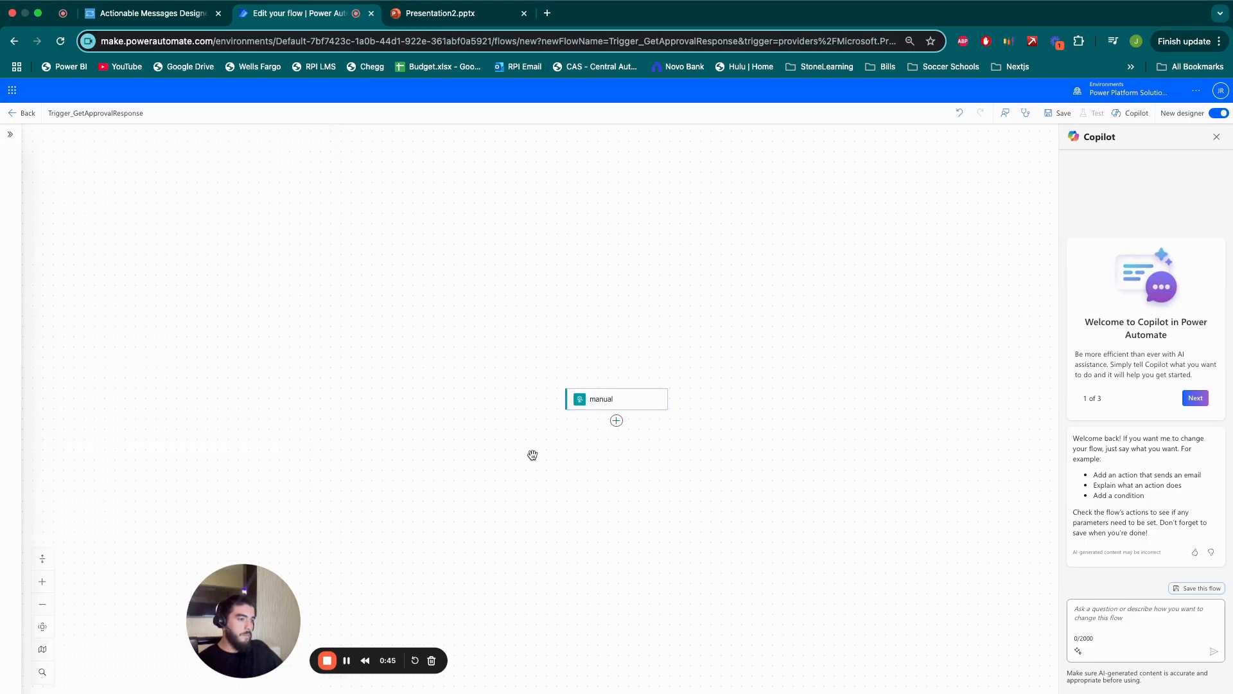
{"action": "left_click", "coordinate": [616, 420]}
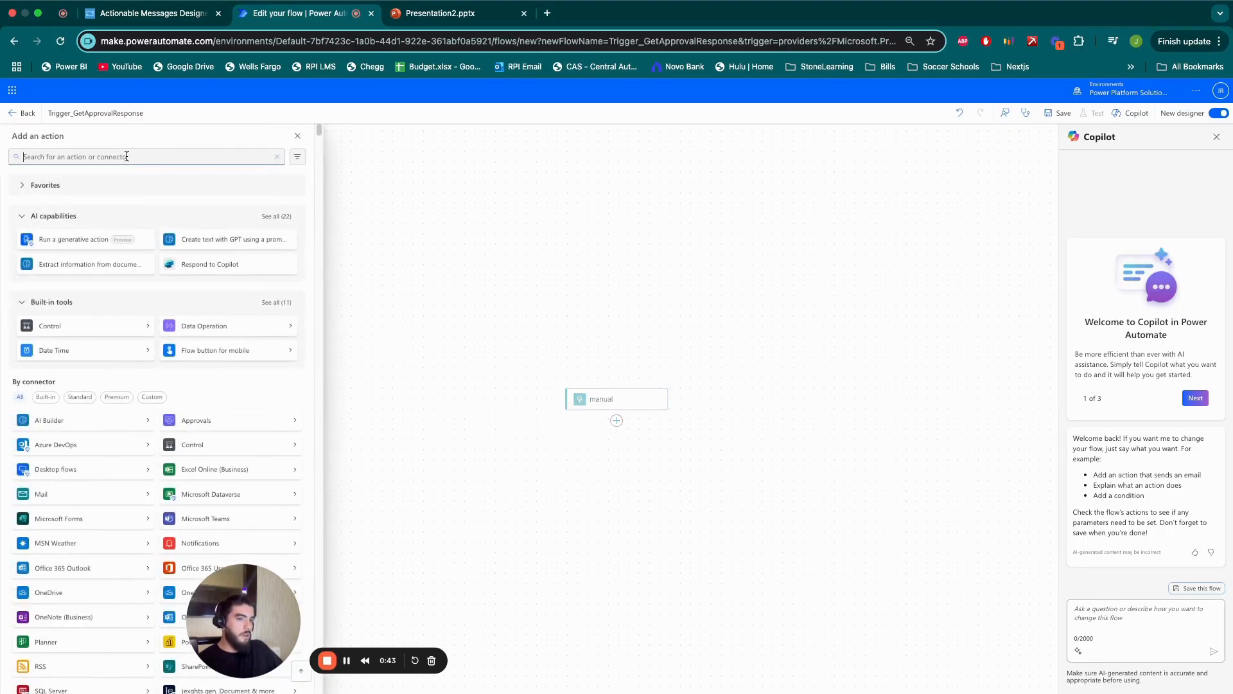
{"action": "type", "text": "Compo"}
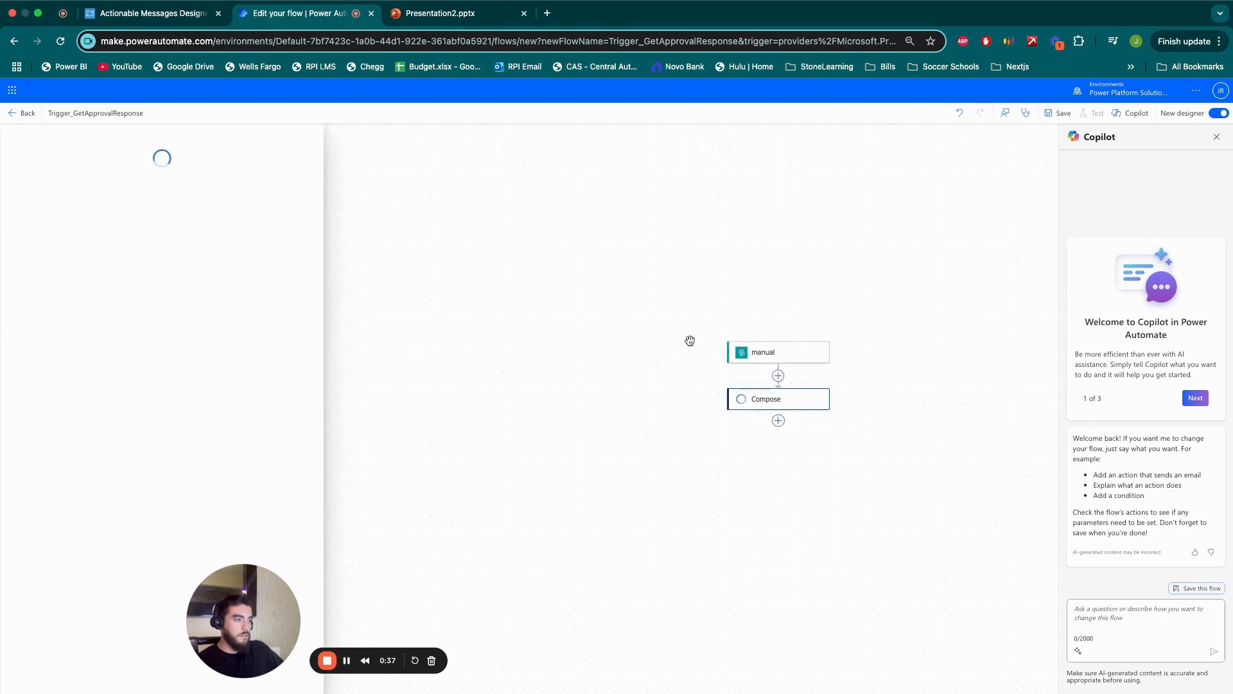
{"action": "left_click", "coordinate": [777, 398]}
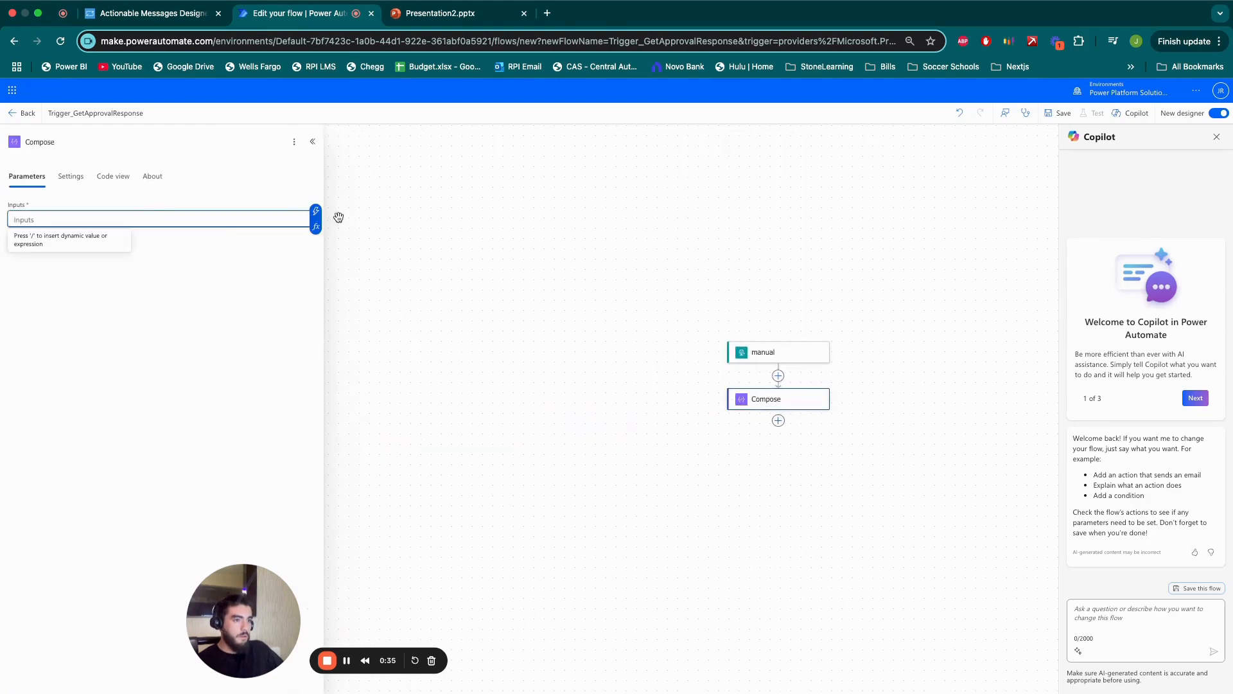
{"action": "left_click", "coordinate": [157, 219]}
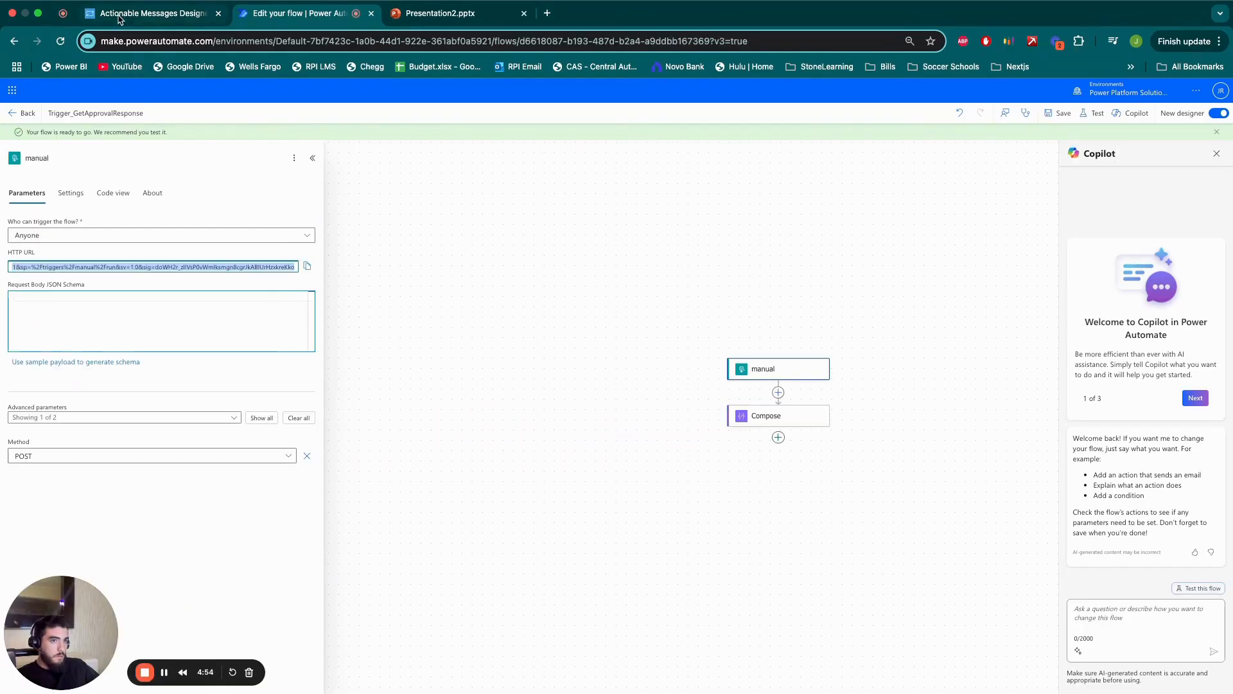
Paste the flow's HTTP trigger URL into the Approve submit action's Url and show the card JSON
{"action": "left_click", "coordinate": [148, 14]}
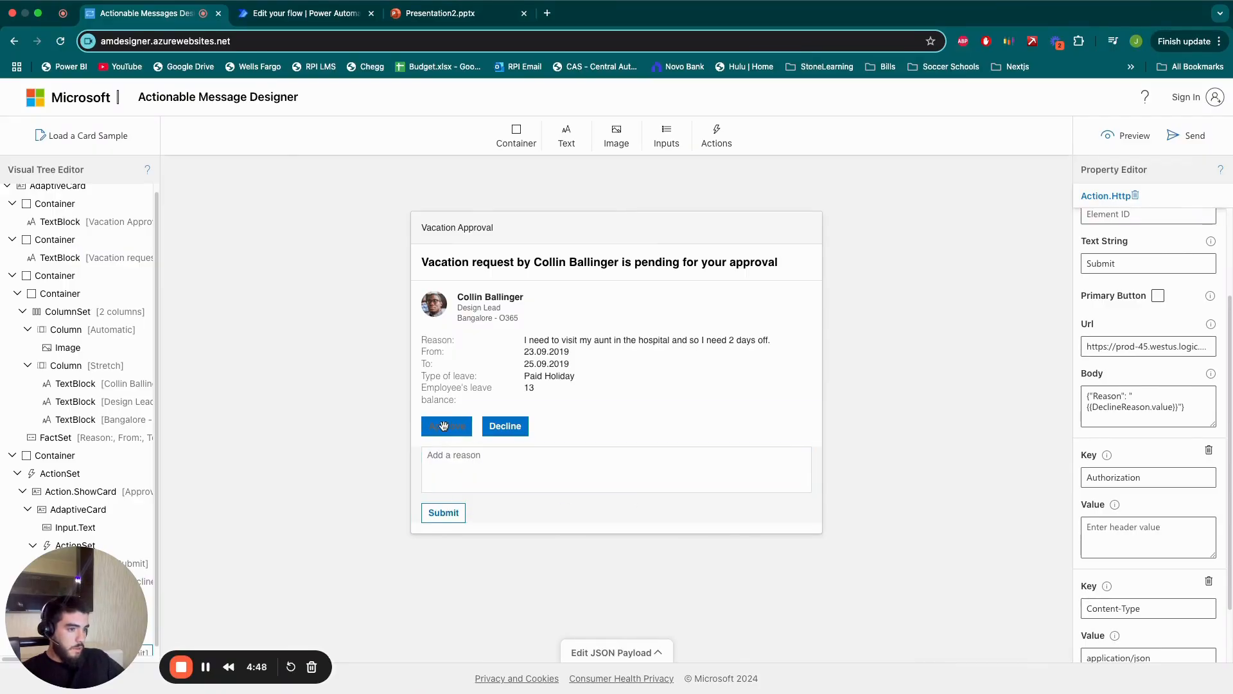
{"action": "left_click", "coordinate": [446, 426]}
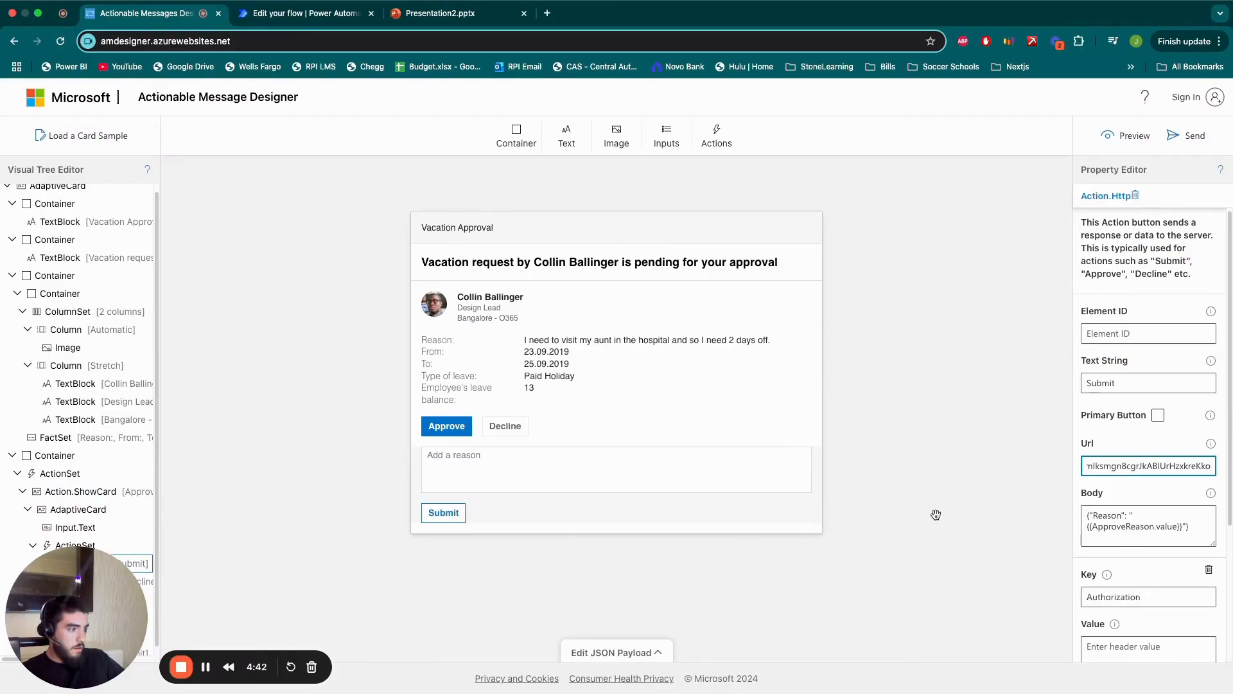
{"action": "left_click", "coordinate": [443, 513]}
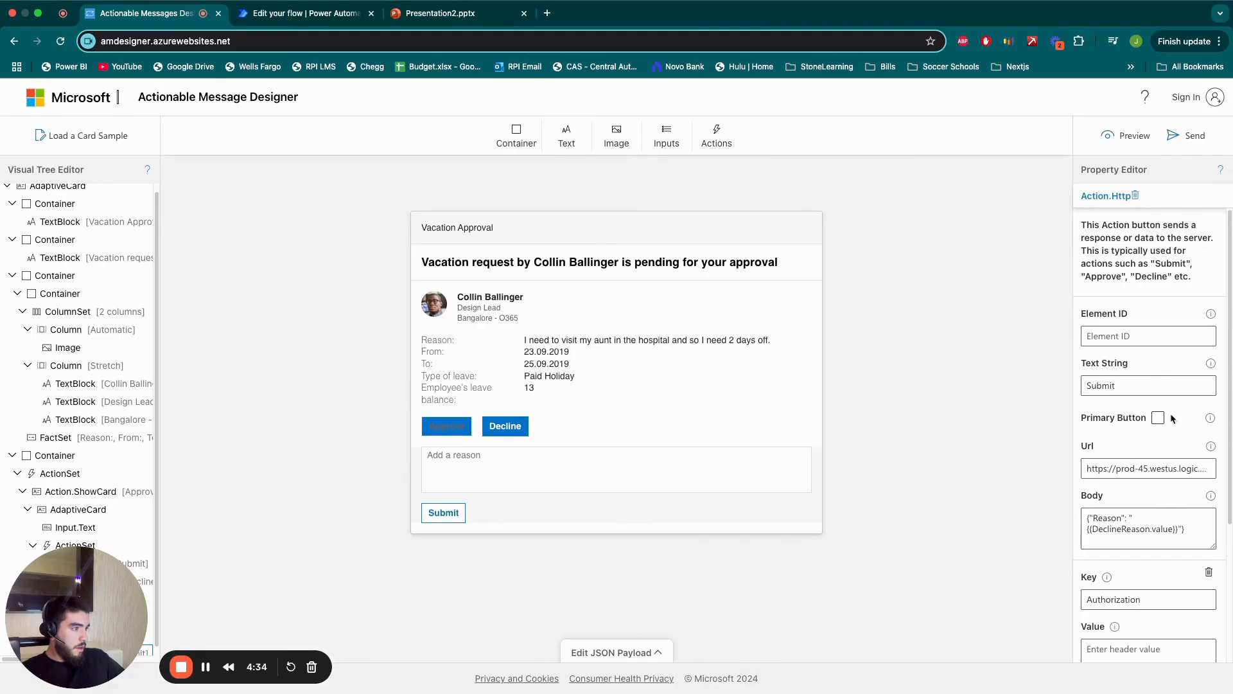
{"action": "scroll", "scroll_direction": "down", "scroll_amount": 3}
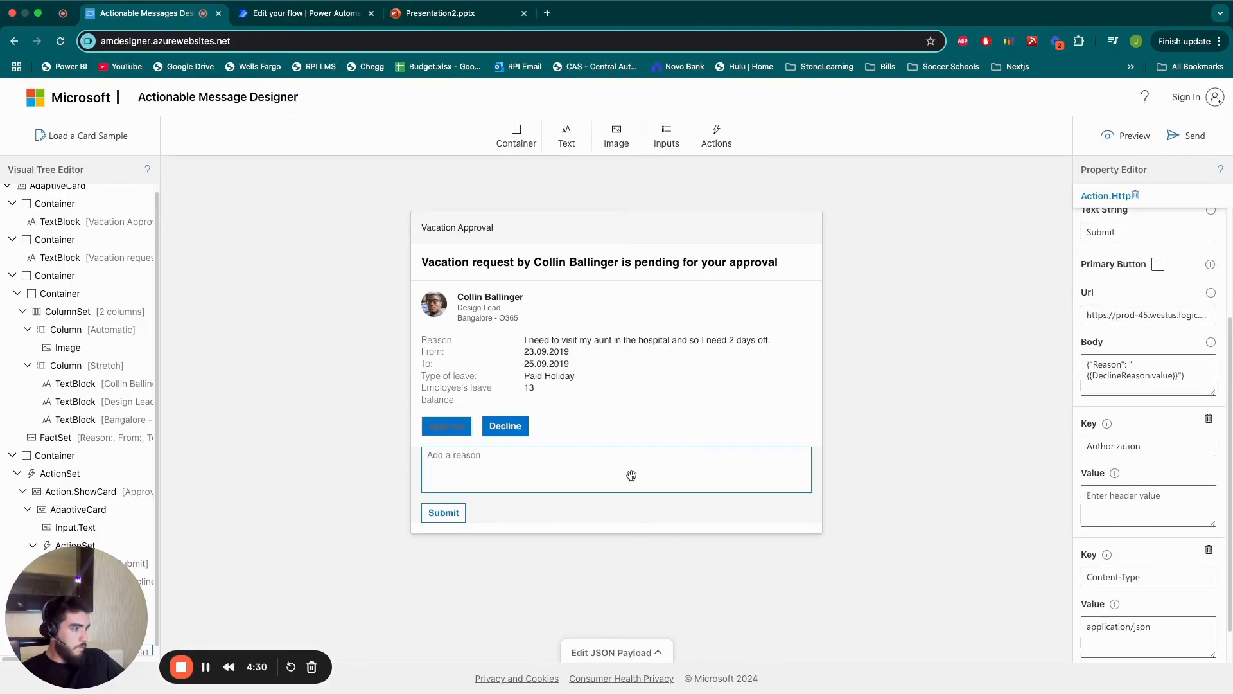
{"action": "left_click", "coordinate": [446, 426]}
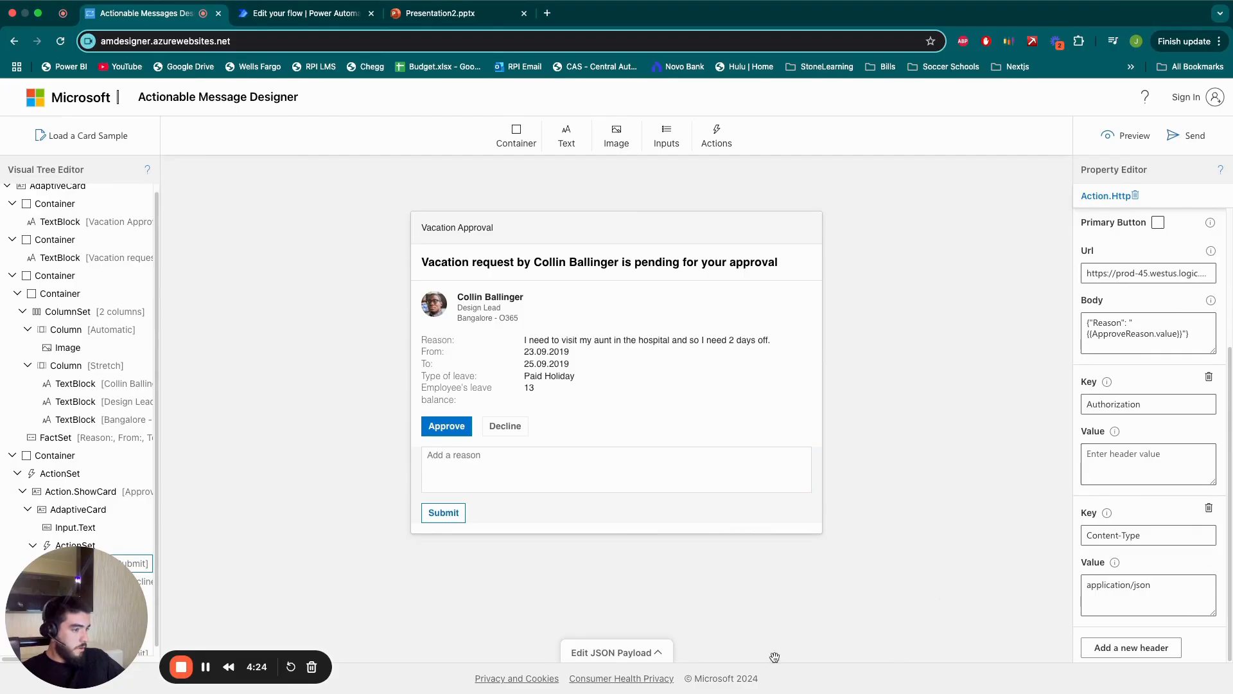
{"action": "left_click", "coordinate": [611, 652]}
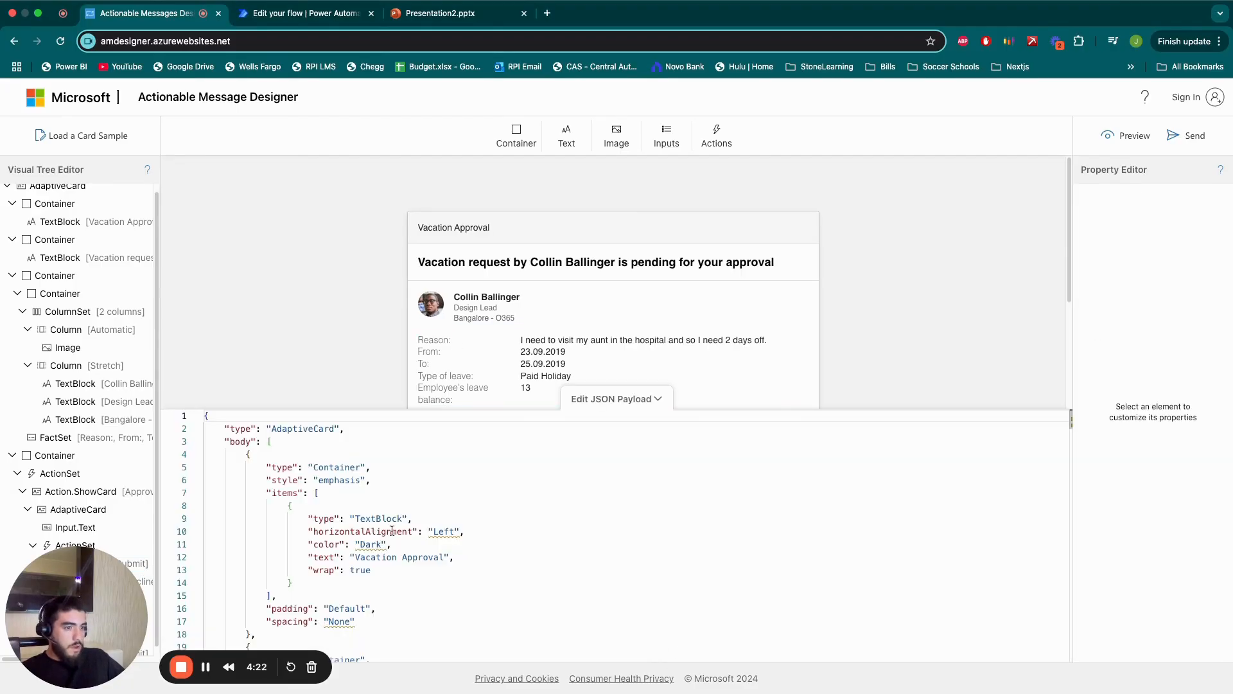
Copy the whole card JSON and return to the Trigger_GetApprovalResponse flow page
{"action": "scroll", "scroll_direction": "down", "scroll_amount": 3}
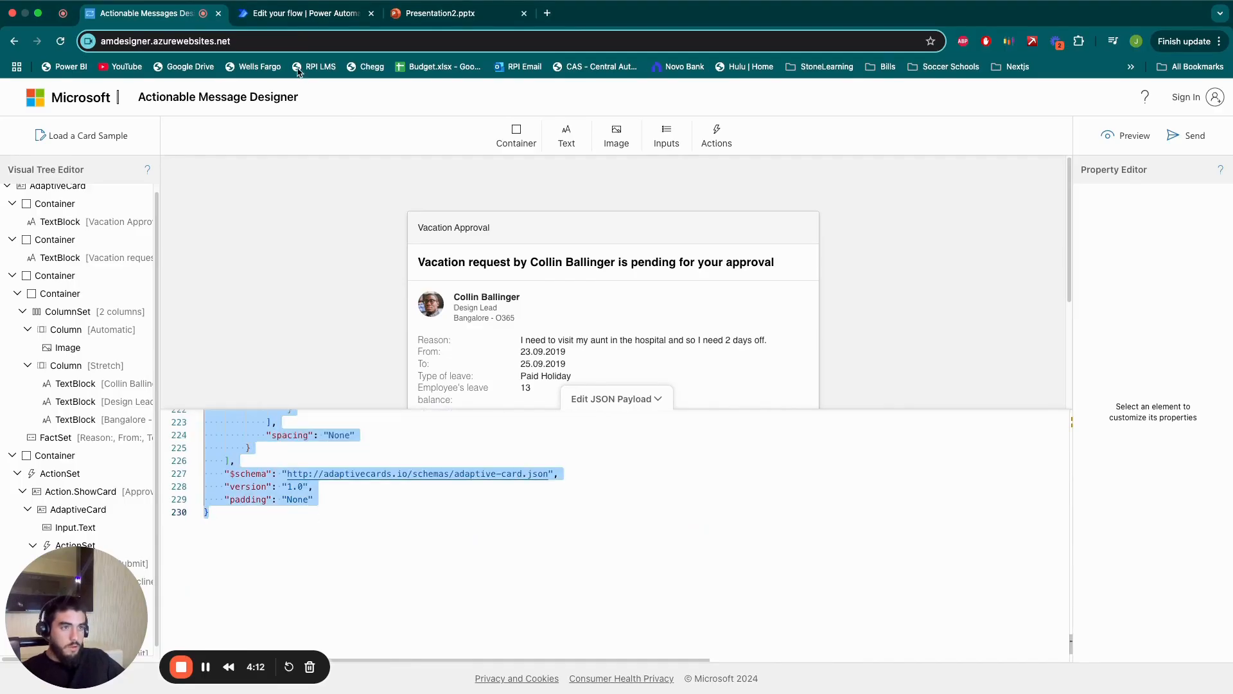
{"action": "left_click", "coordinate": [302, 14]}
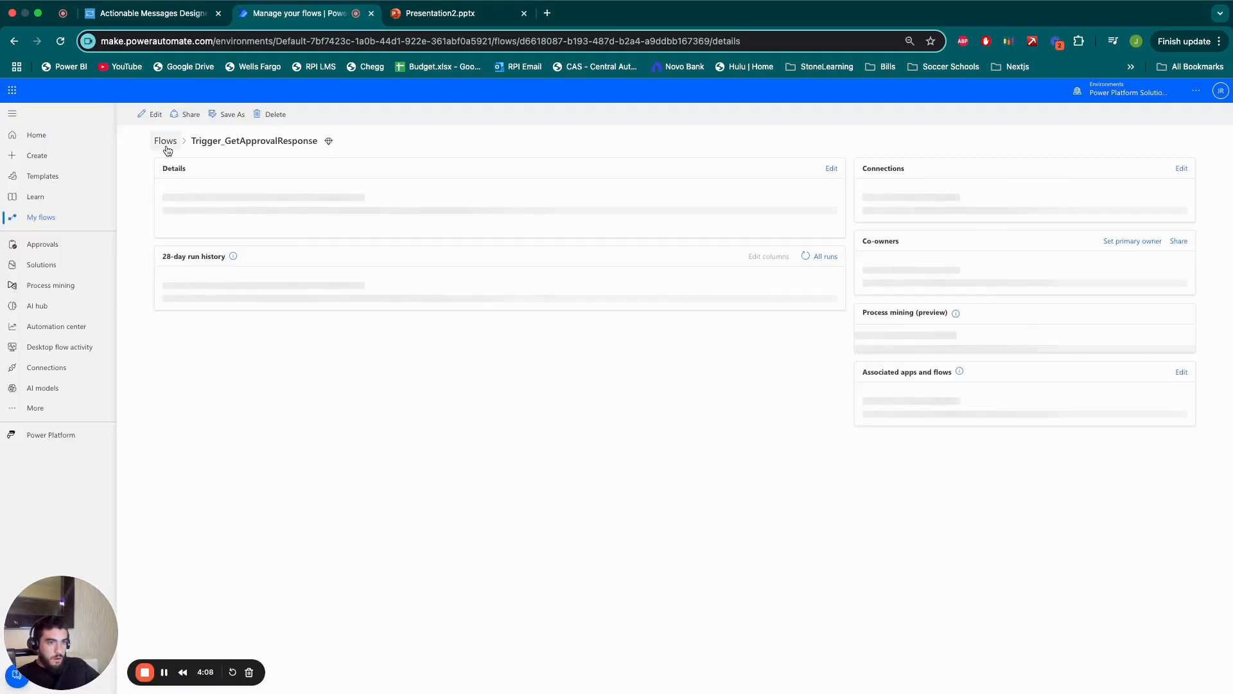
Create instant flow Test_SendEmailApproval with a manual trigger followed by a Compose action
{"action": "left_click", "coordinate": [165, 141]}
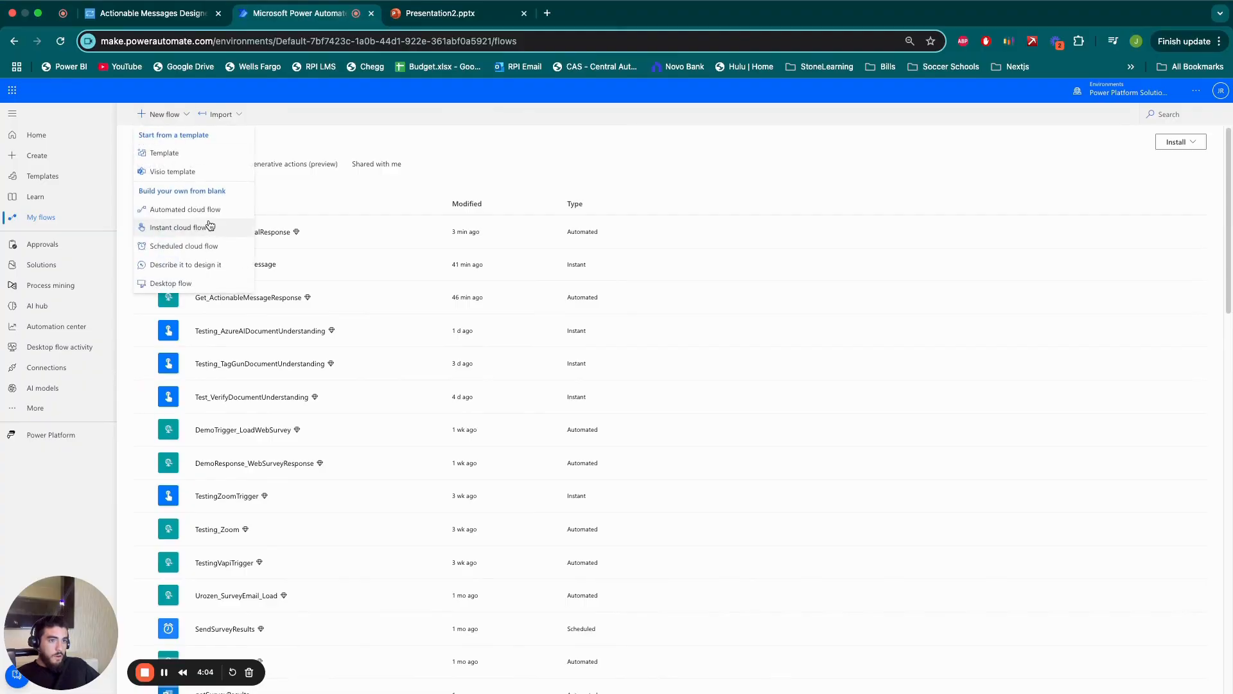
{"action": "left_click", "coordinate": [181, 226]}
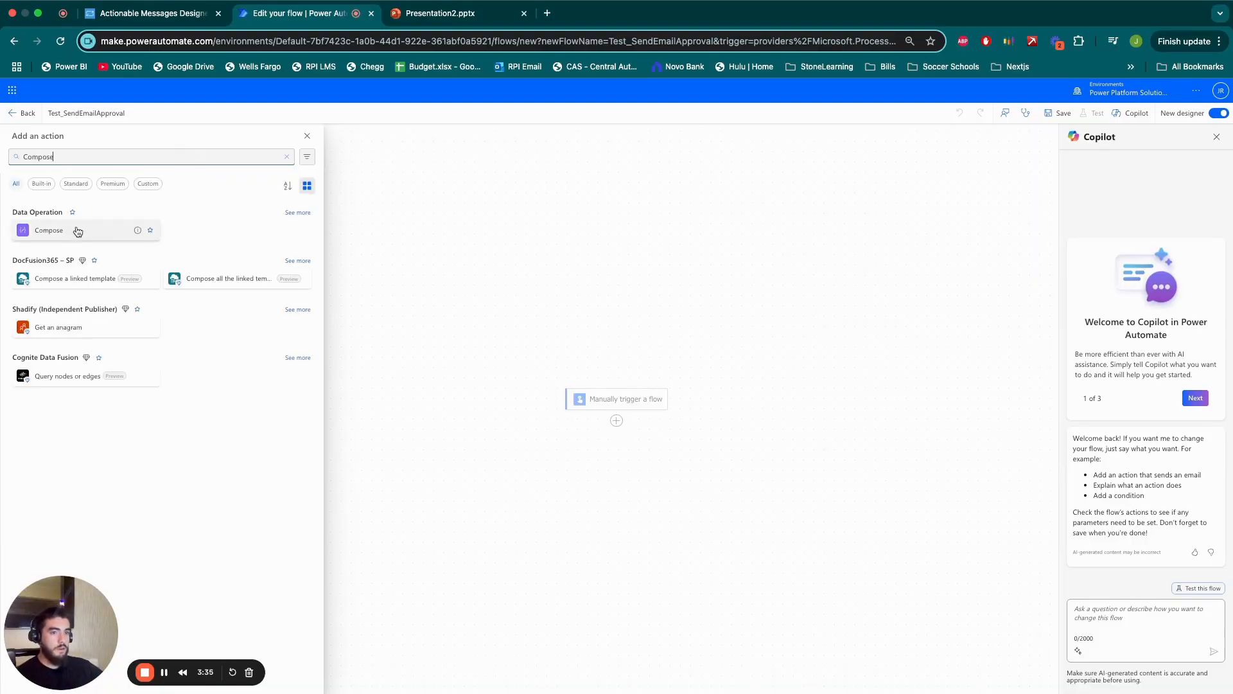
{"action": "left_click", "coordinate": [48, 230]}
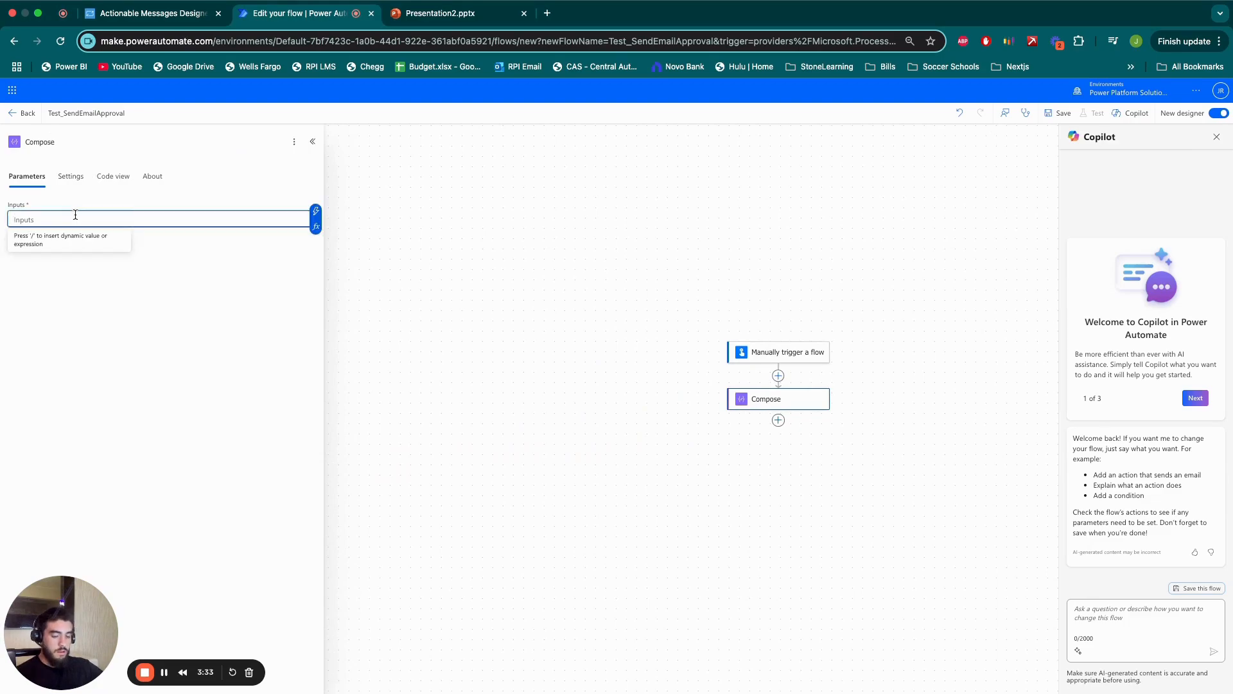
Add a Compose action and type the opening <script type="application/adaptivecard+json"> tag
{"action": "left_click", "coordinate": [778, 420]}
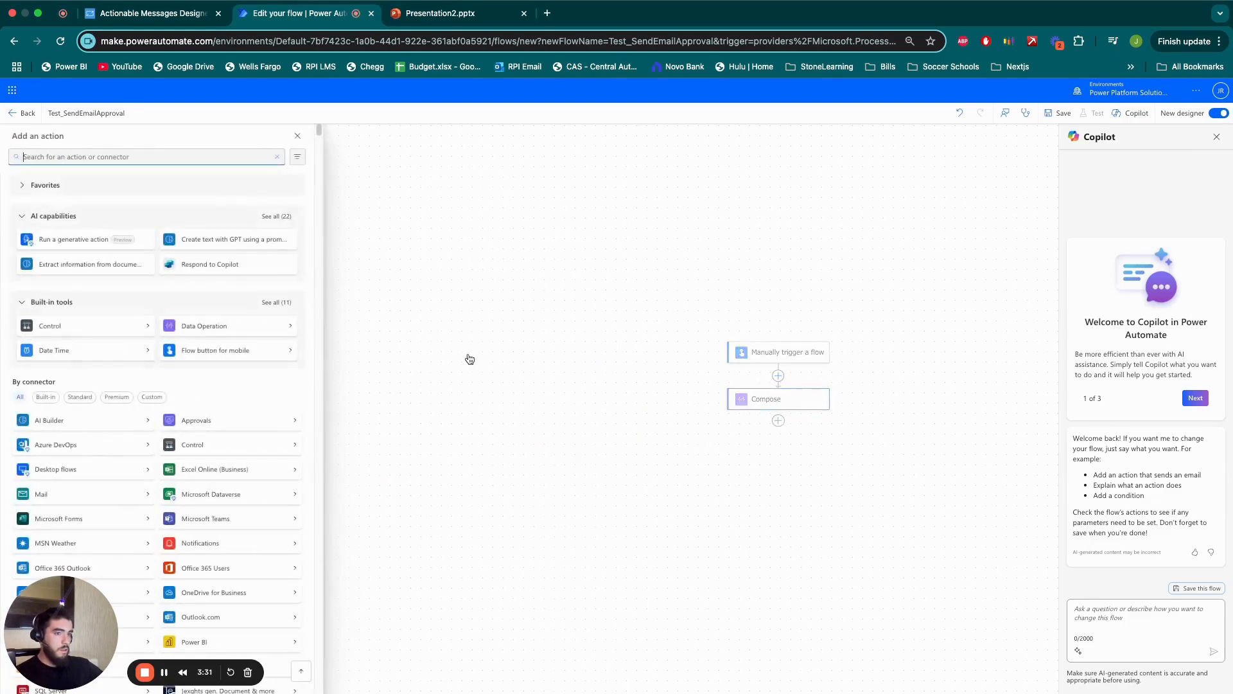
{"action": "type", "text": "Compose"}
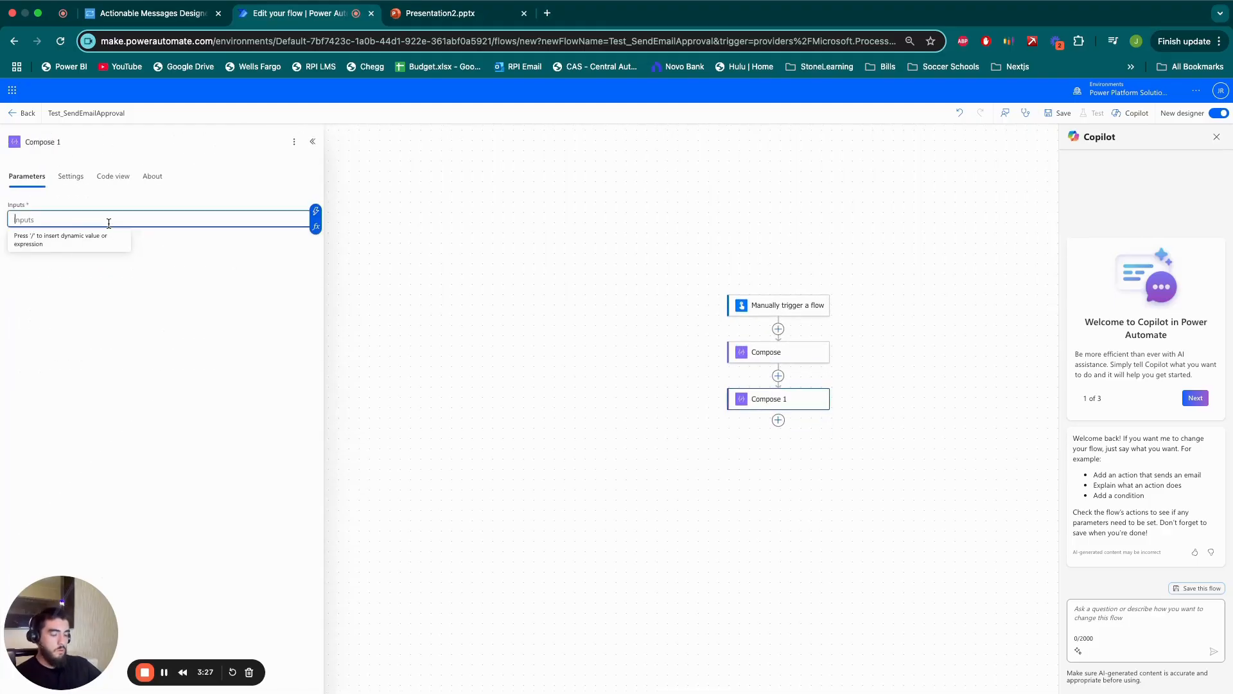
{"action": "type", "text": "/"}
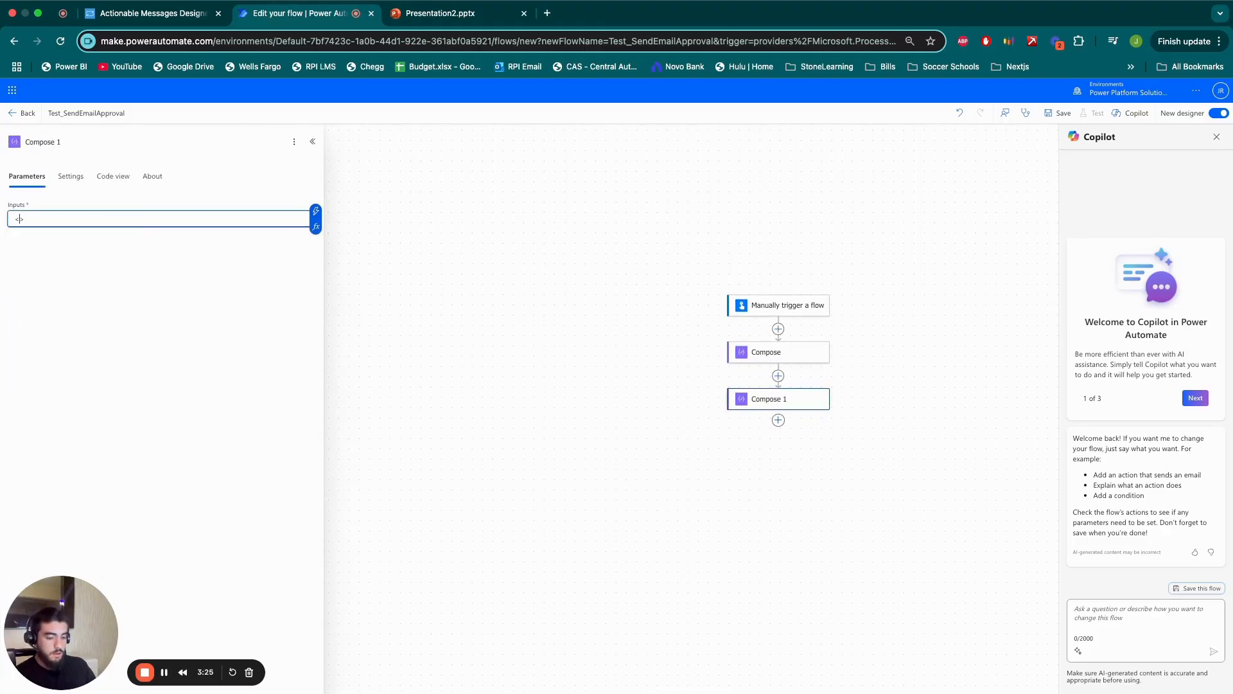
{"action": "type", "text": "<scrip"}
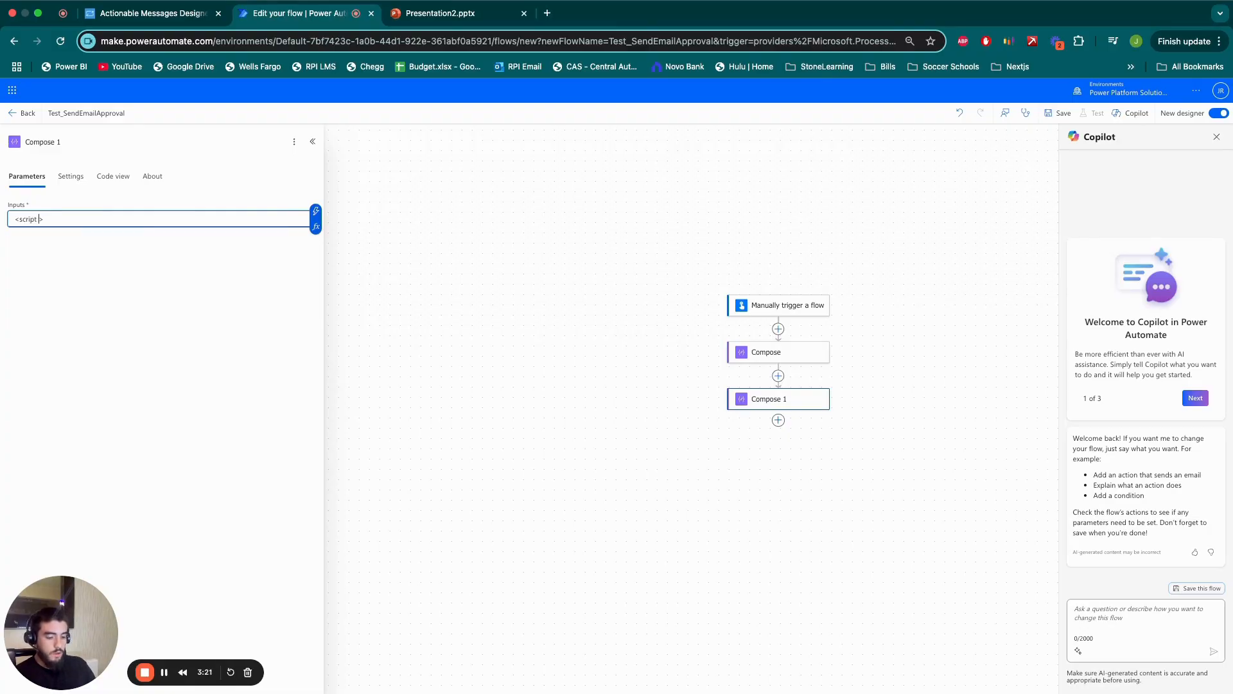
{"action": "type", "text": "type=\""}
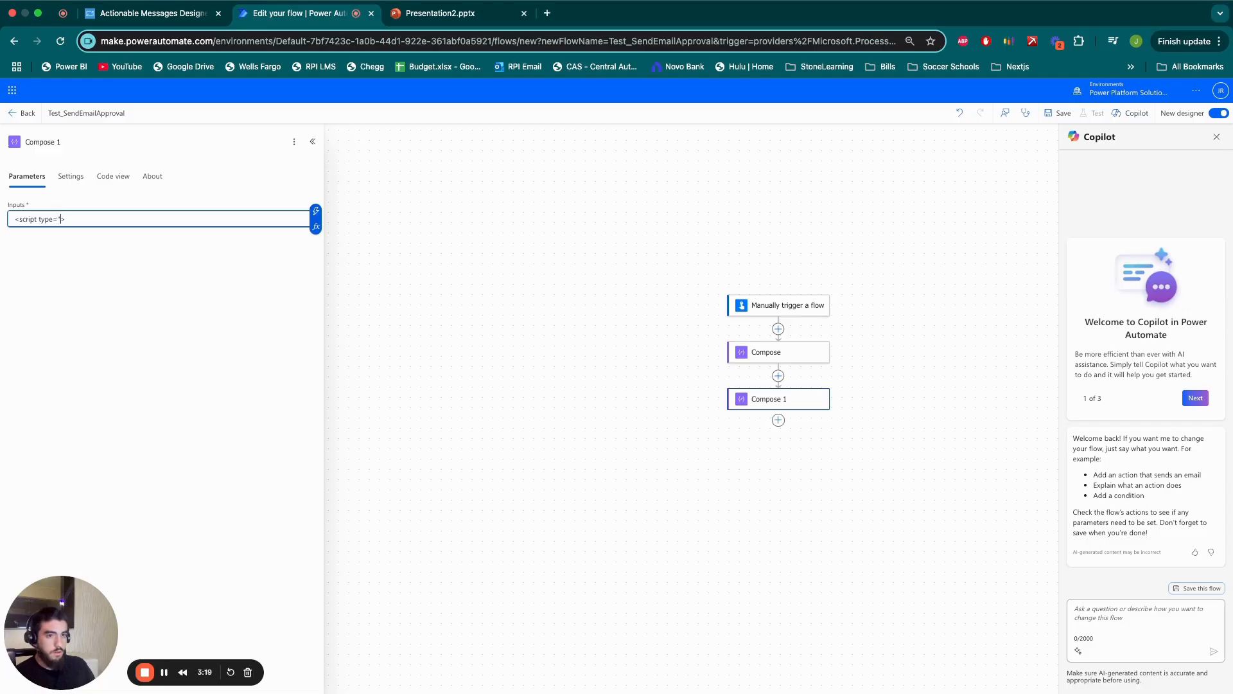
{"action": "type", "text": "app"}
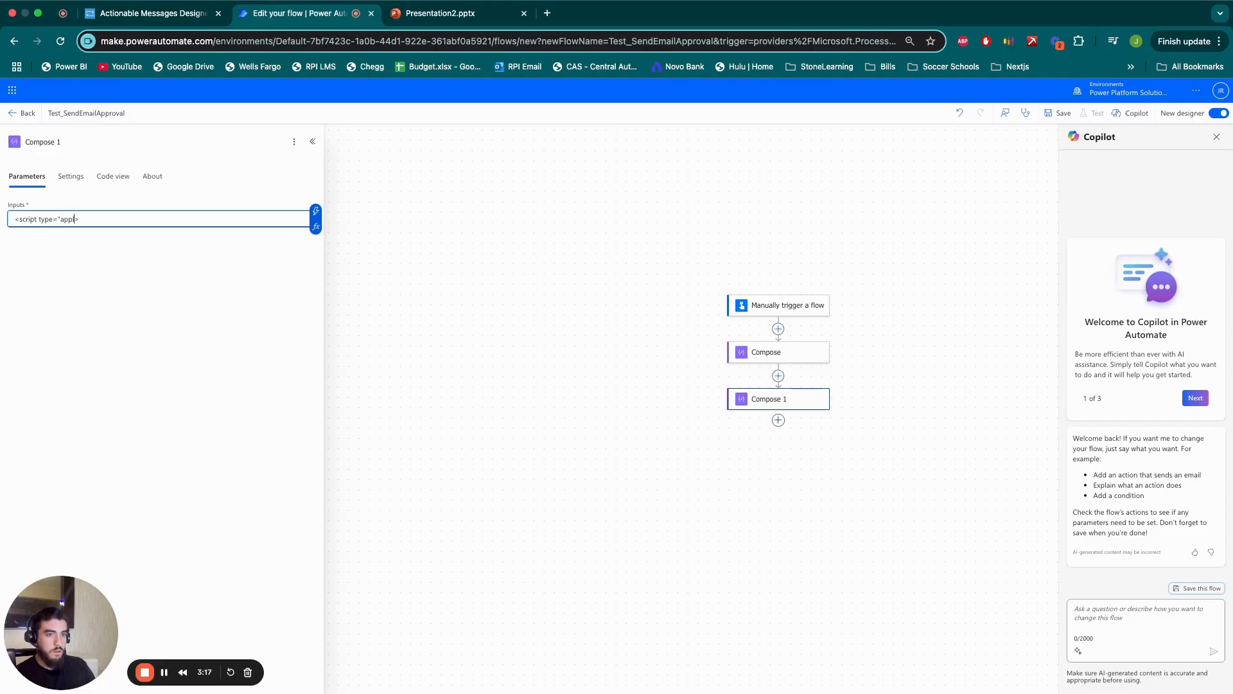
{"action": "type", "text": "lication>"}
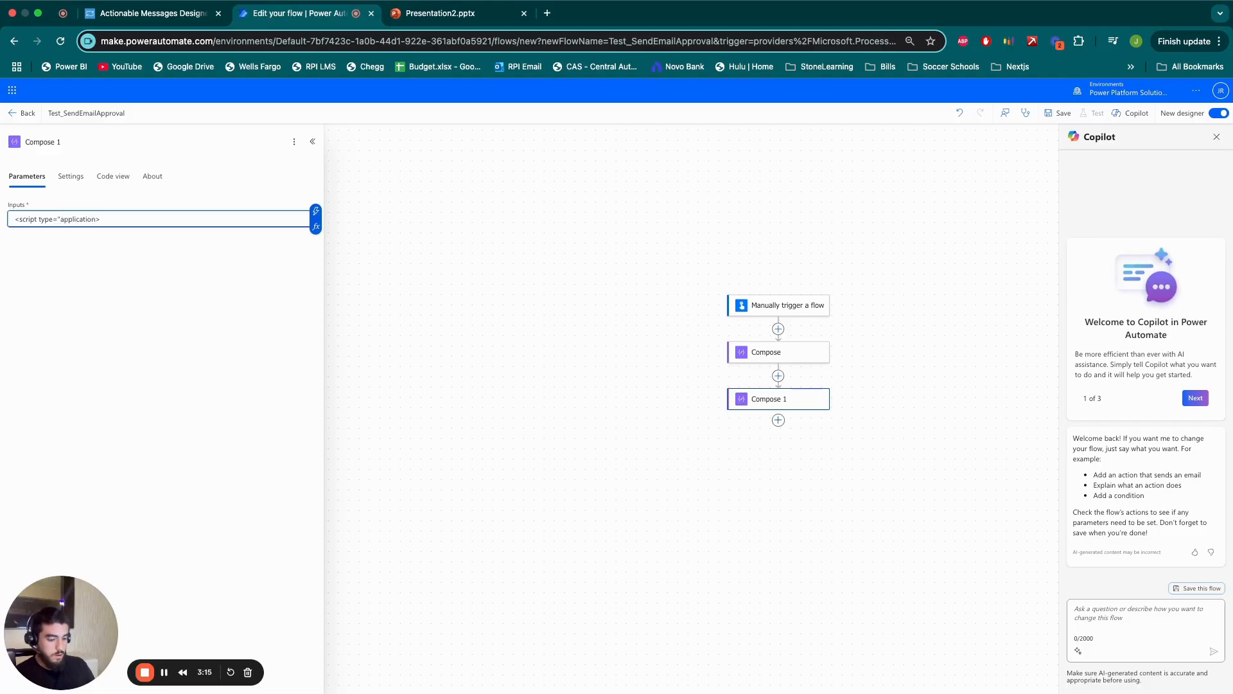
{"action": "type", "text": "/adaptivecard+json"}
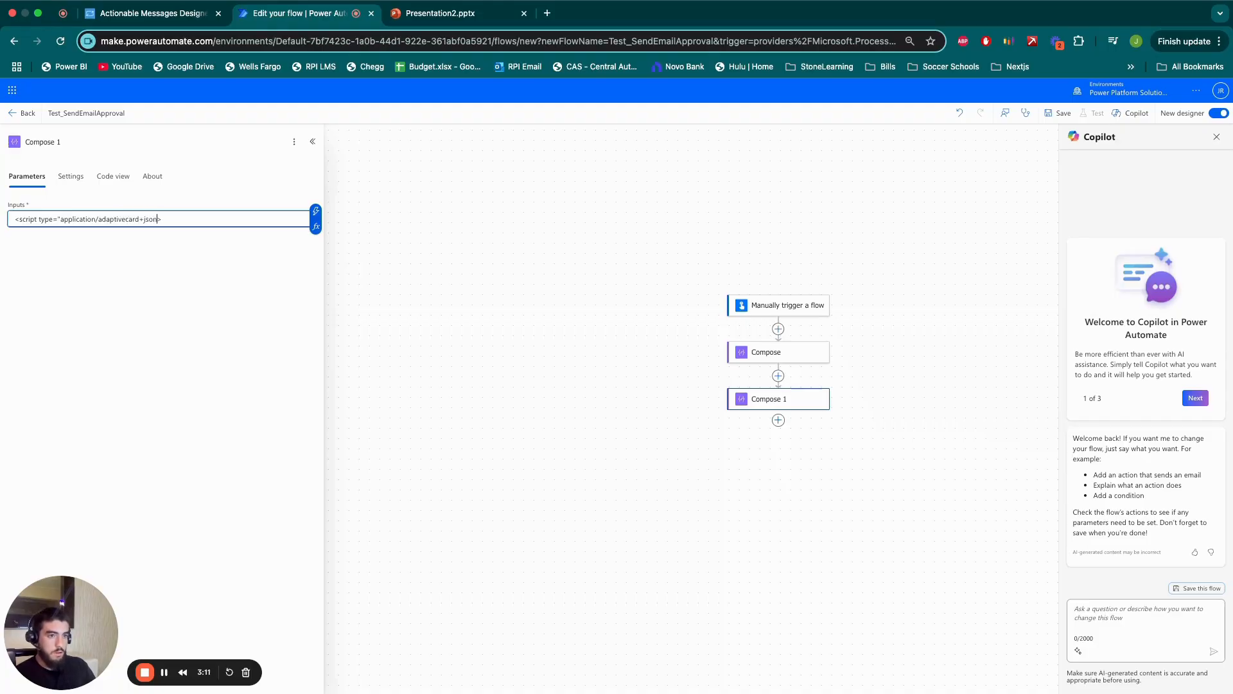
{"action": "type", "text": "\">"}
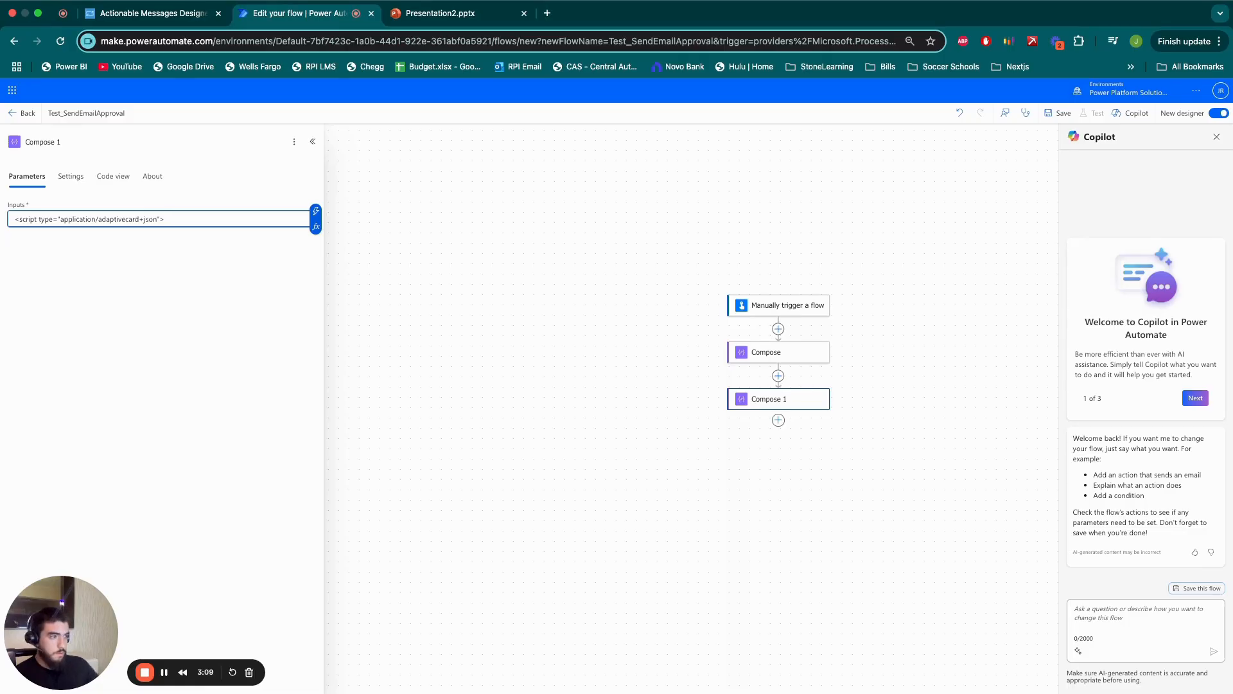
Insert the first Compose's Outputs after the tag and close it with </script>
{"action": "left_click", "coordinate": [315, 219]}
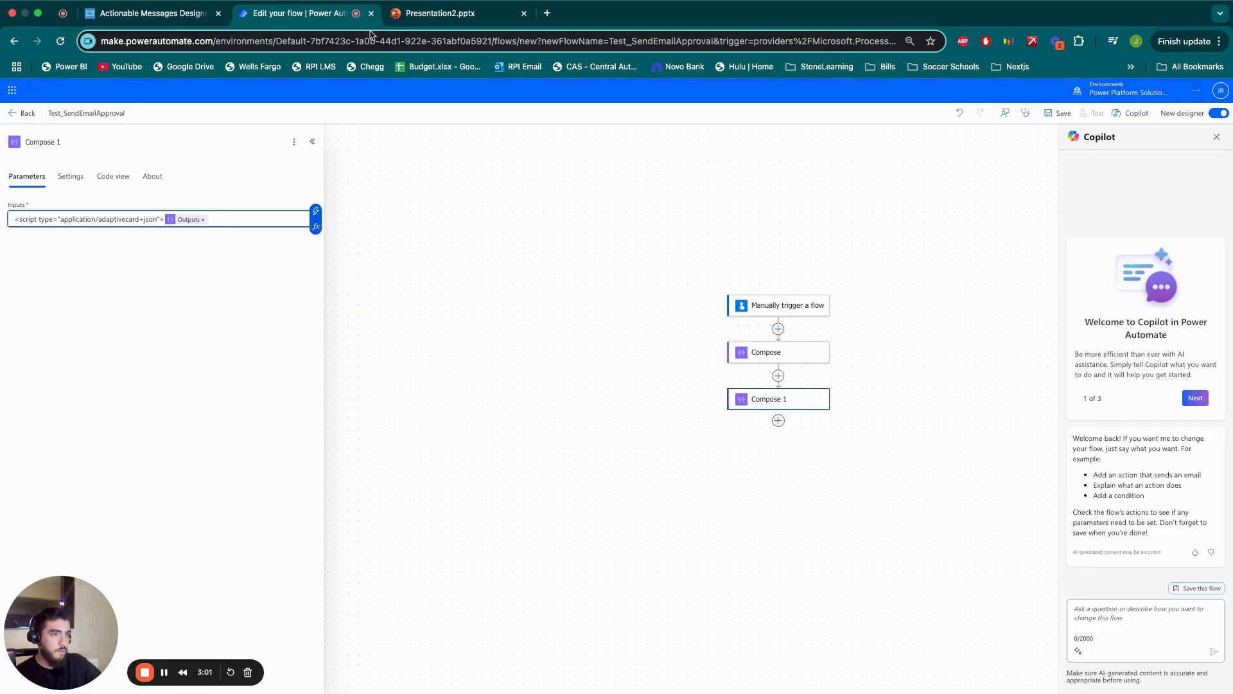
{"action": "left_click", "coordinate": [147, 14]}
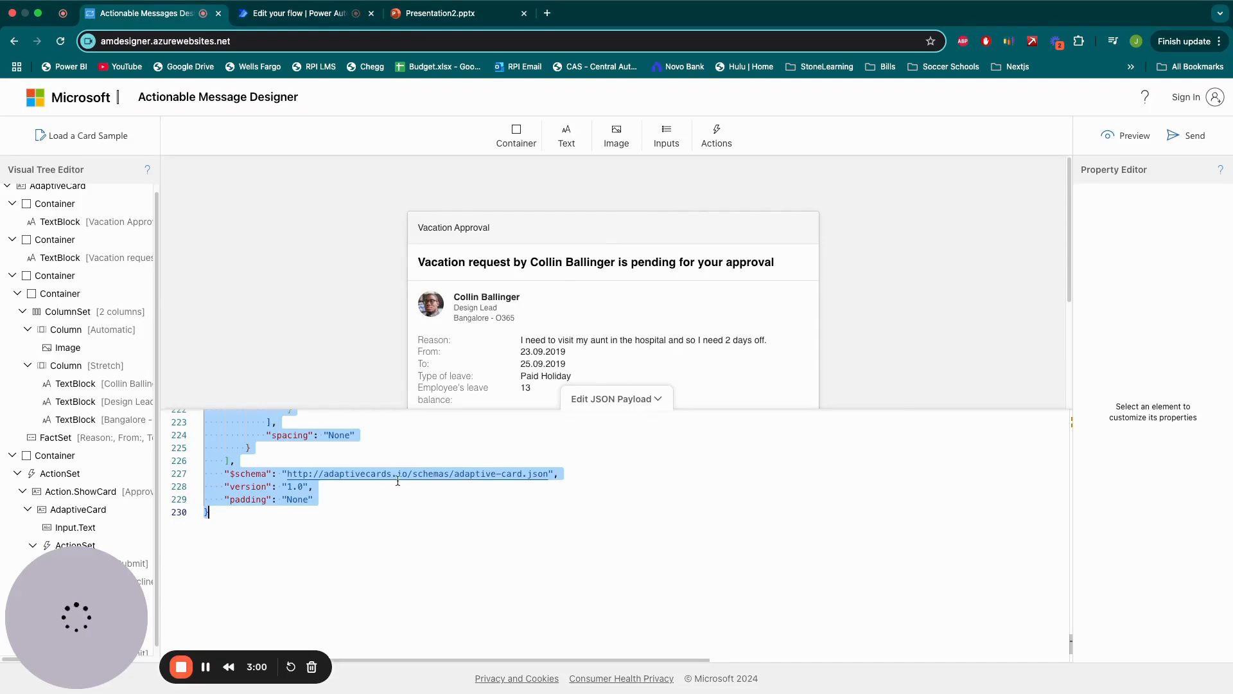
{"action": "left_click", "coordinate": [299, 13]}
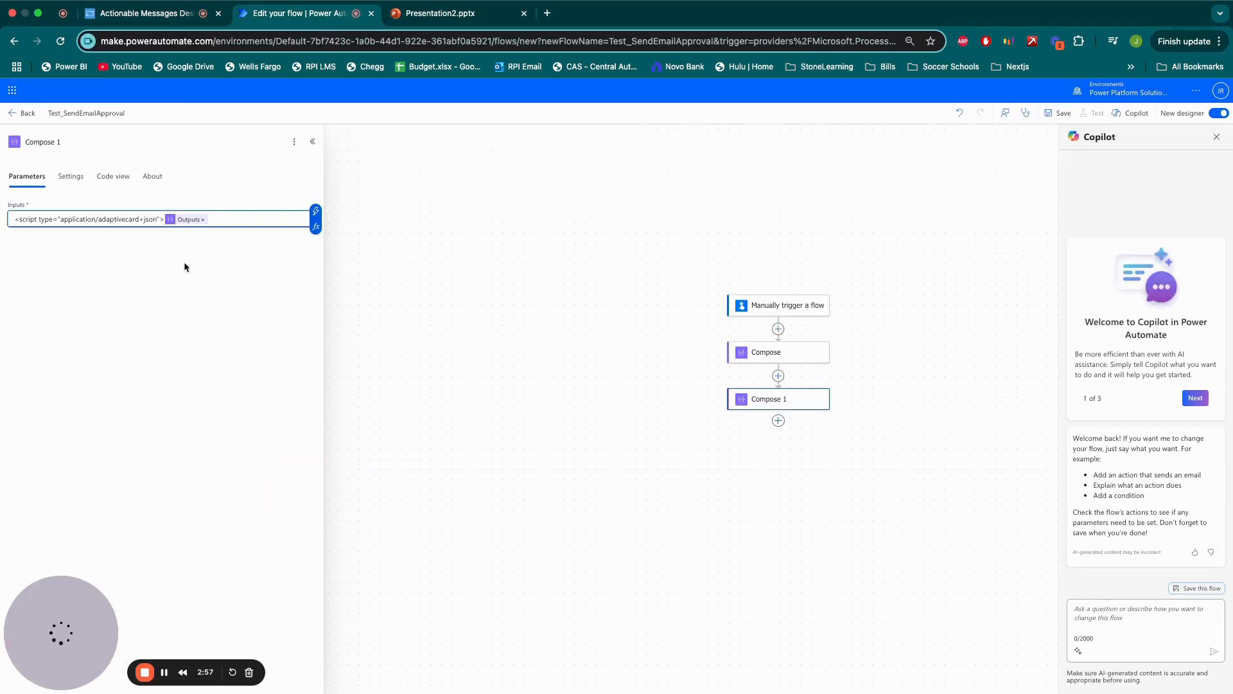
{"action": "type", "text": "<"}
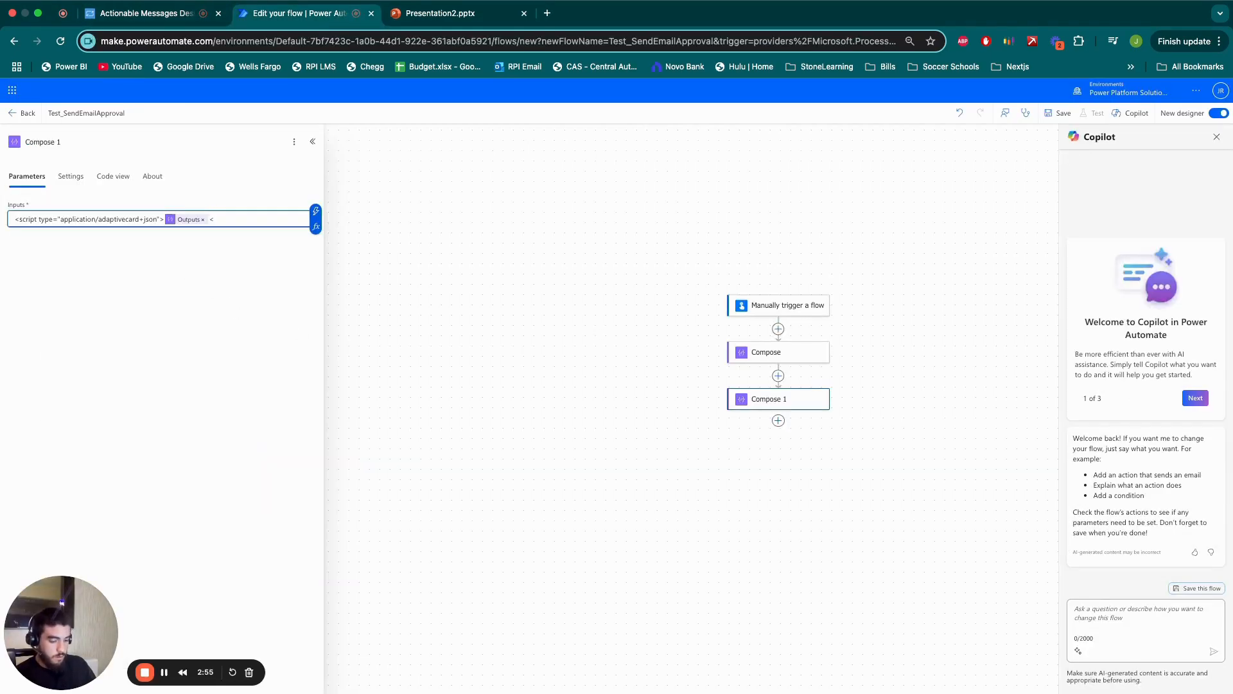
{"action": "type", "text": "</script>"}
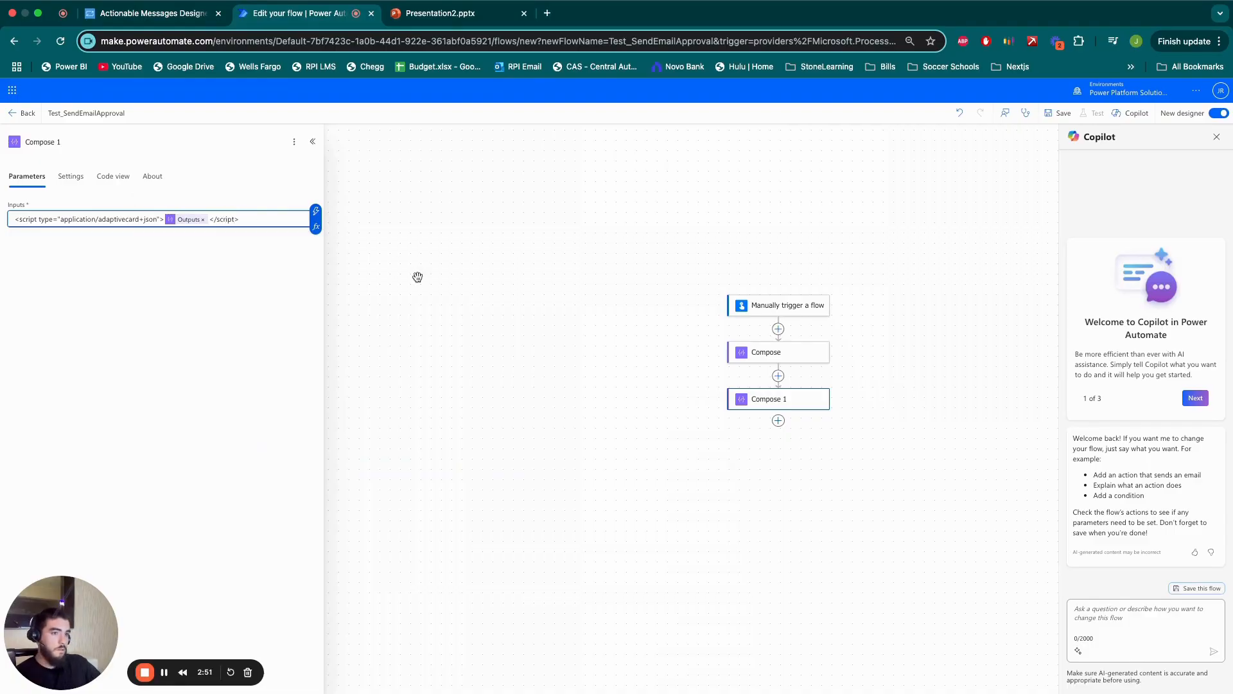
{"action": "left_click", "coordinate": [778, 420]}
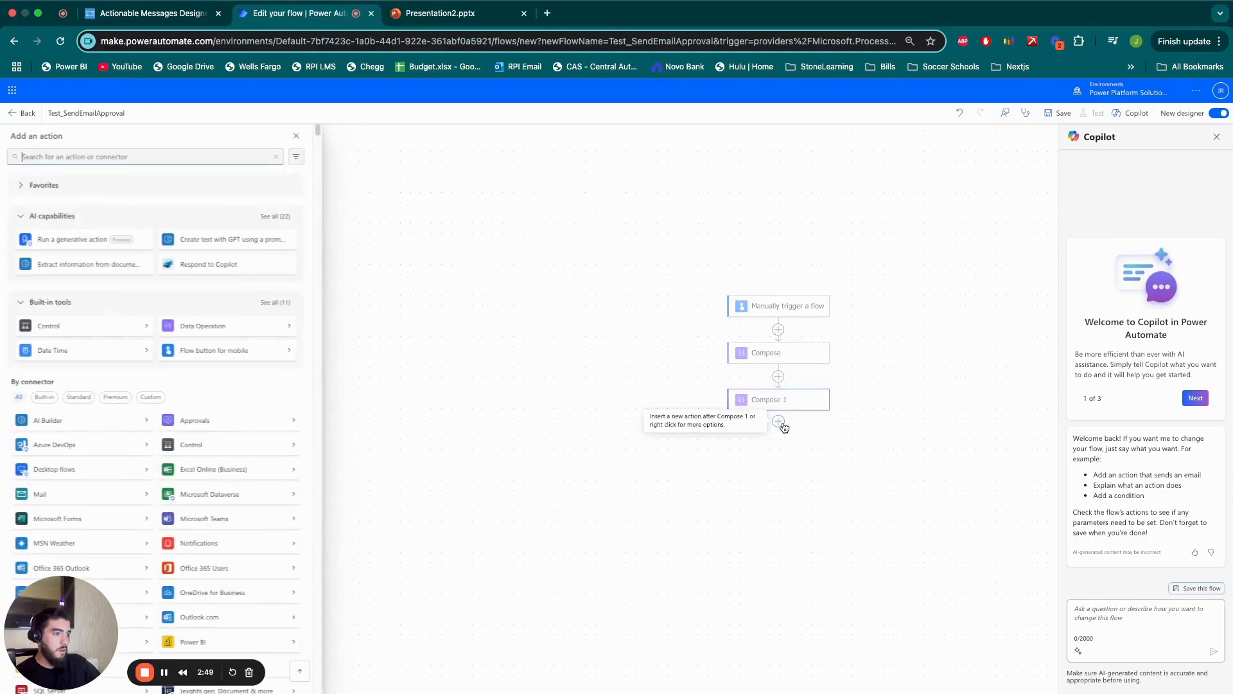
{"action": "type", "text": "Send email"}
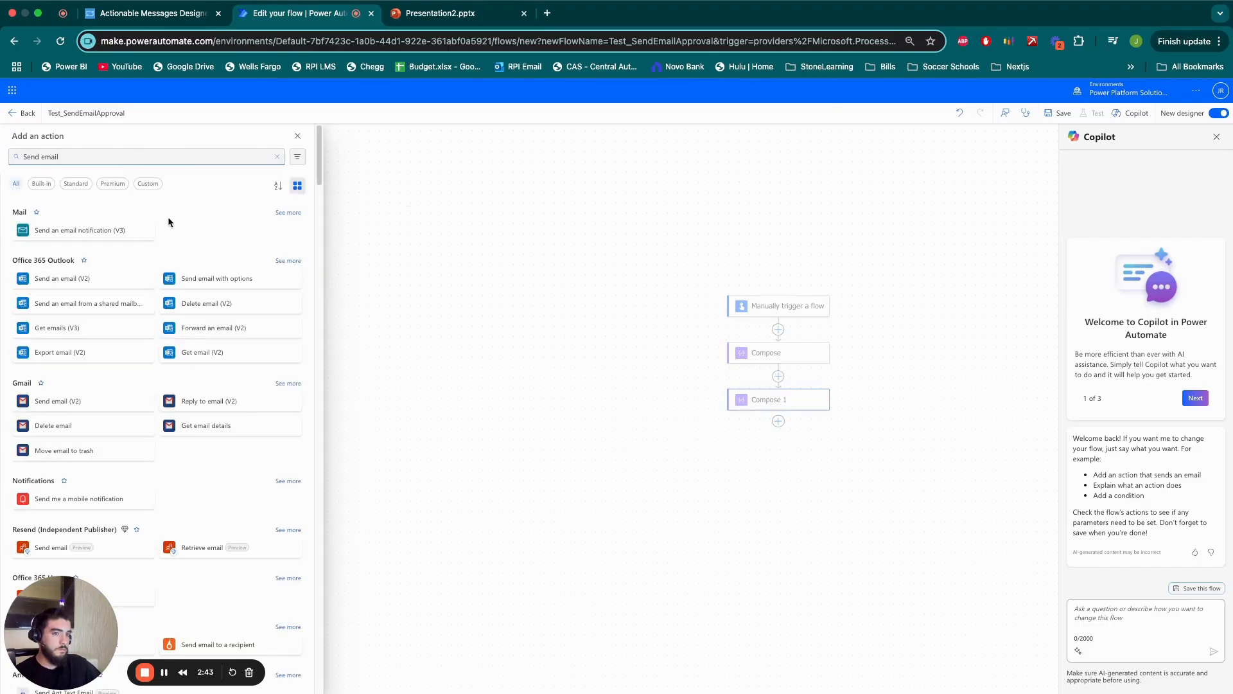
{"action": "left_click", "coordinate": [62, 278]}
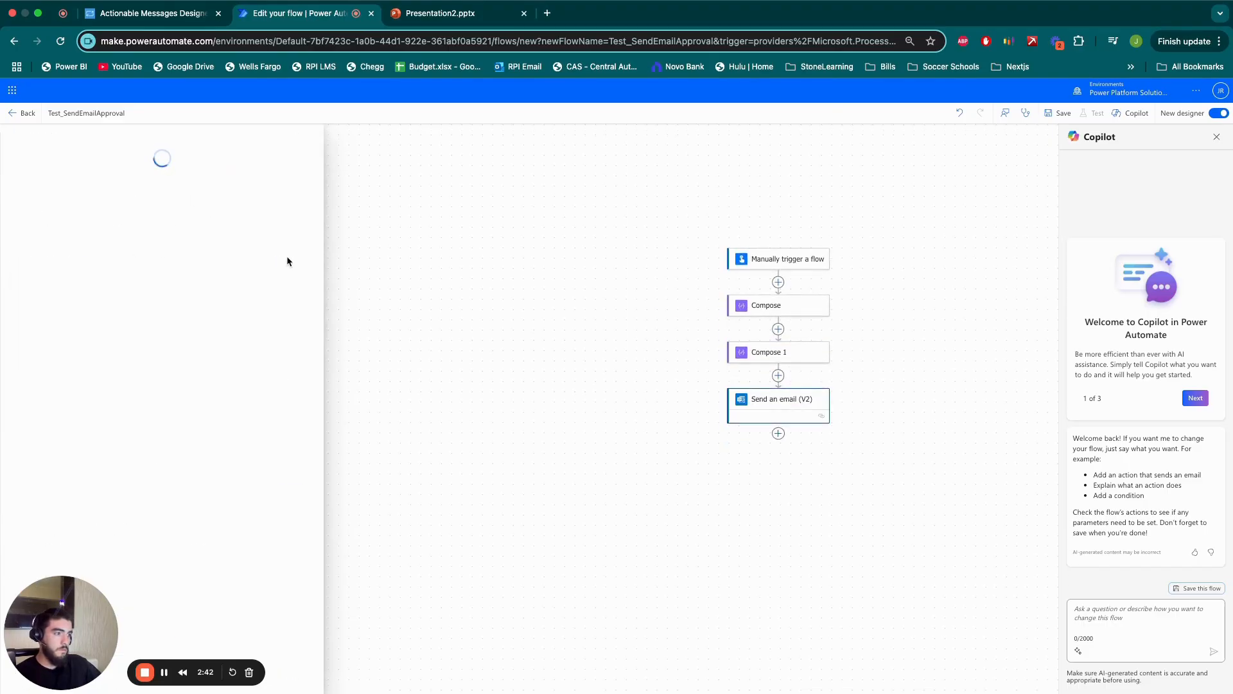
{"action": "left_click", "coordinate": [778, 399]}
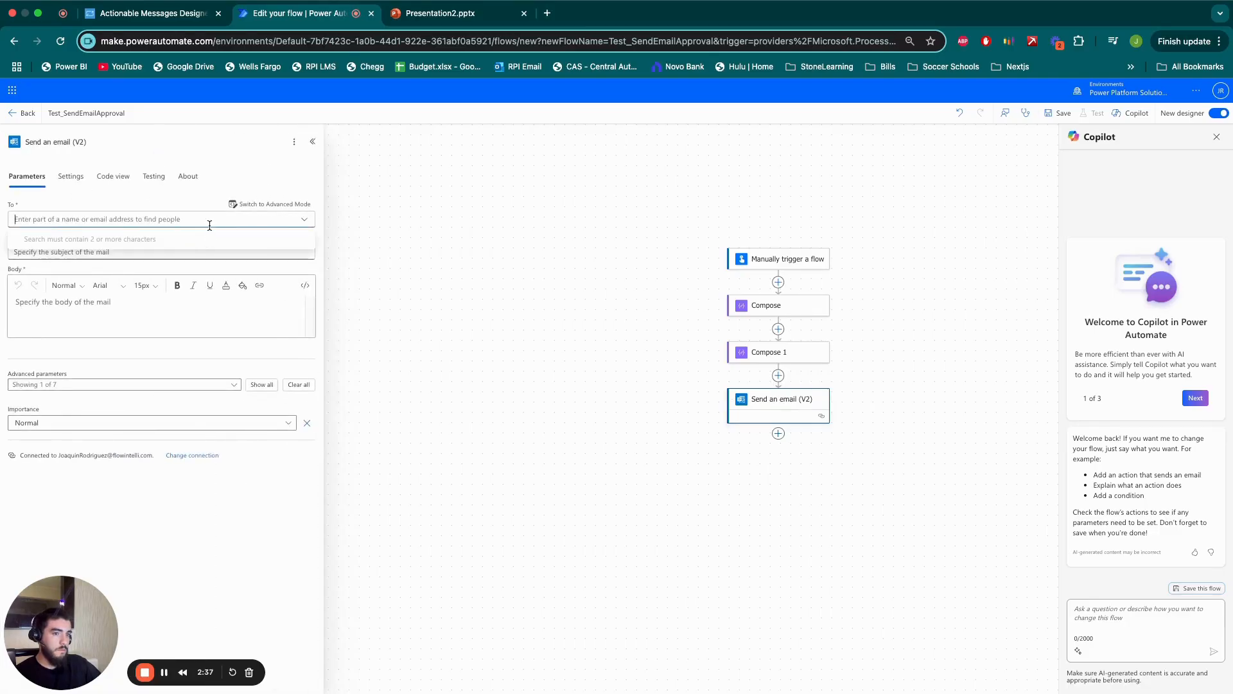
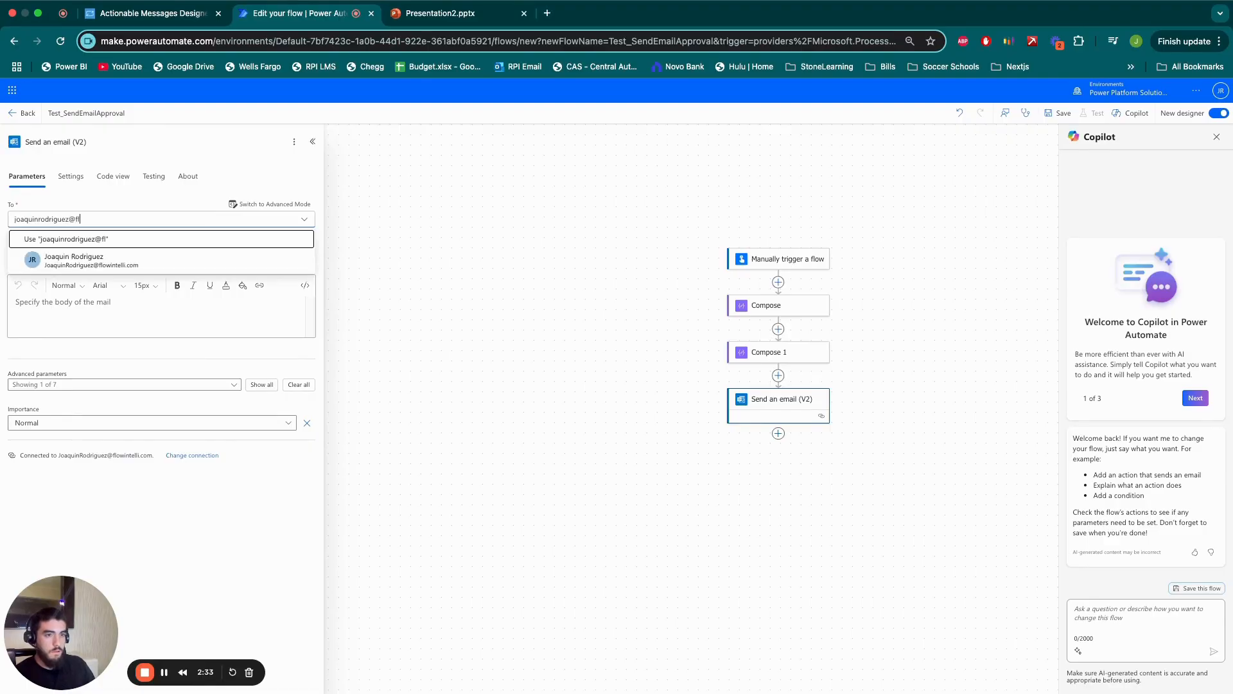
{"action": "left_click", "coordinate": [73, 261]}
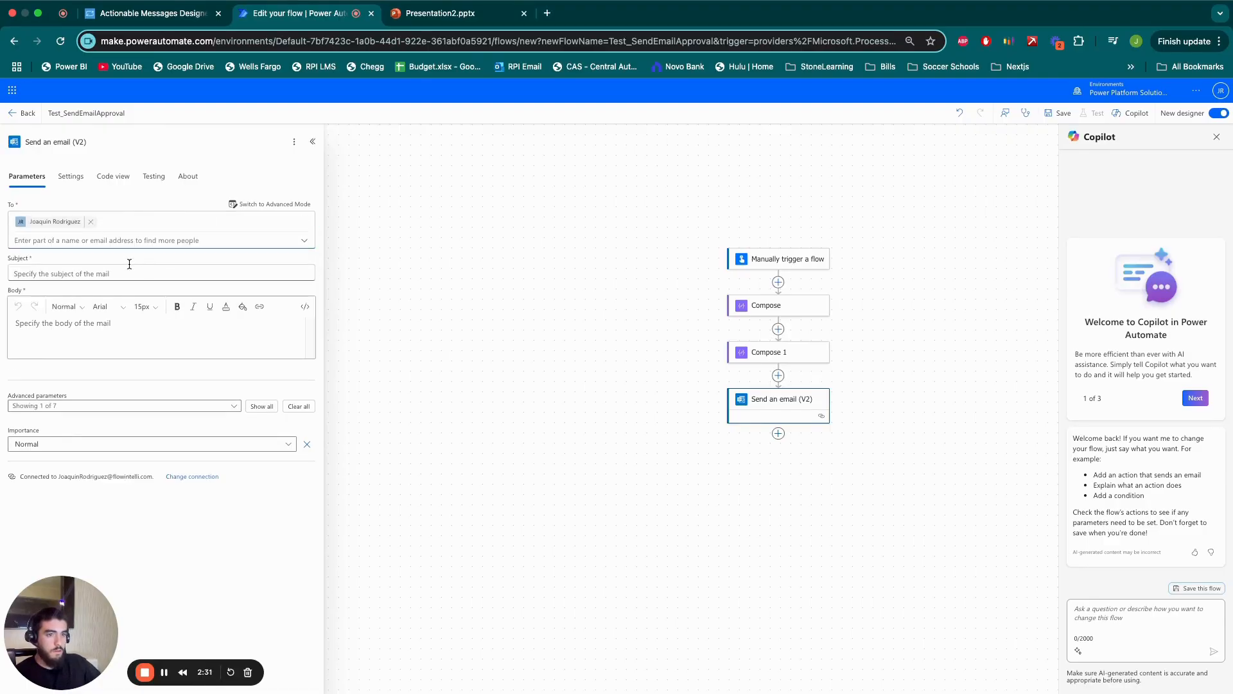
Set subject 'Testing', put Compose 1's output in the body, and save the flow
{"action": "type", "text": "Testing"}
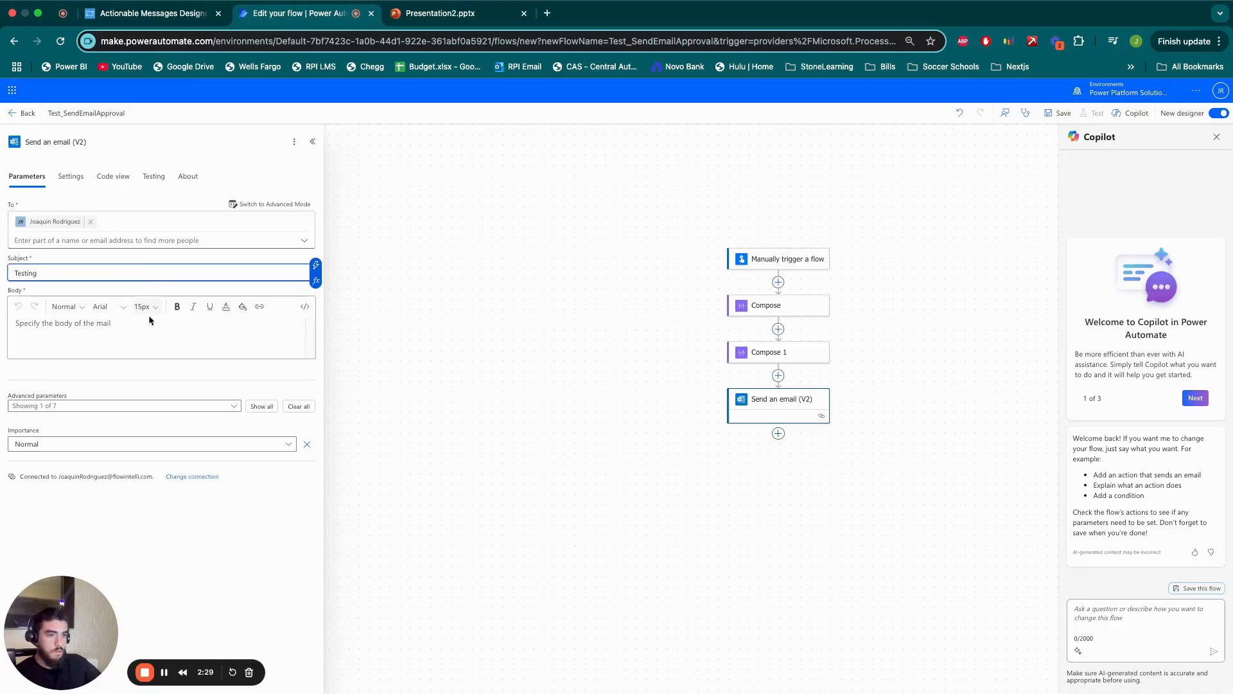
{"action": "left_click", "coordinate": [305, 306]}
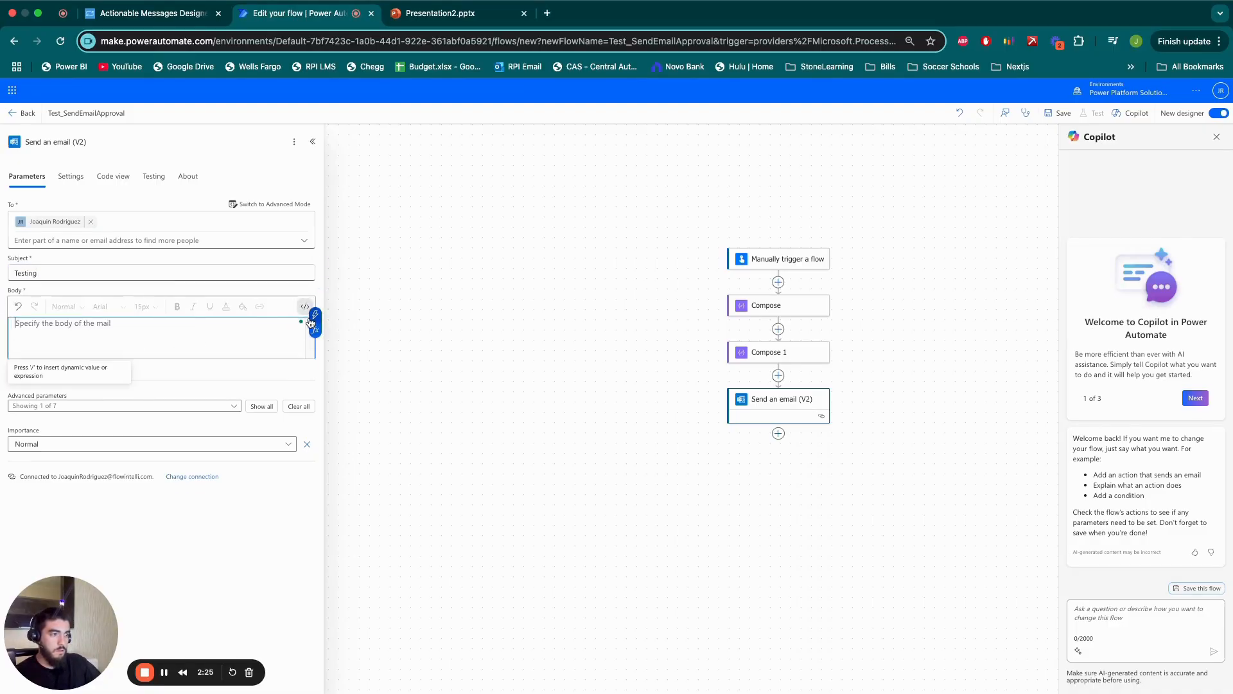
{"action": "left_click", "coordinate": [314, 318]}
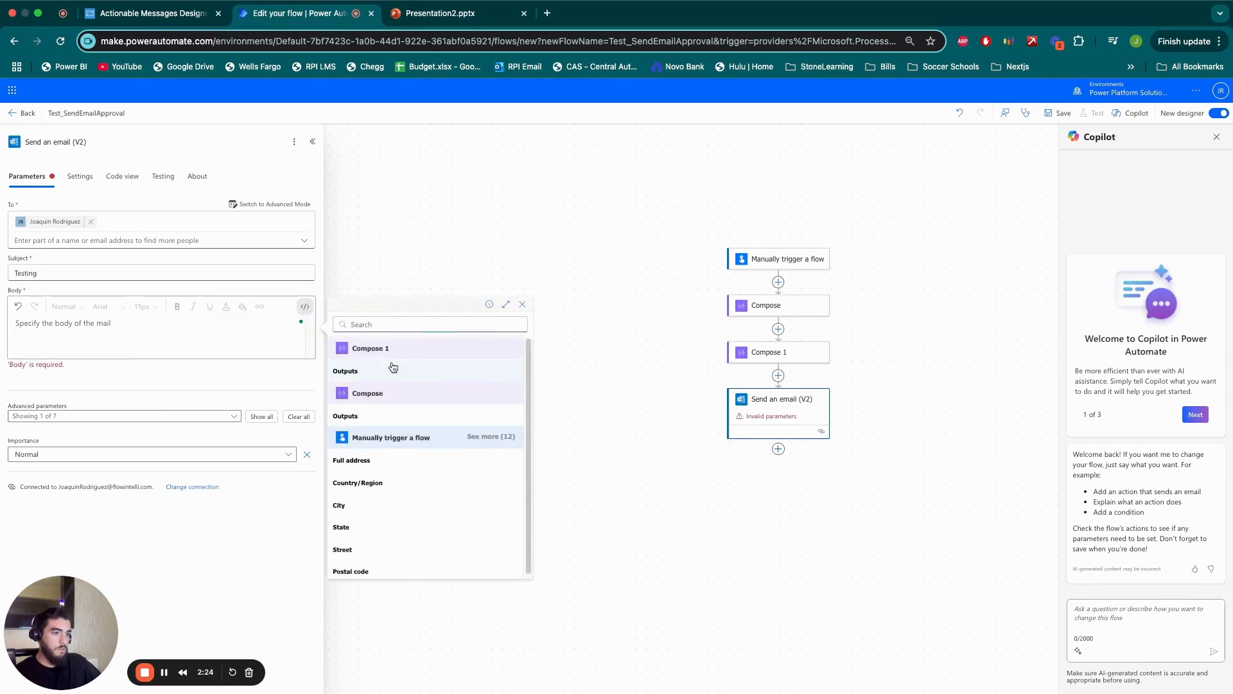
{"action": "left_click", "coordinate": [345, 371]}
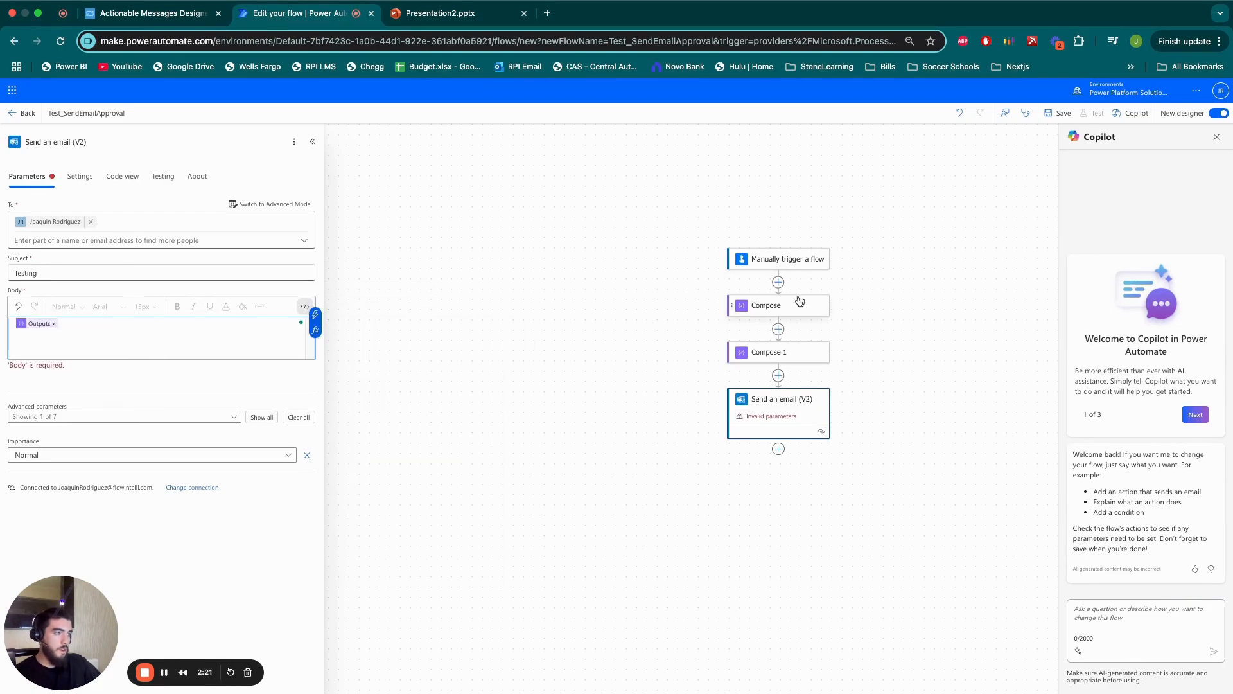
{"action": "left_click", "coordinate": [778, 305]}
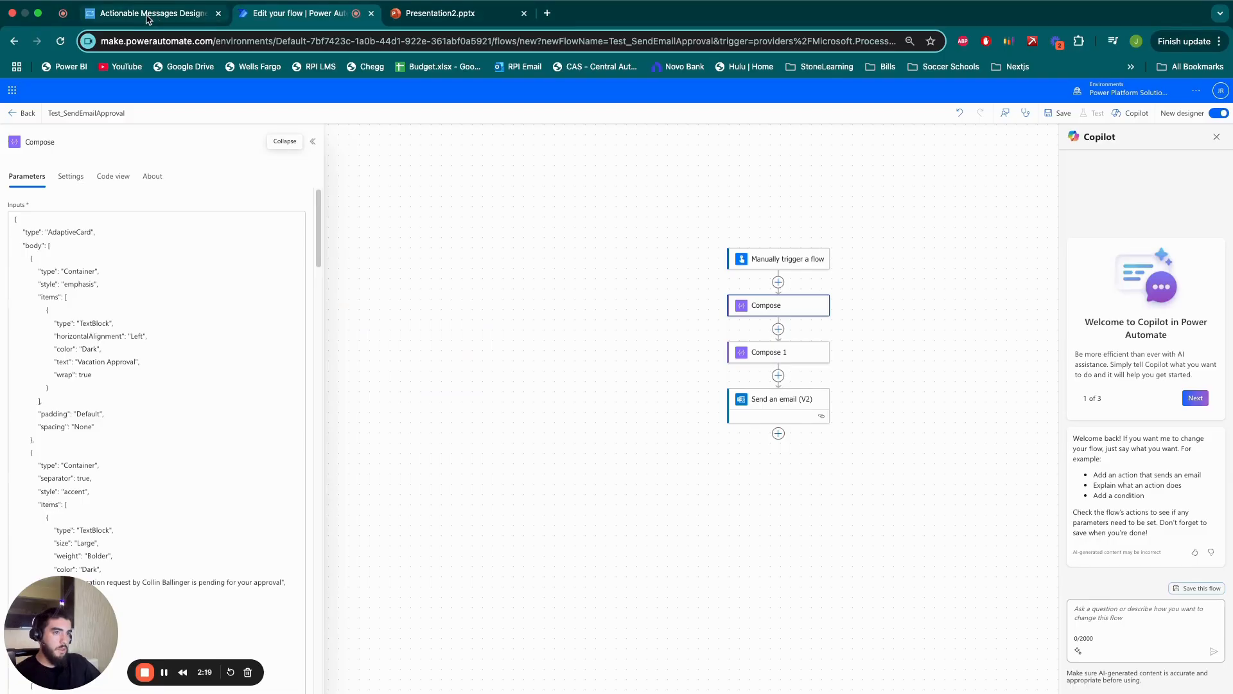
{"action": "mouse_move", "coordinate": [747, 281]}
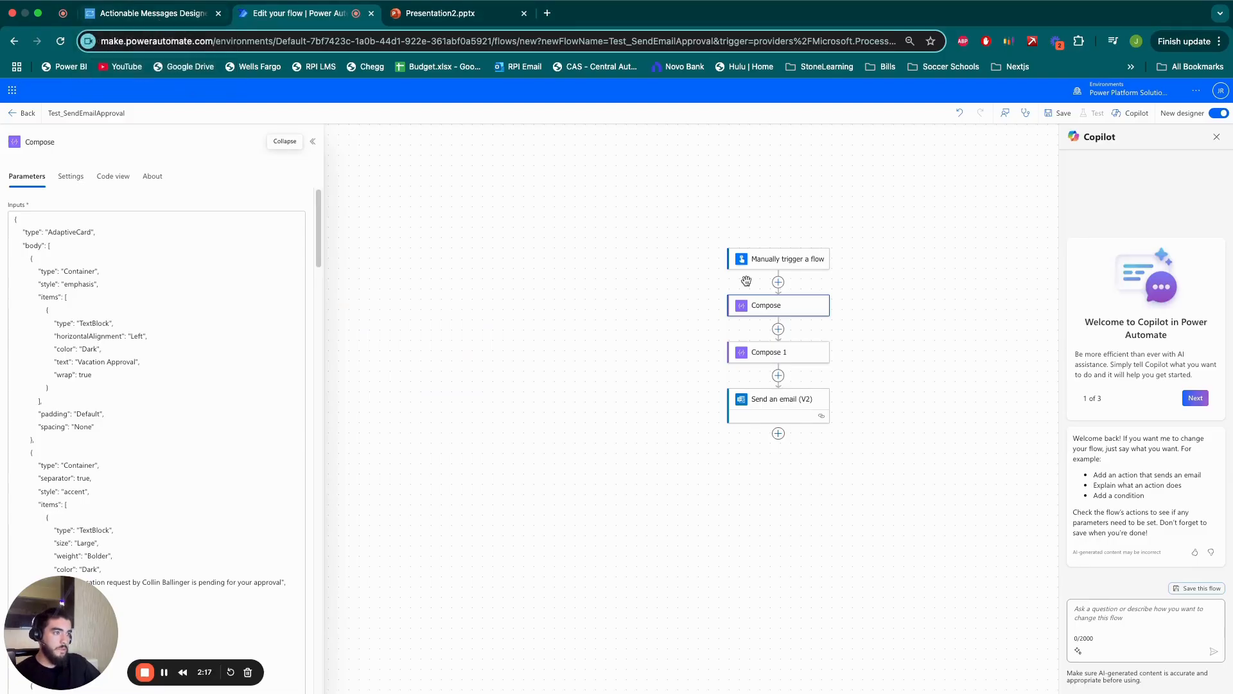
{"action": "left_click", "coordinate": [778, 352]}
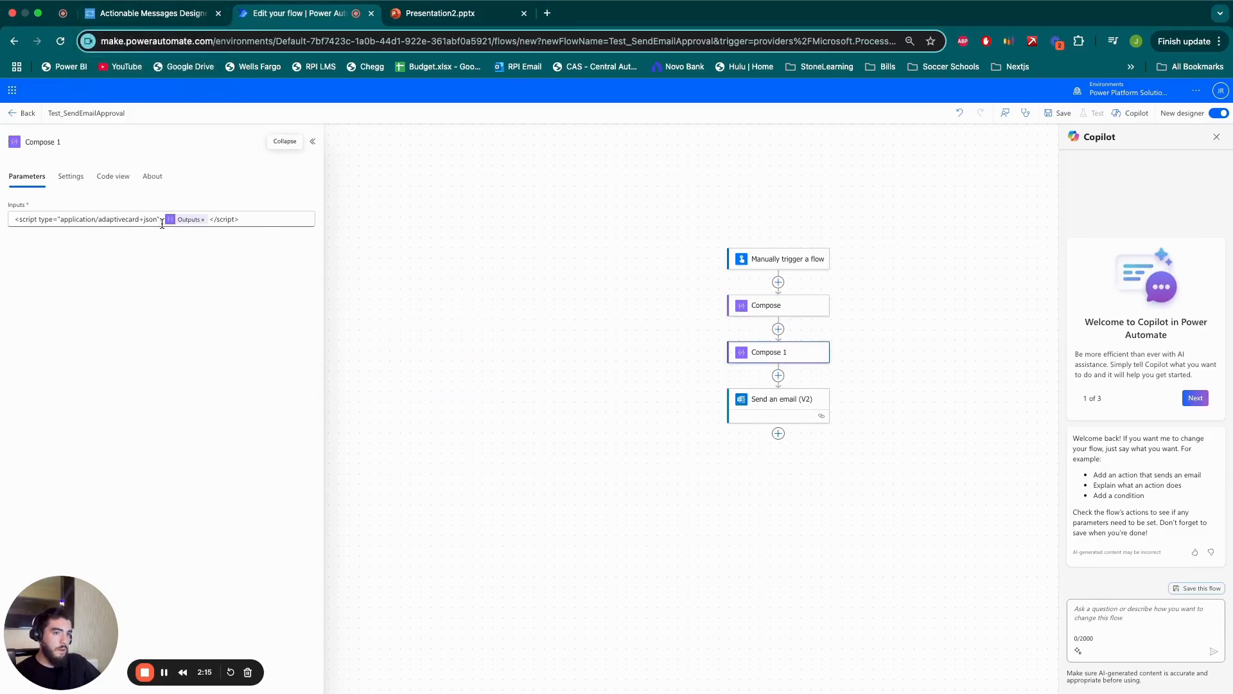
{"action": "left_click", "coordinate": [779, 399]}
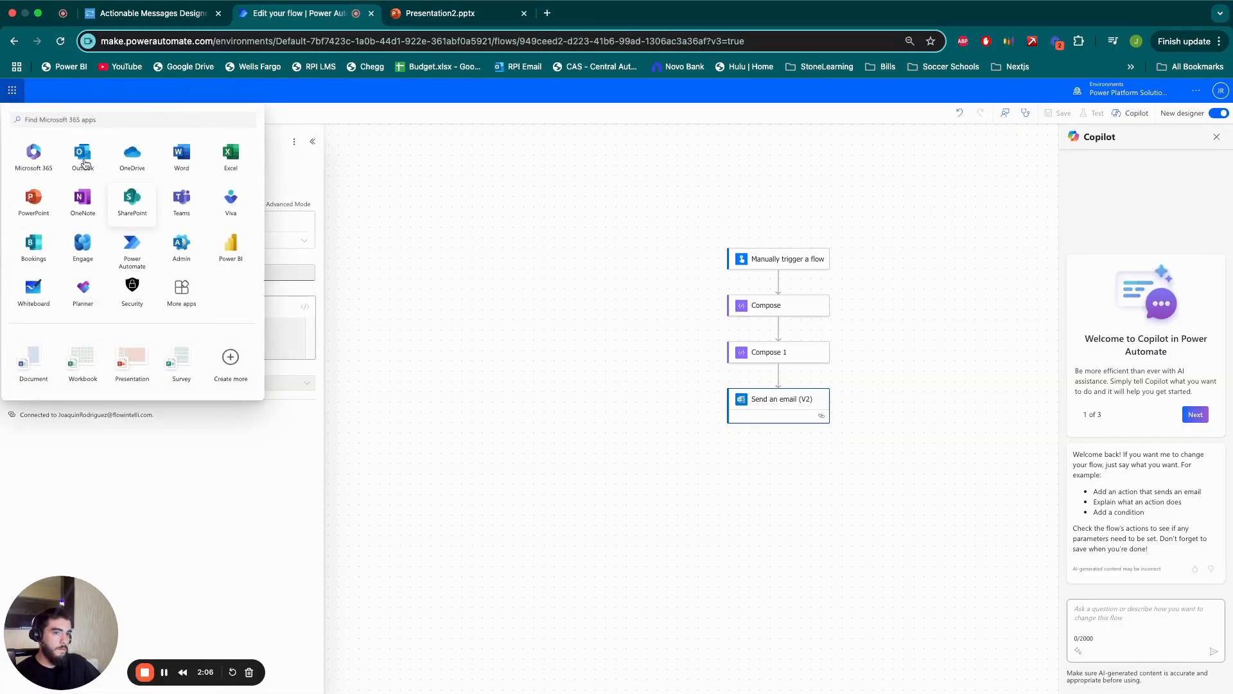
Run a manual test of Test_SendEmailApproval to send the Testing email
{"action": "left_click", "coordinate": [83, 153]}
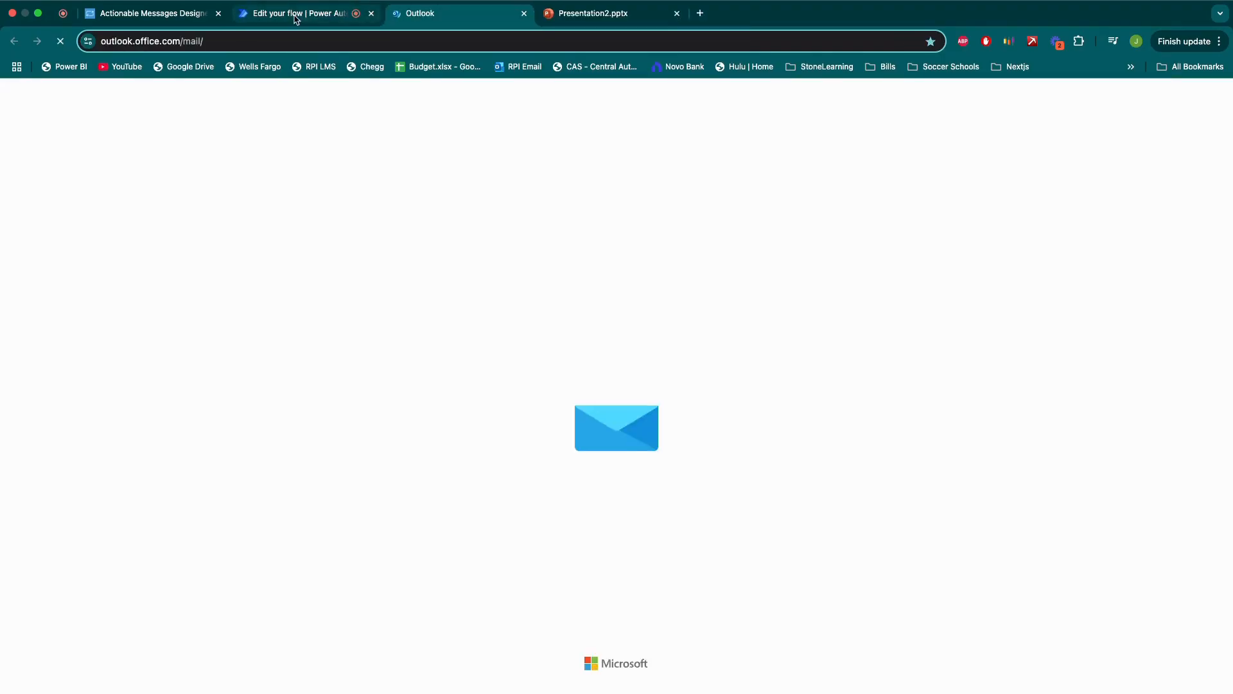
{"action": "left_click", "coordinate": [296, 13]}
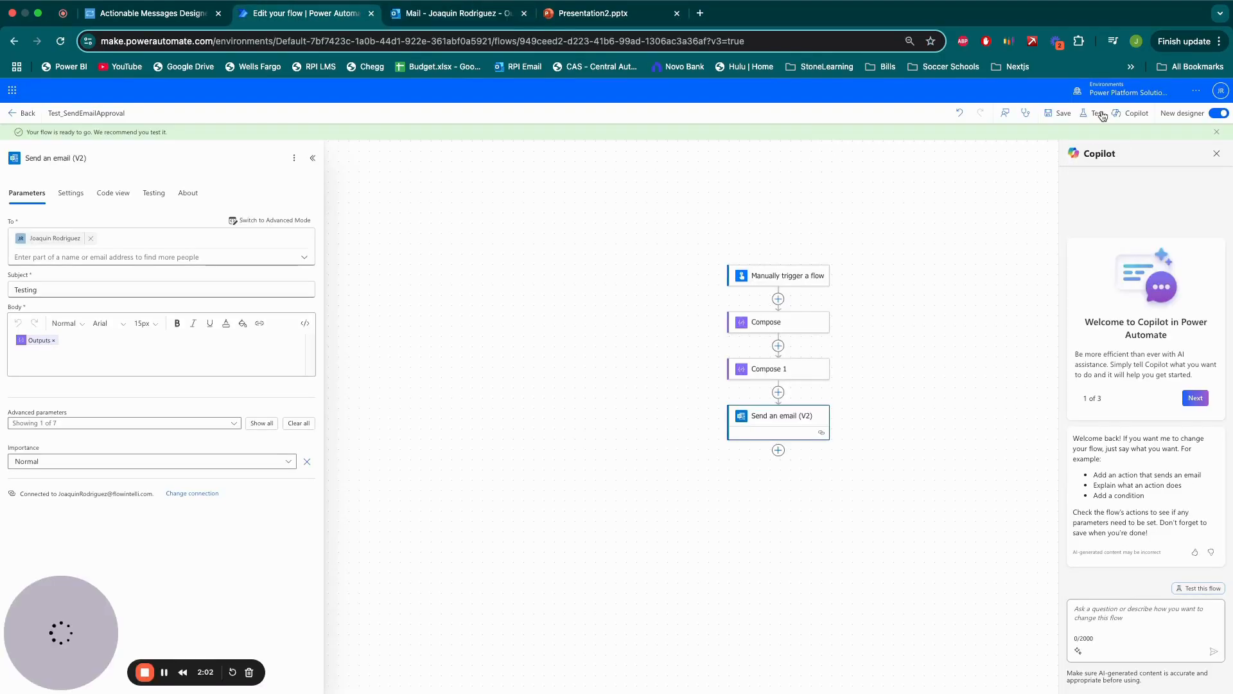
{"action": "left_click", "coordinate": [1099, 113]}
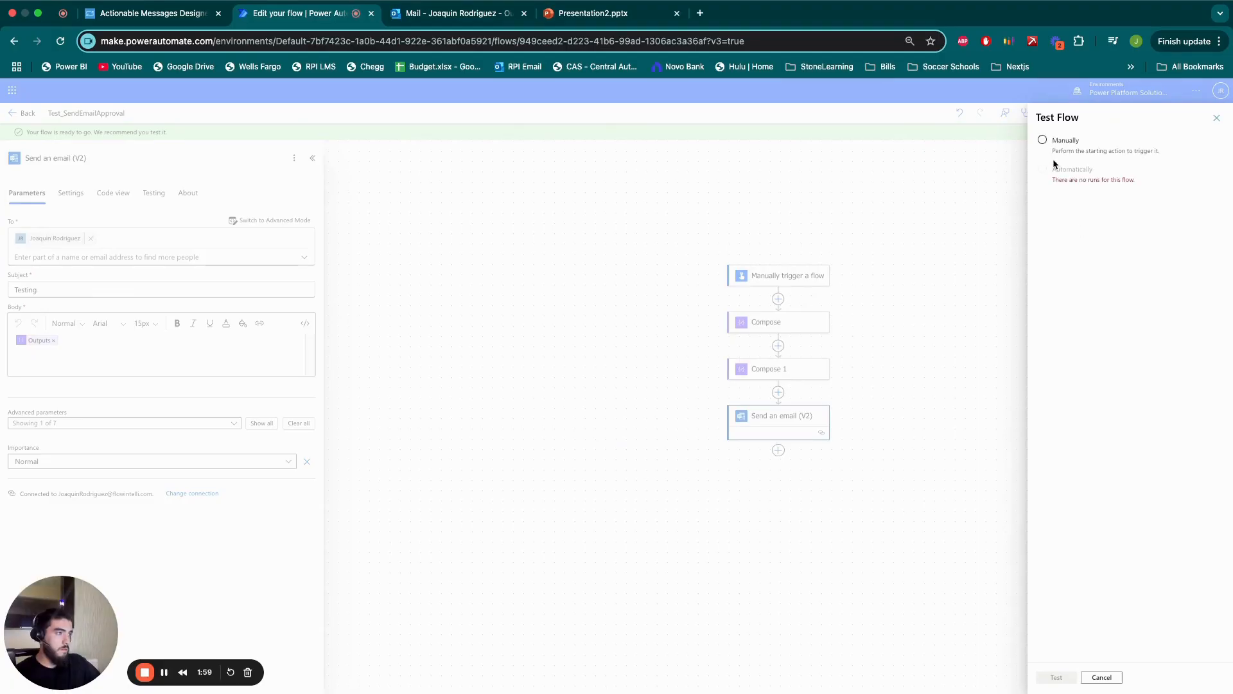
{"action": "left_click", "coordinate": [1057, 677]}
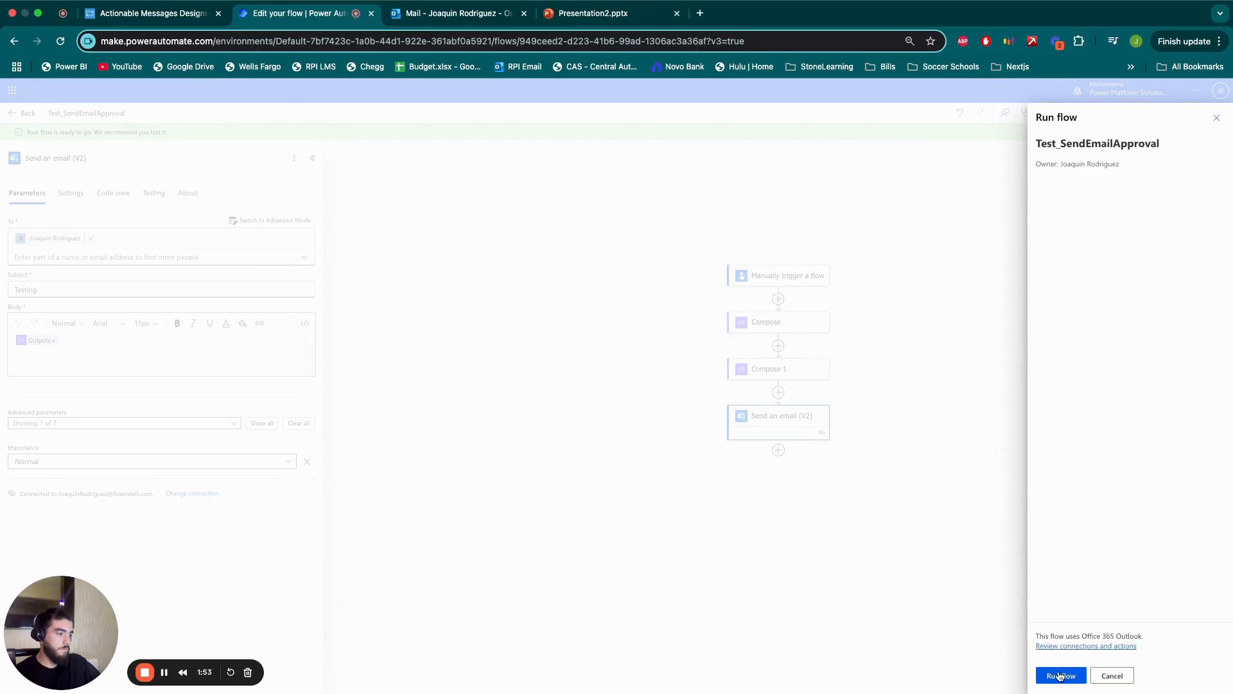
{"action": "left_click", "coordinate": [1060, 675]}
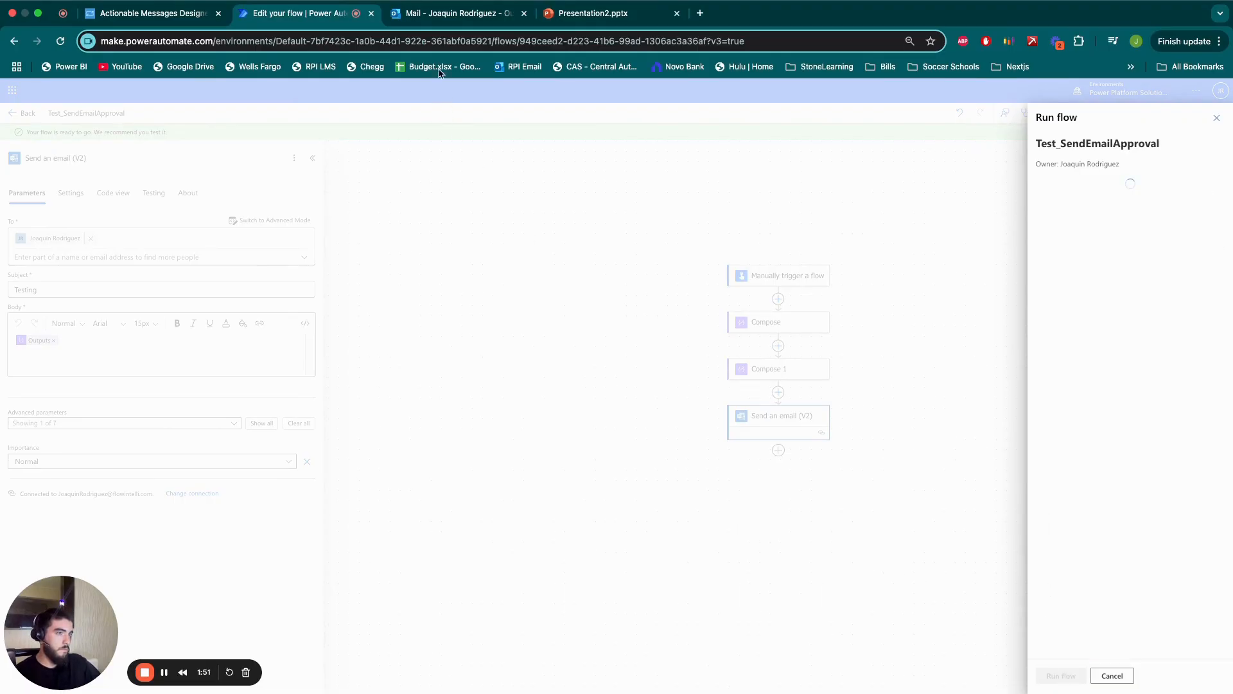
{"action": "mouse_move", "coordinate": [440, 69]}
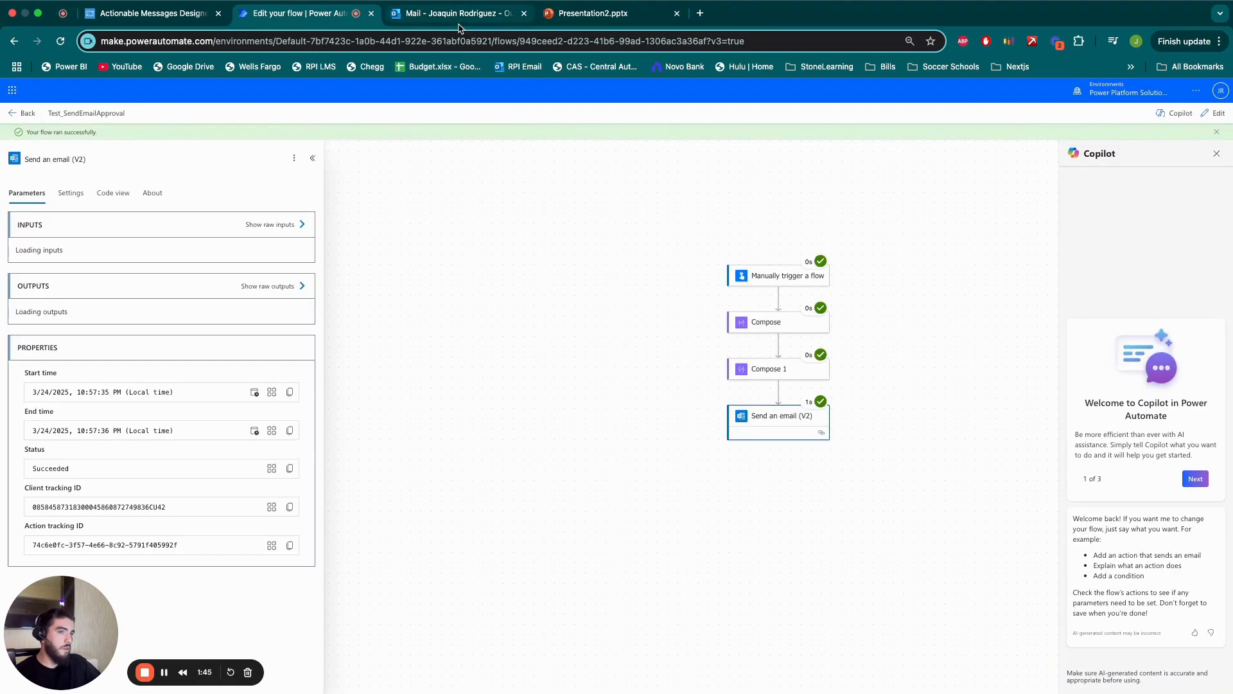
{"action": "left_click", "coordinate": [456, 12]}
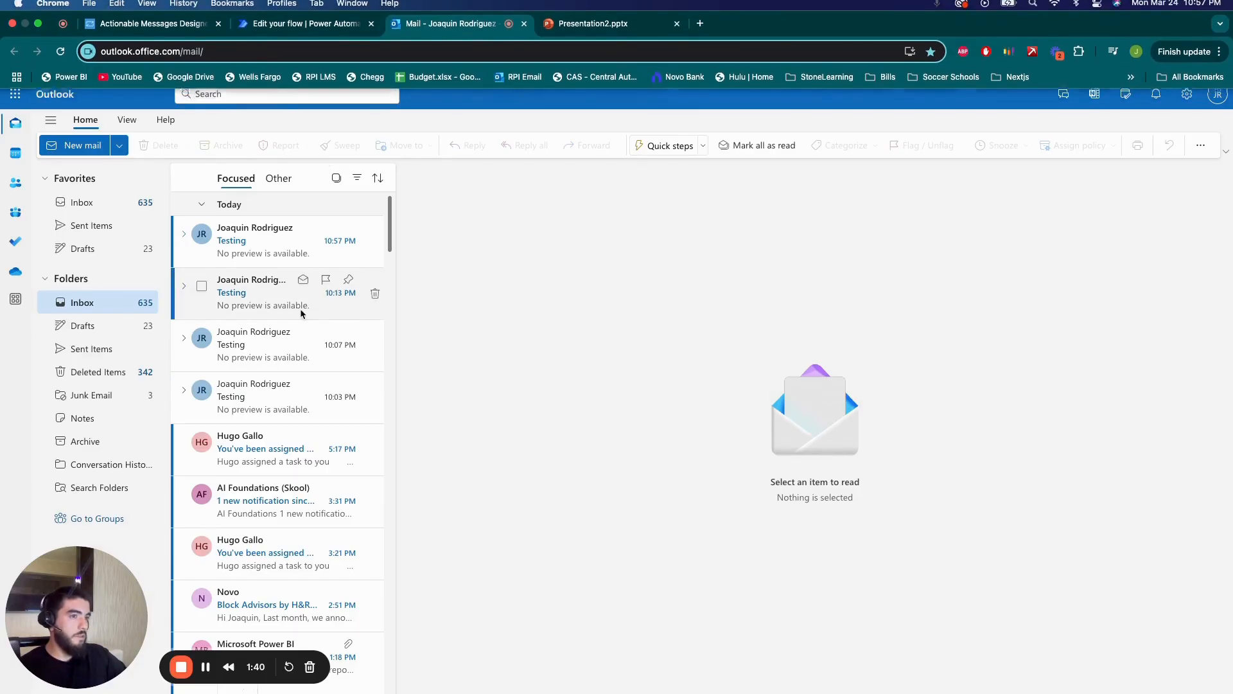
Approve the newest Testing email's vacation card with reason 'This looks good' and submit
{"action": "left_click", "coordinate": [264, 240]}
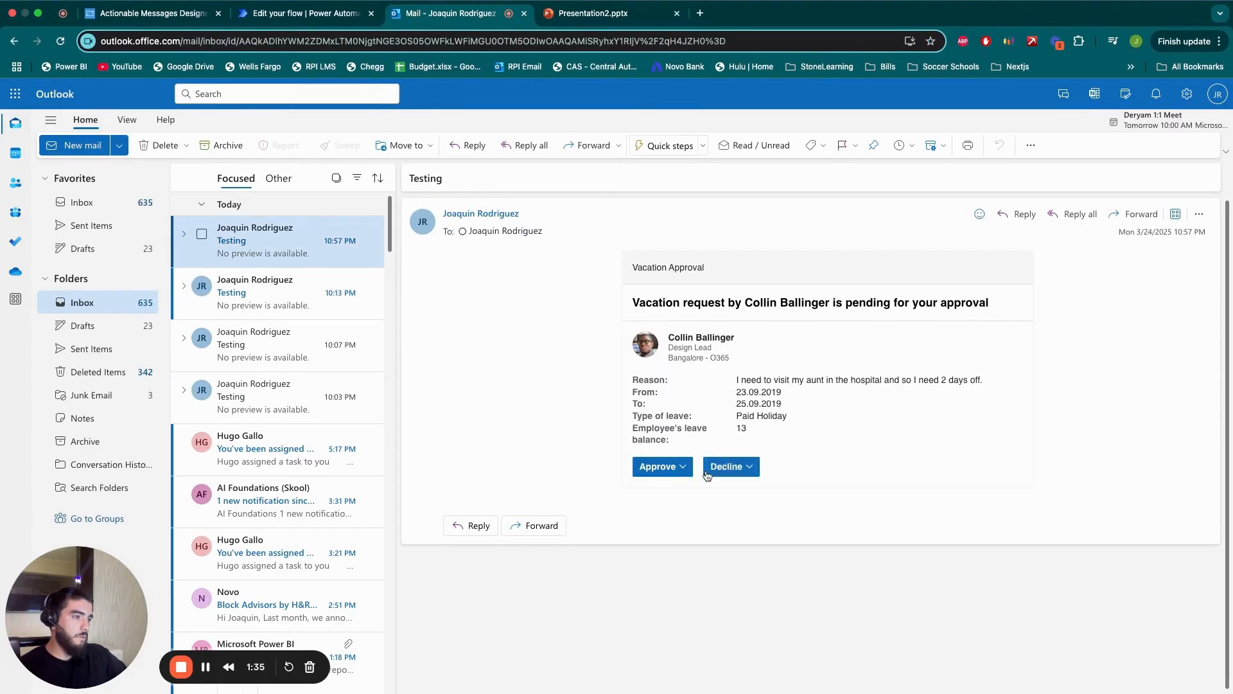
{"action": "left_click", "coordinate": [658, 466]}
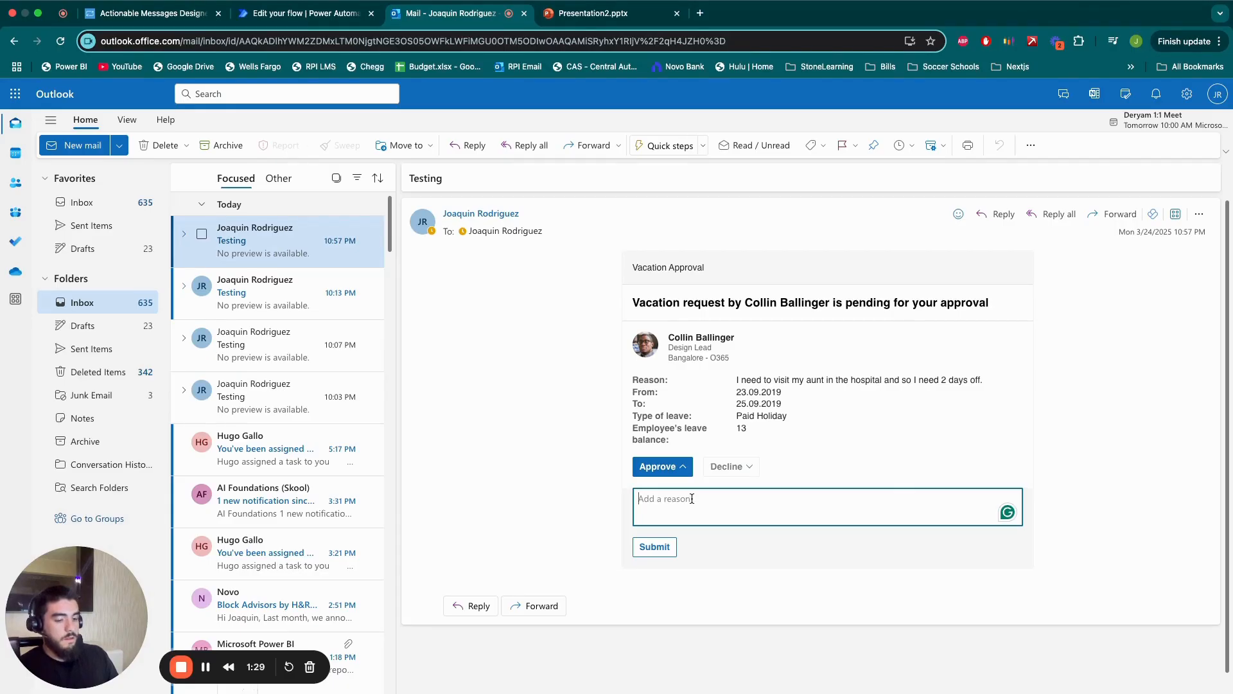
{"action": "type", "text": "This look"}
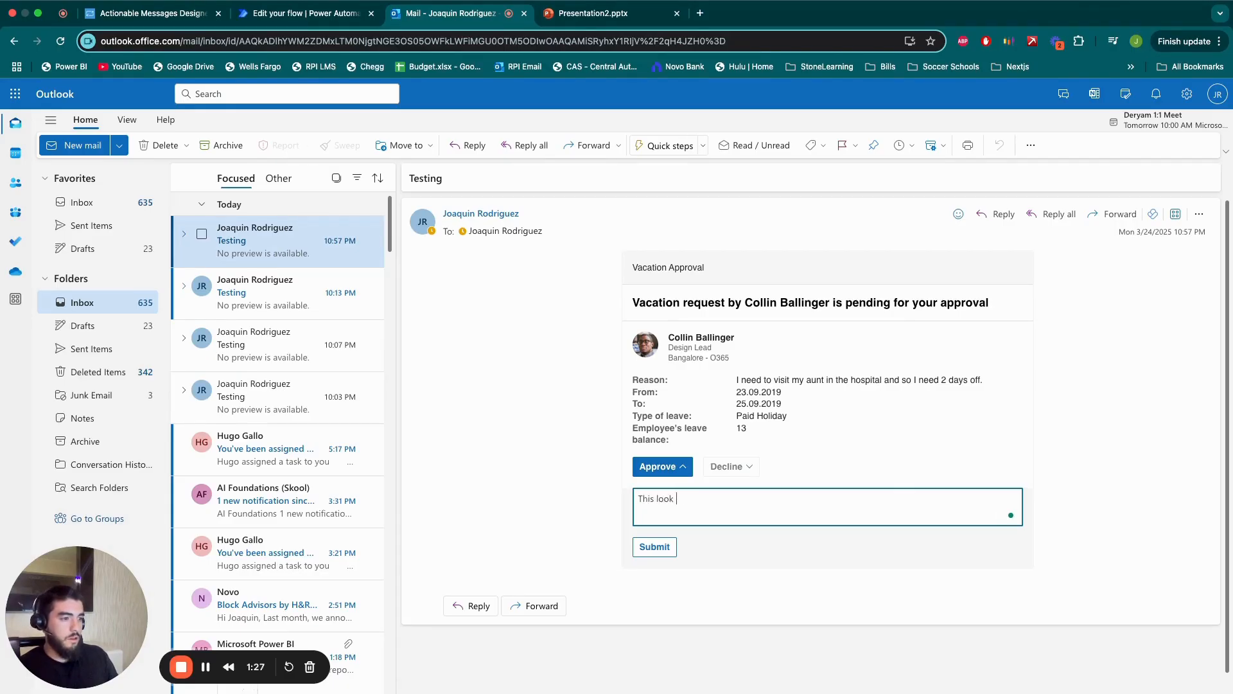
{"action": "type", "text": "s good"}
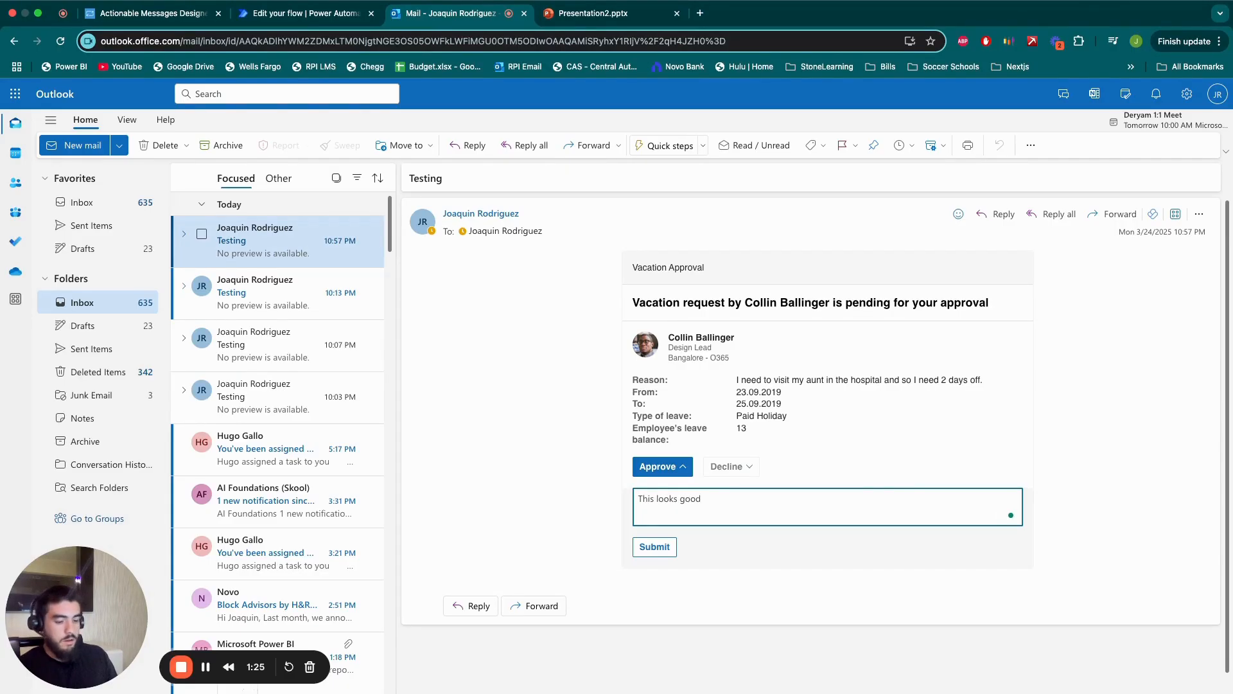
{"action": "type", "text": ", ejo"}
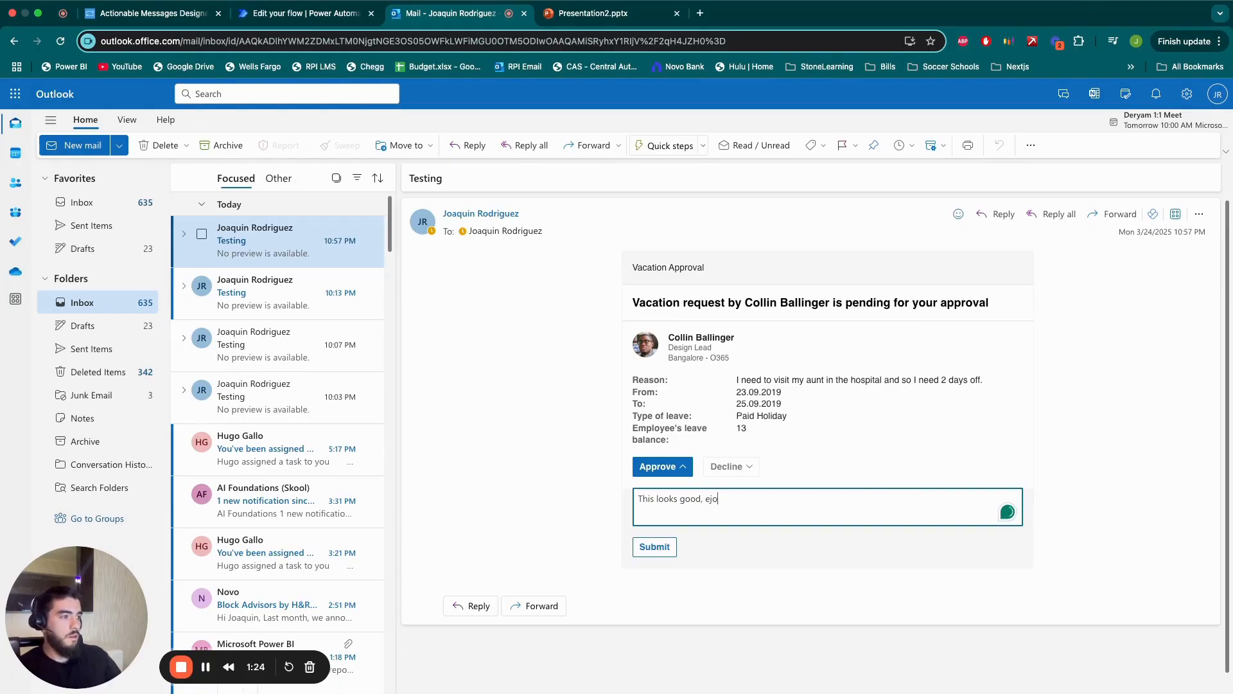
{"action": "key", "text": "Backspace"}
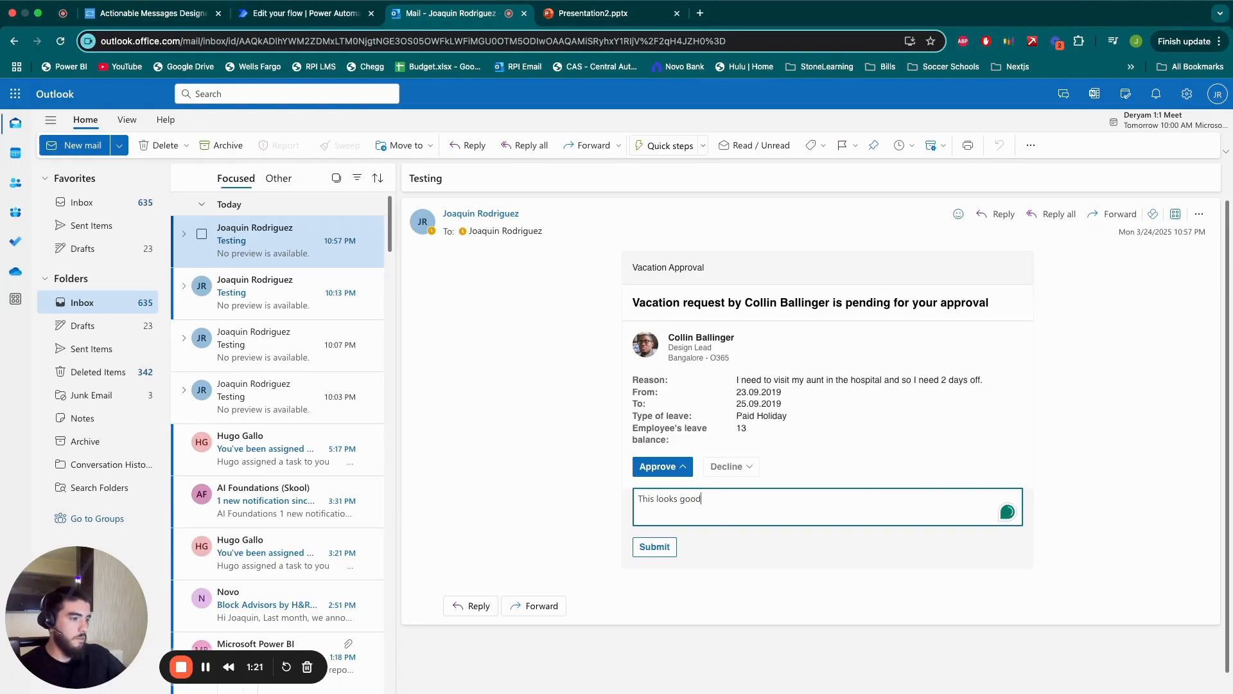
{"action": "left_click", "coordinate": [654, 547]}
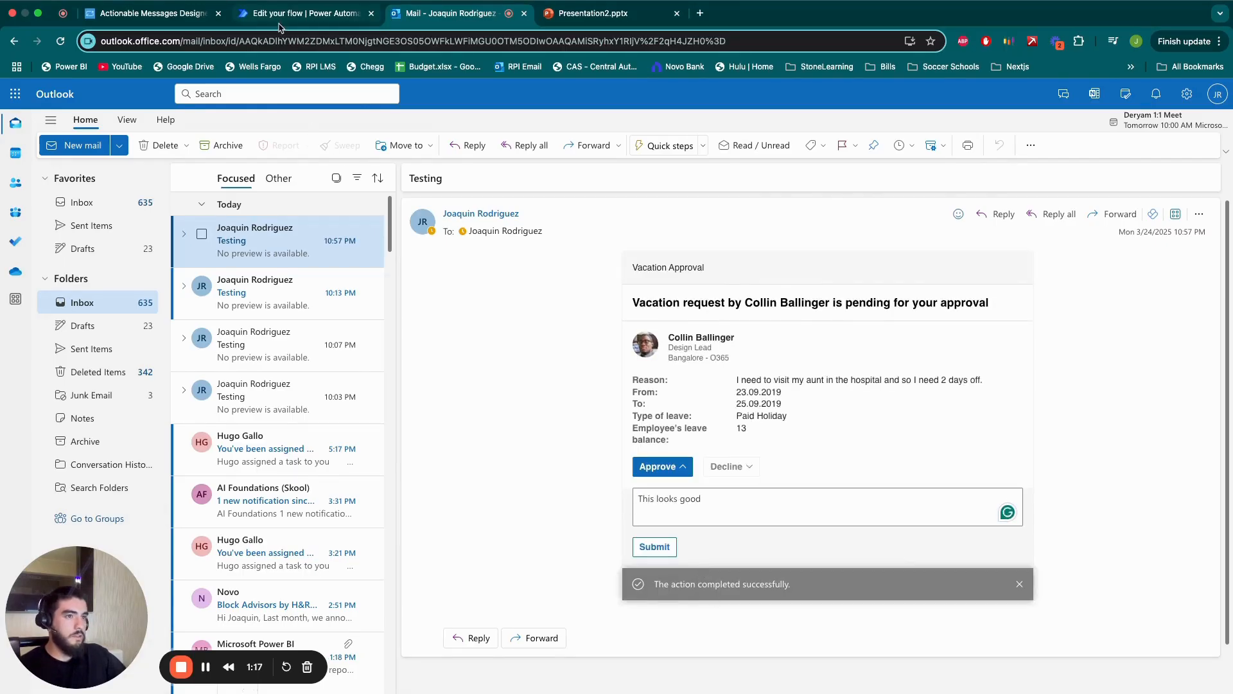
{"action": "left_click", "coordinate": [305, 12]}
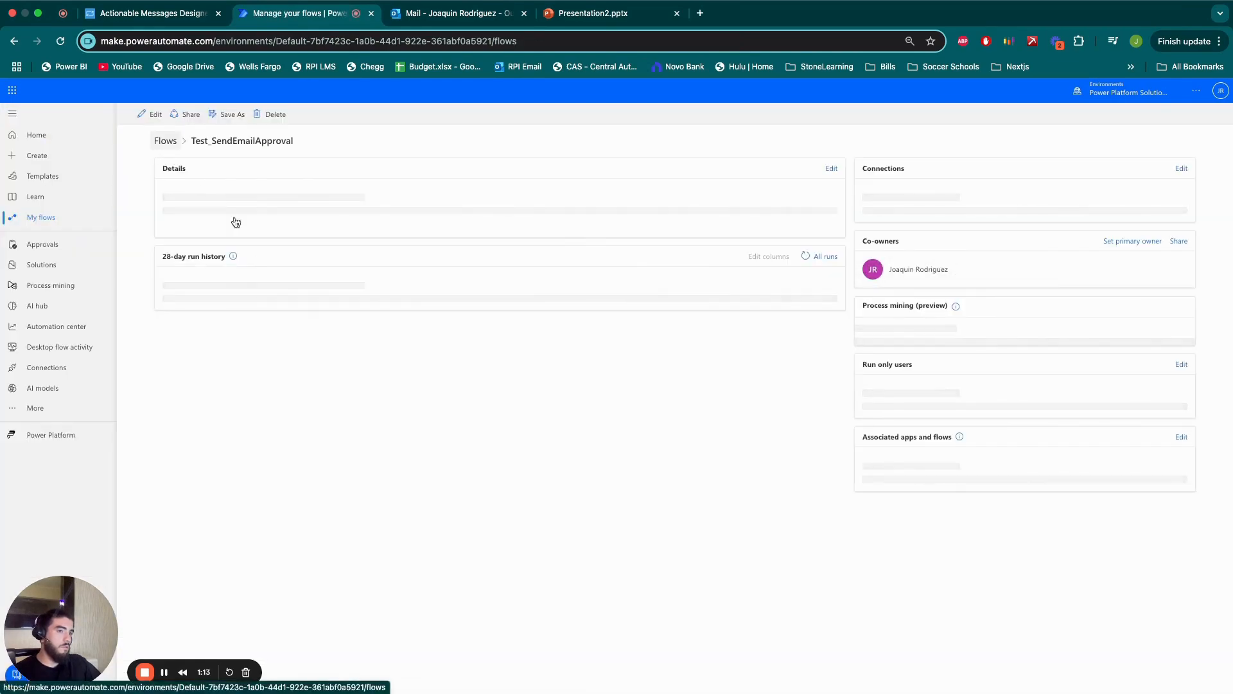
Open Trigger_GetApprovalResponse from the cloud flows list and inspect its Compose step run details
{"action": "left_click", "coordinate": [165, 141]}
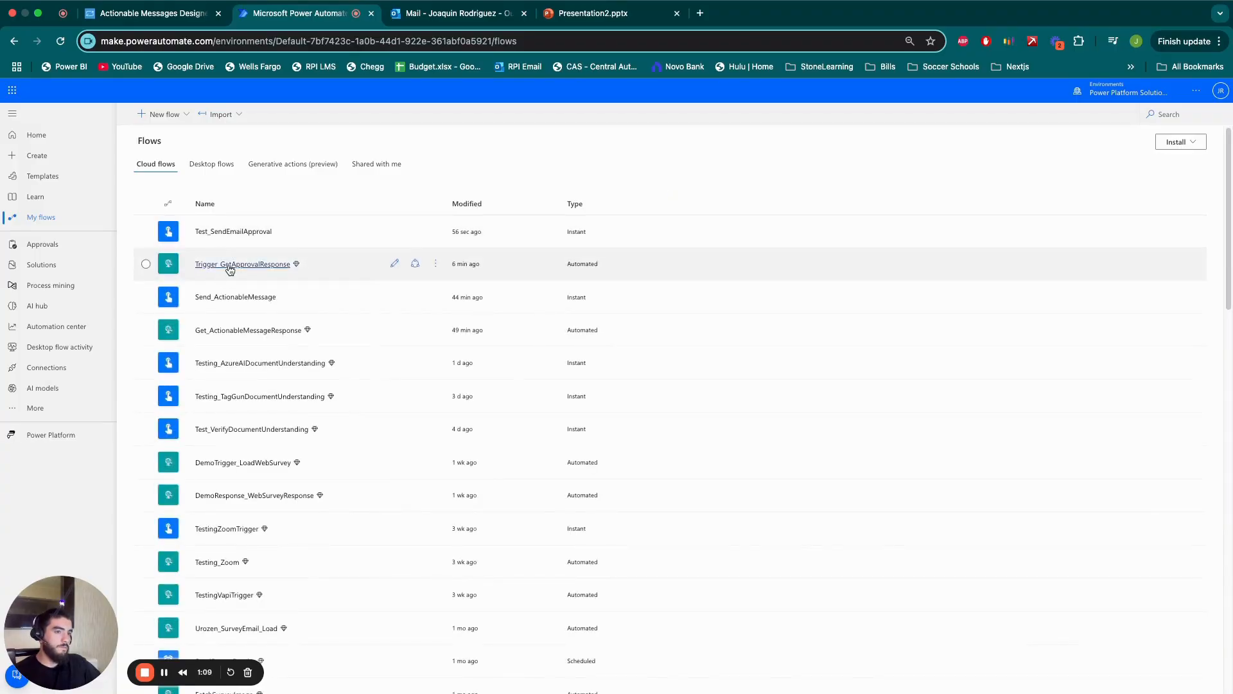
{"action": "left_click", "coordinate": [242, 264]}
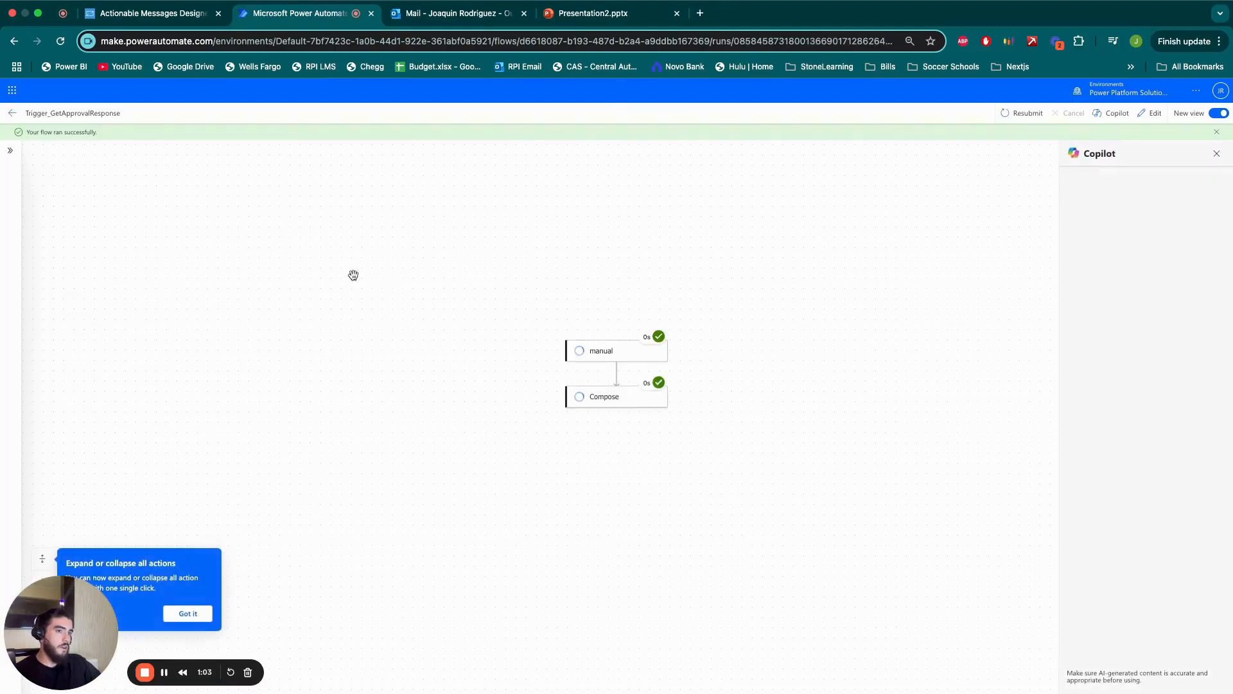
{"action": "left_click", "coordinate": [616, 397]}
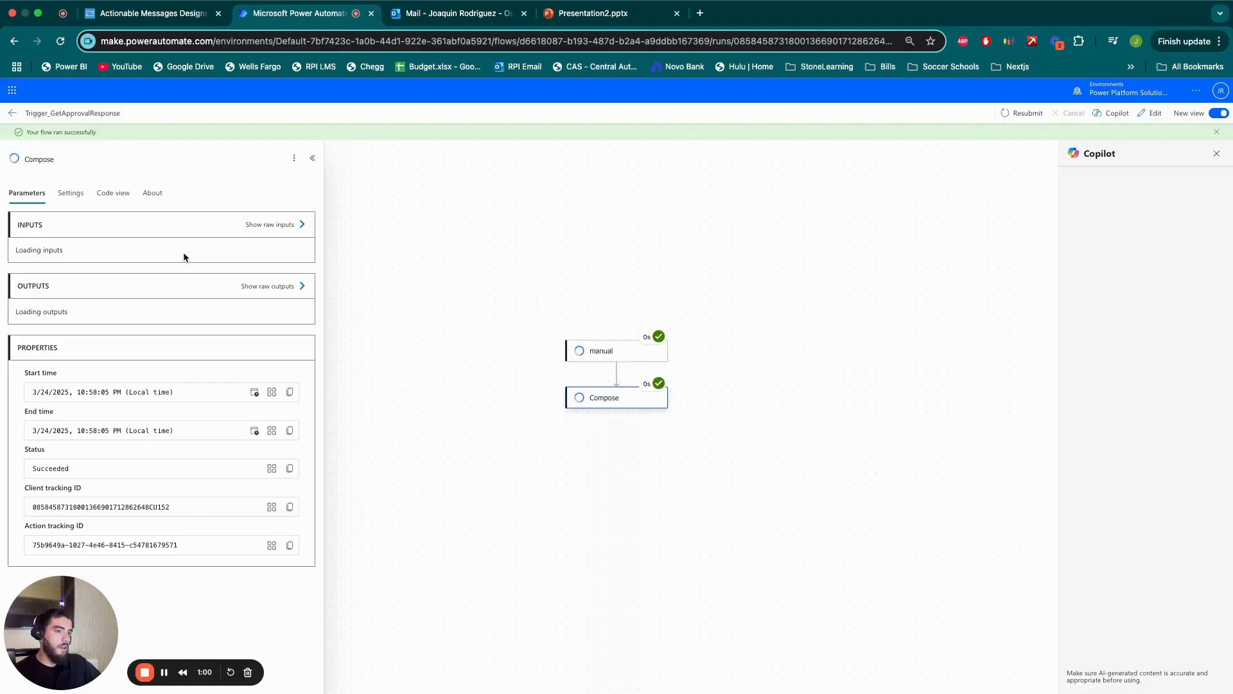
{"action": "left_click", "coordinate": [615, 398]}
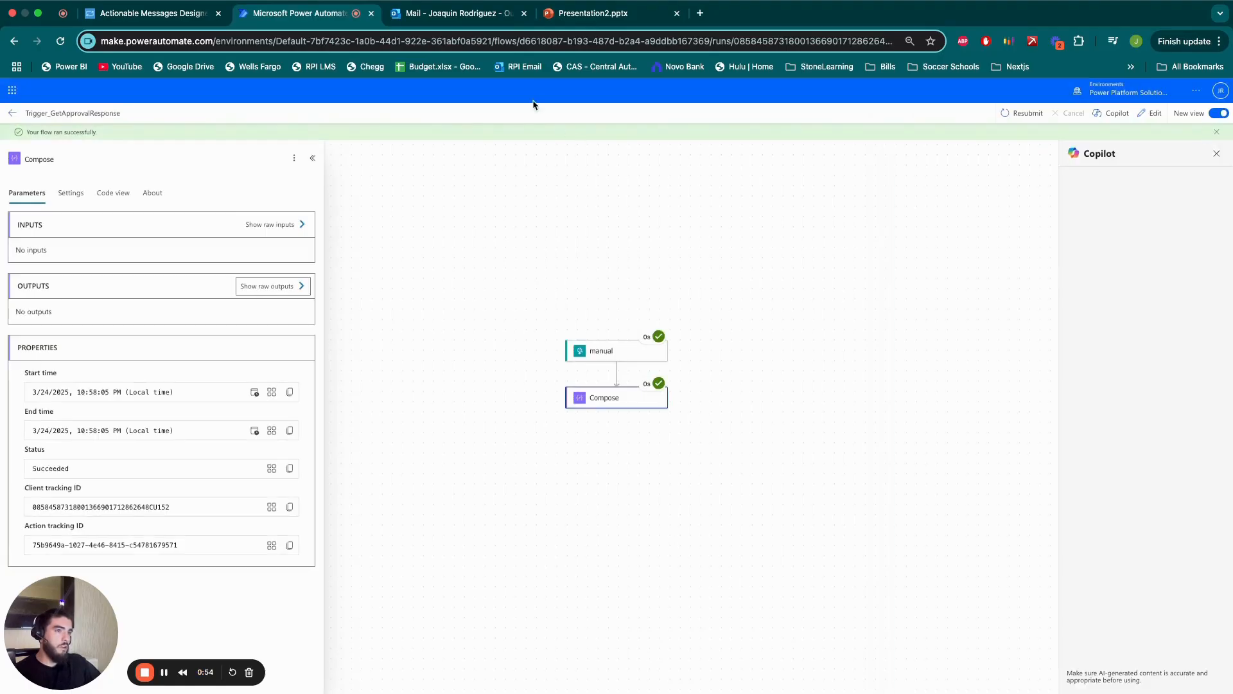
{"action": "mouse_move", "coordinate": [371, 69]}
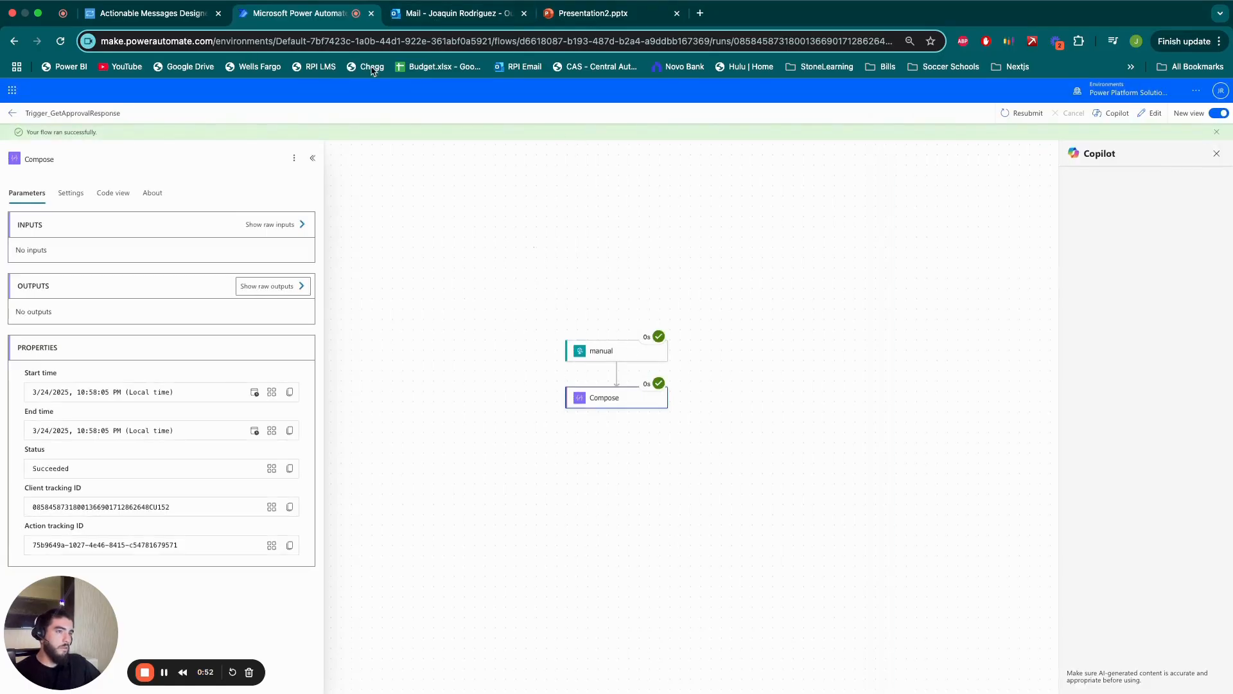
{"action": "mouse_move", "coordinate": [600, 410]}
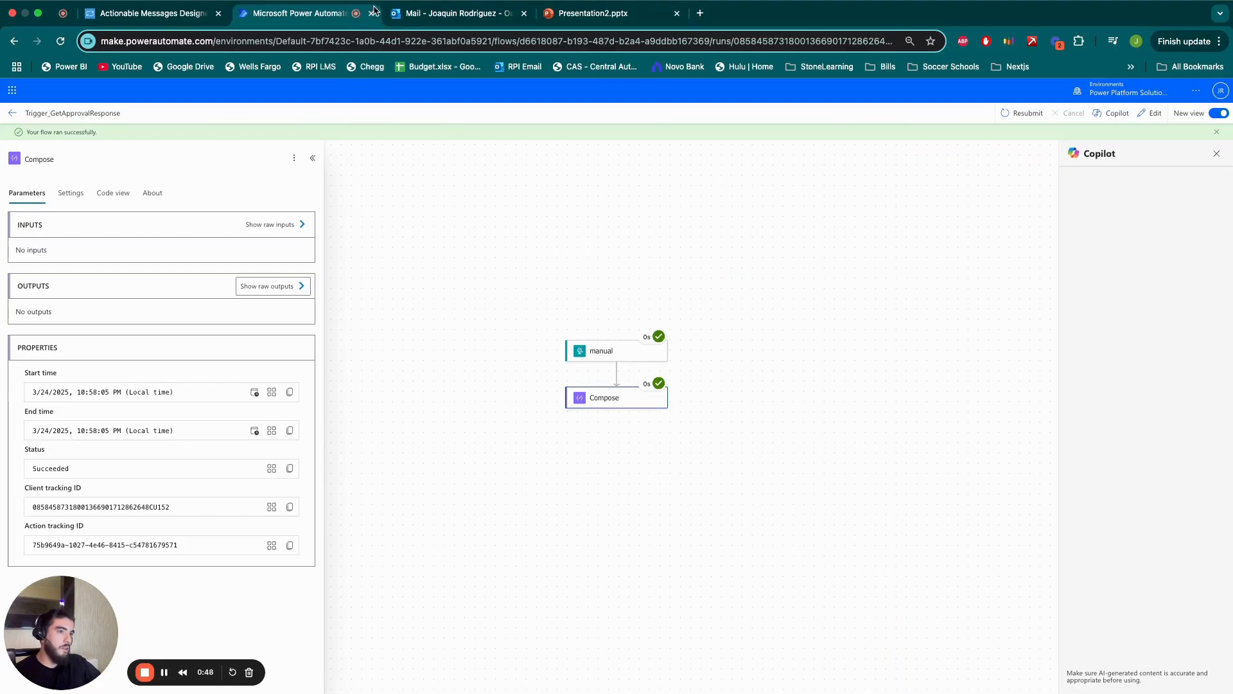
{"action": "mouse_move", "coordinate": [636, 477]}
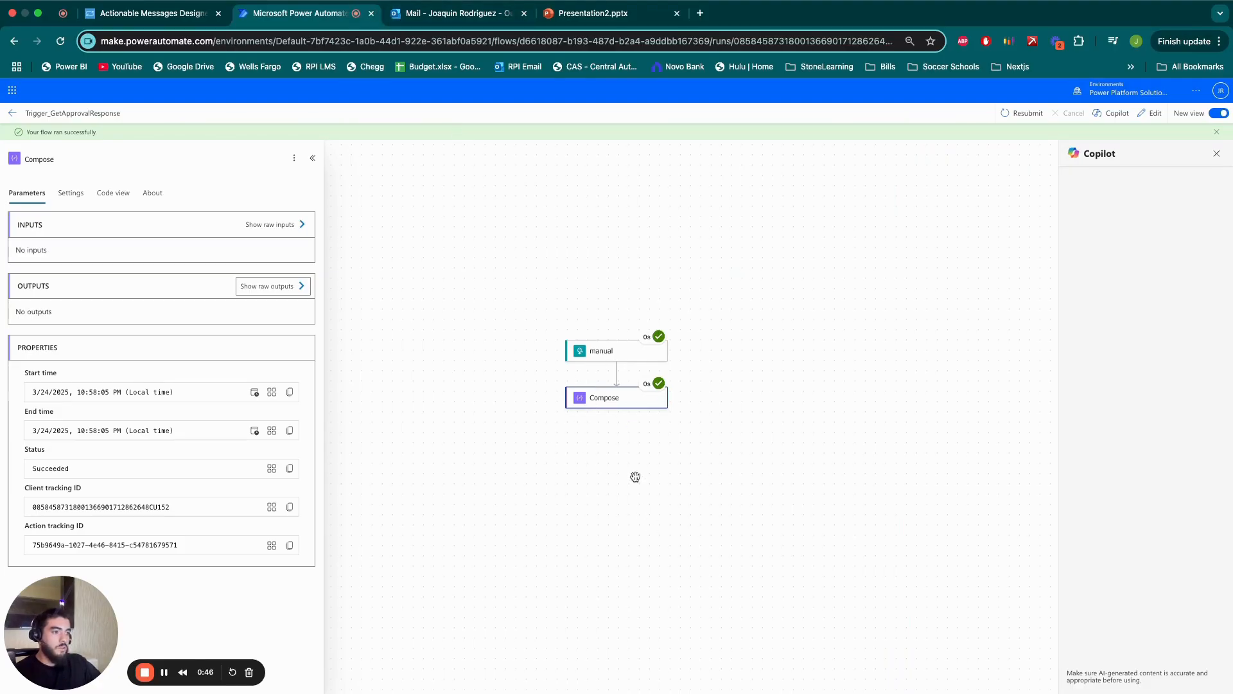
{"action": "left_click", "coordinate": [456, 12]}
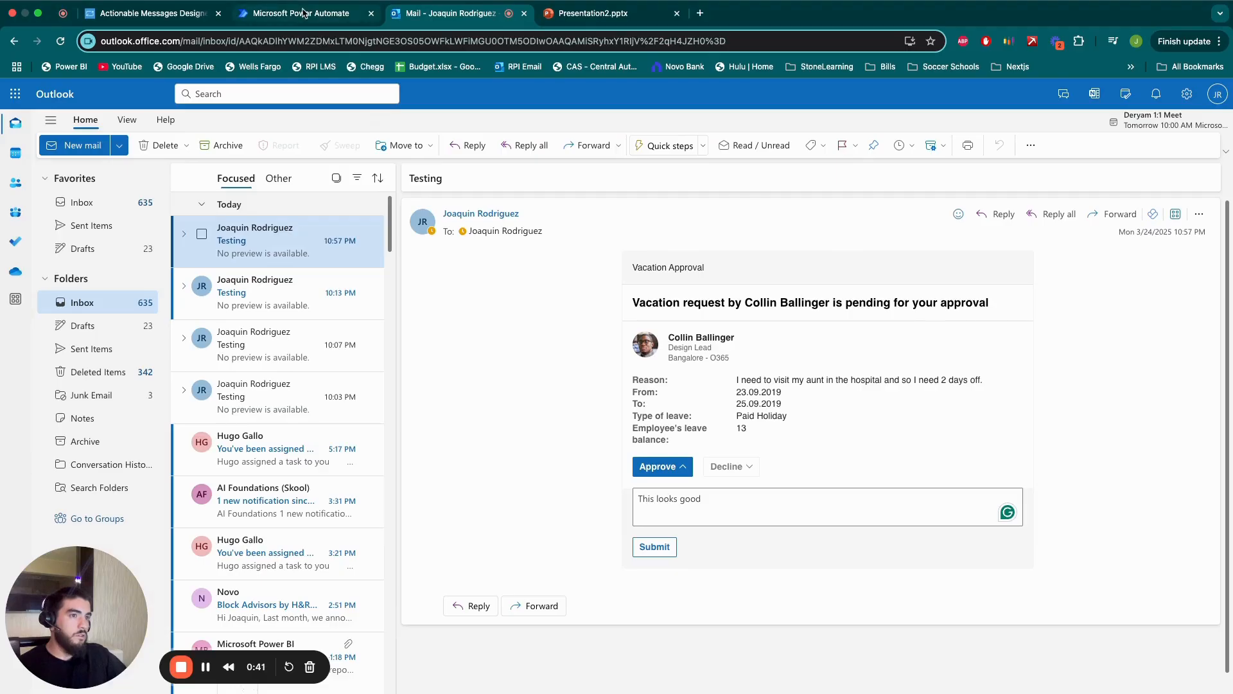
{"action": "left_click", "coordinate": [303, 13]}
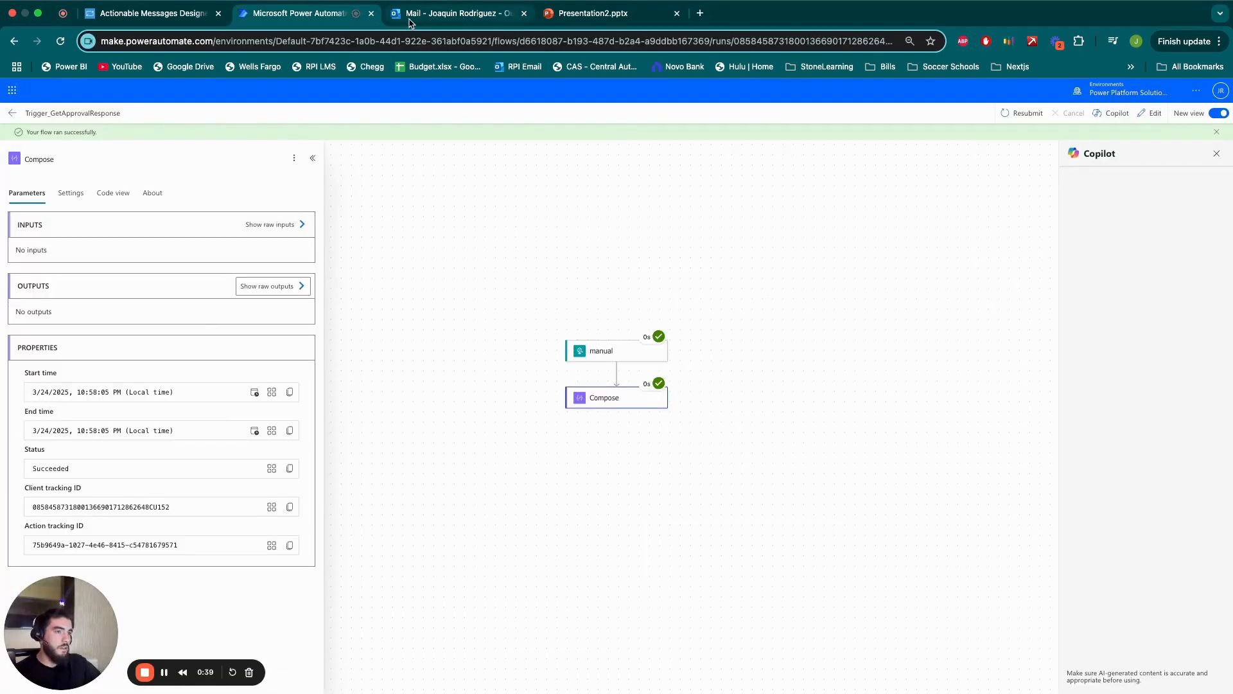
{"action": "left_click", "coordinate": [456, 13]}
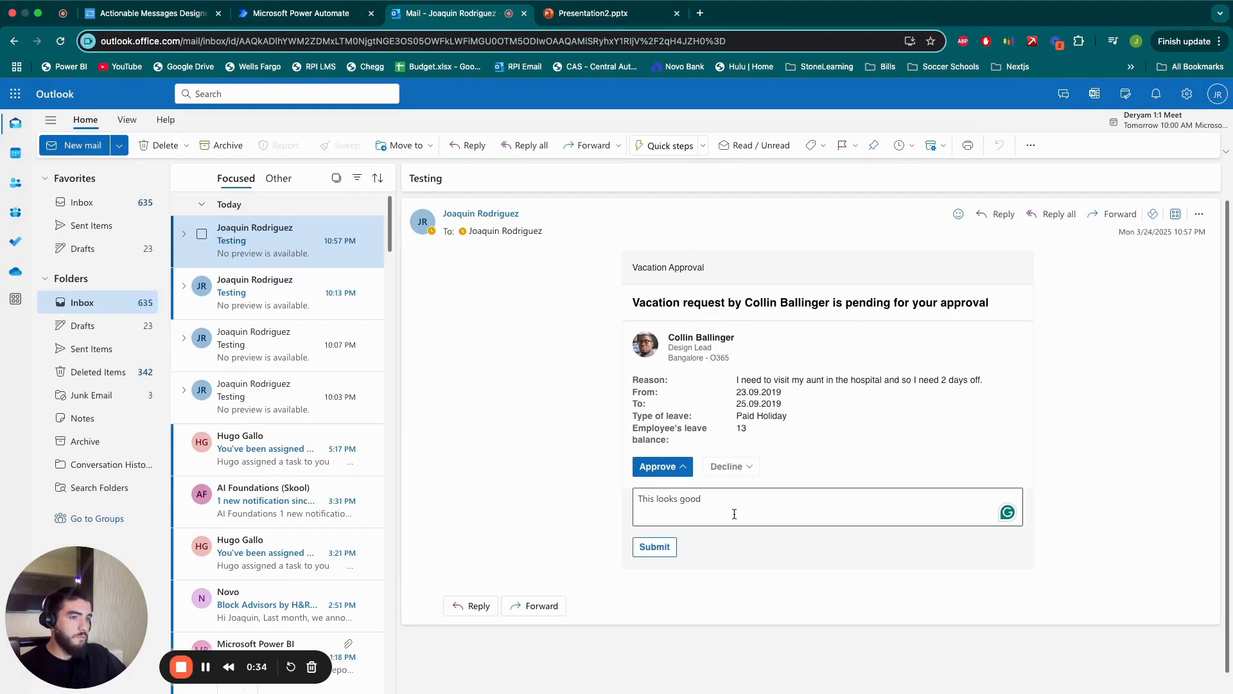
{"action": "mouse_move", "coordinate": [426, 599]}
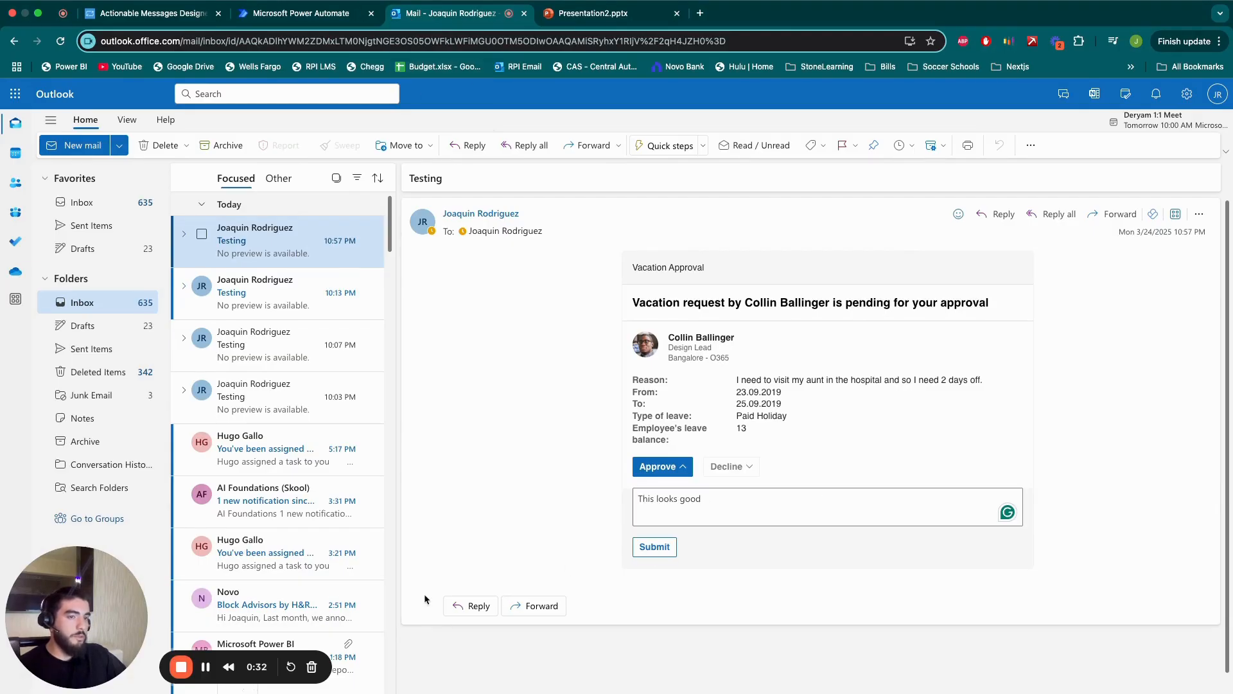